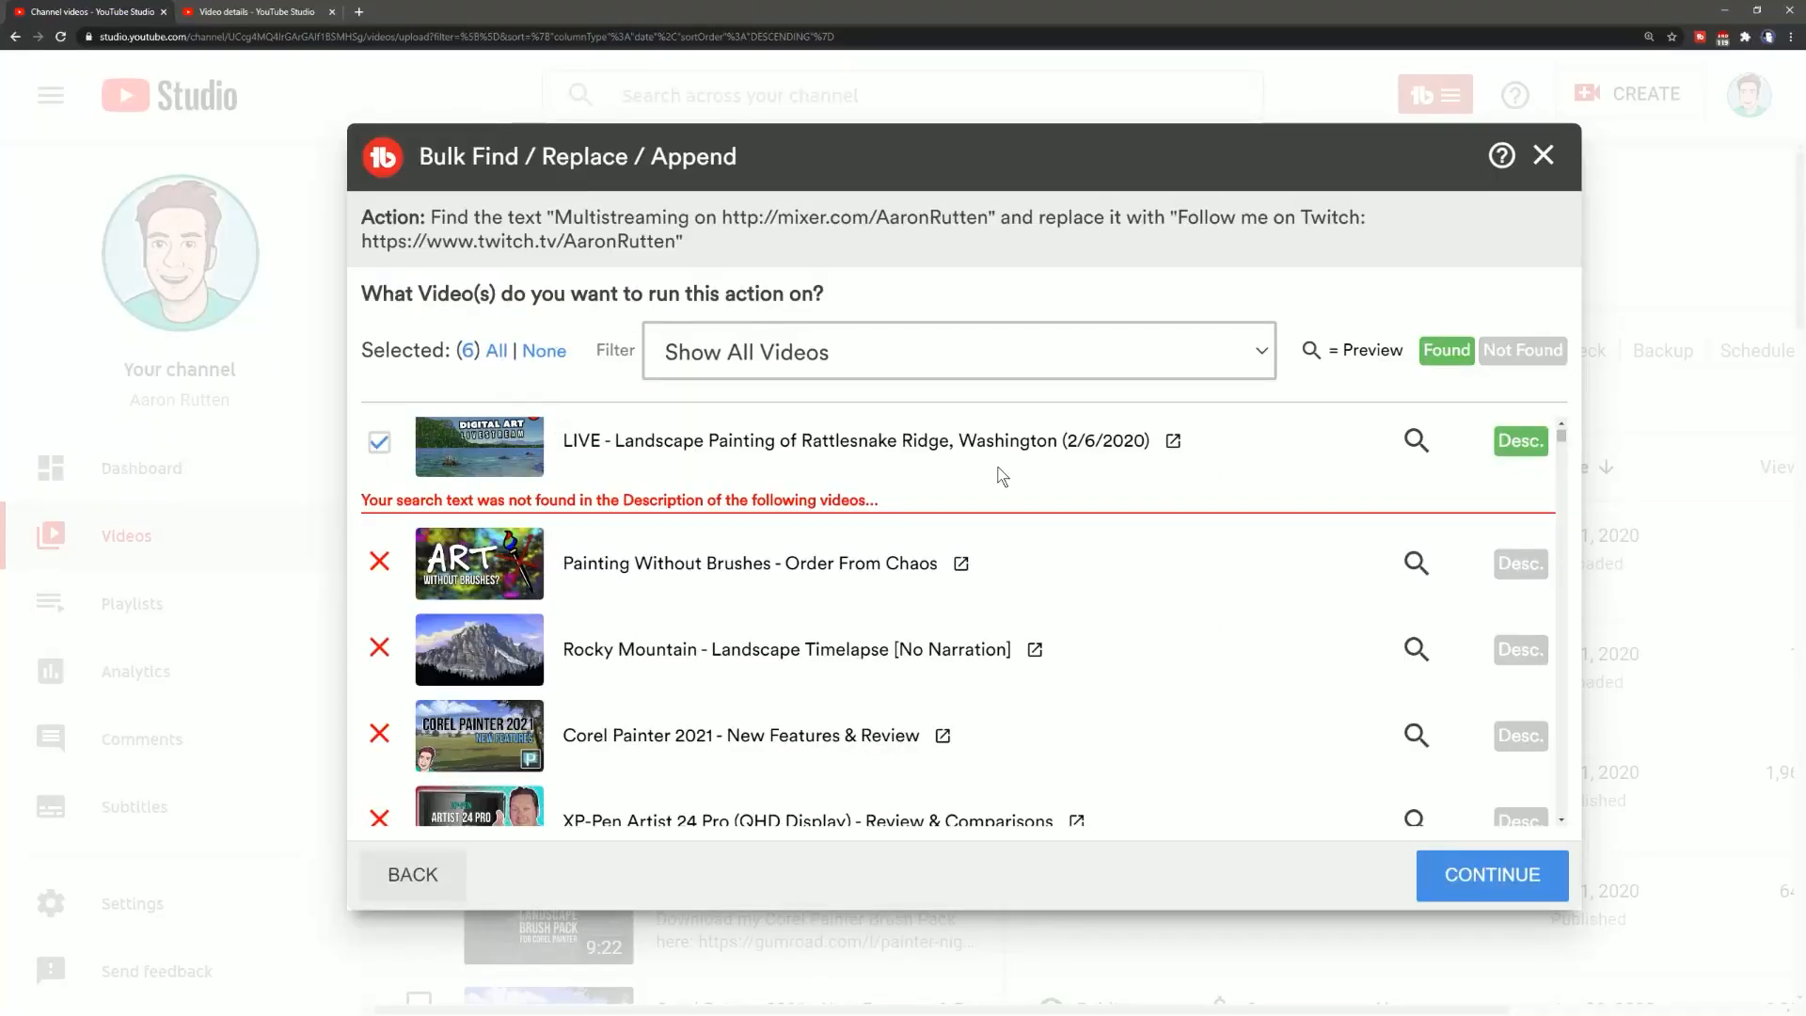
# Confirm and run the Mixer-to-Twitch replacement on all six videos, then close the finished job
pyautogui.click(1490, 874)
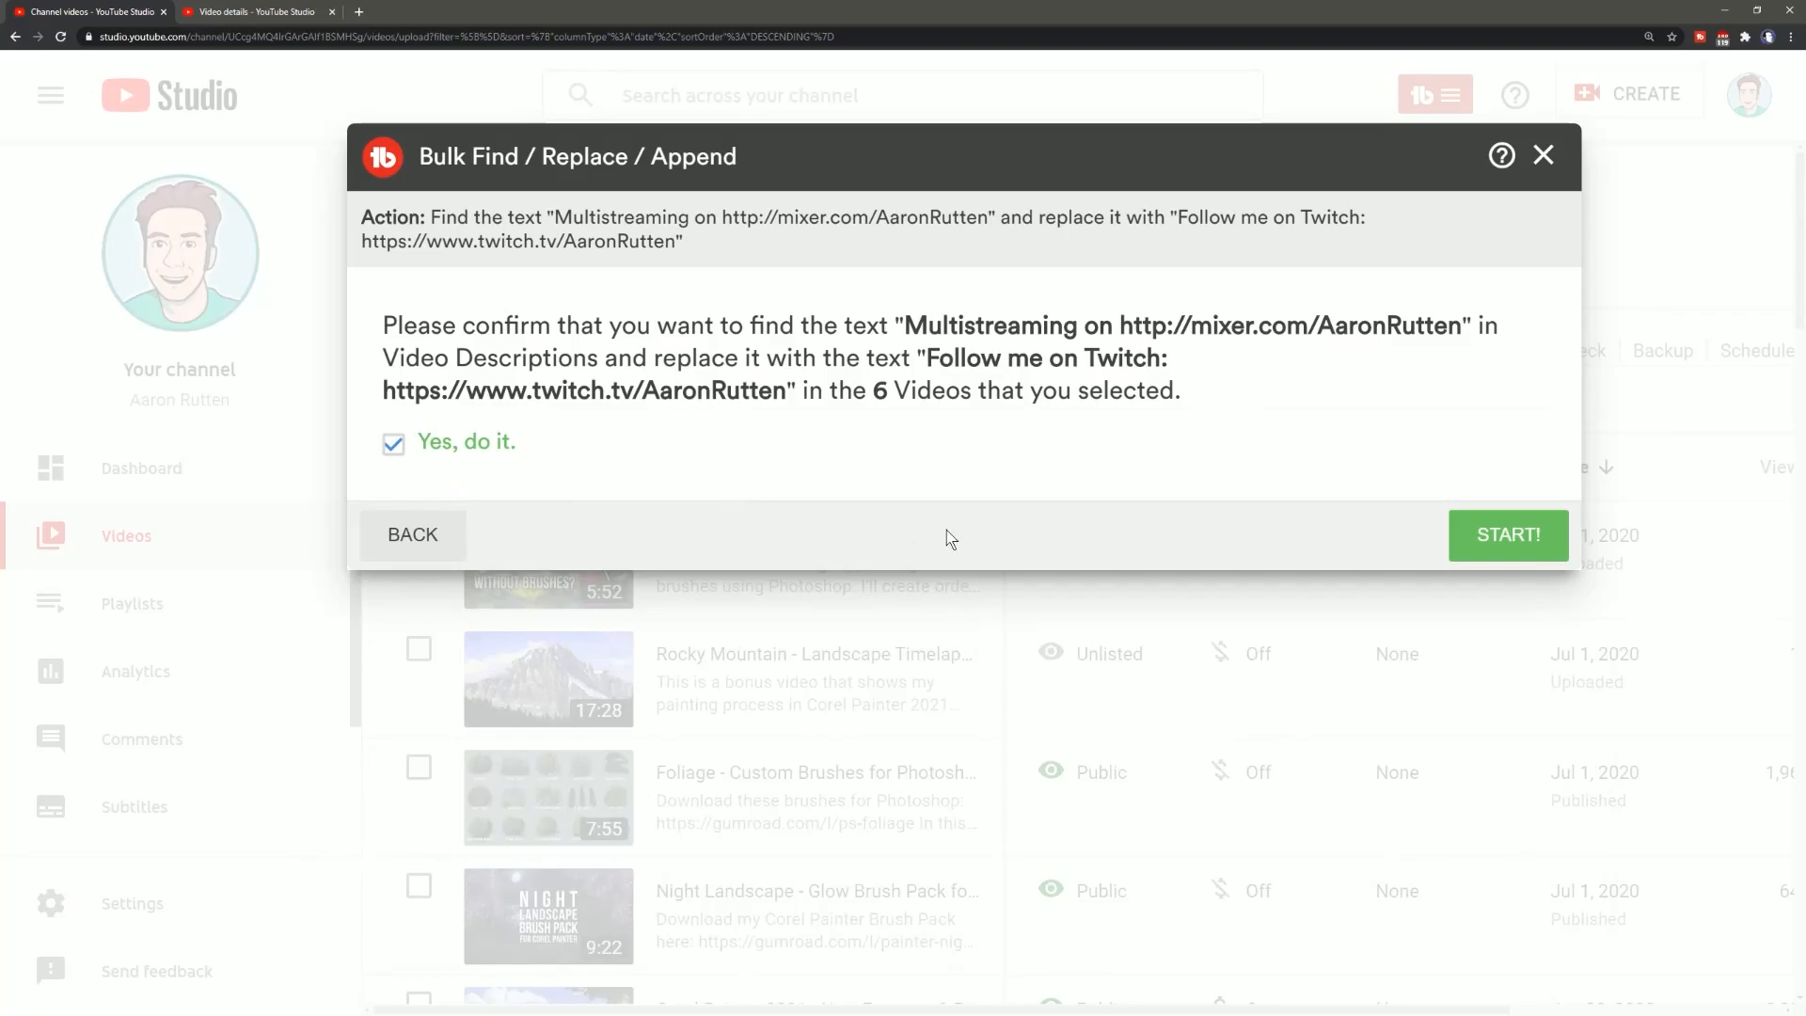
pyautogui.click(1507, 534)
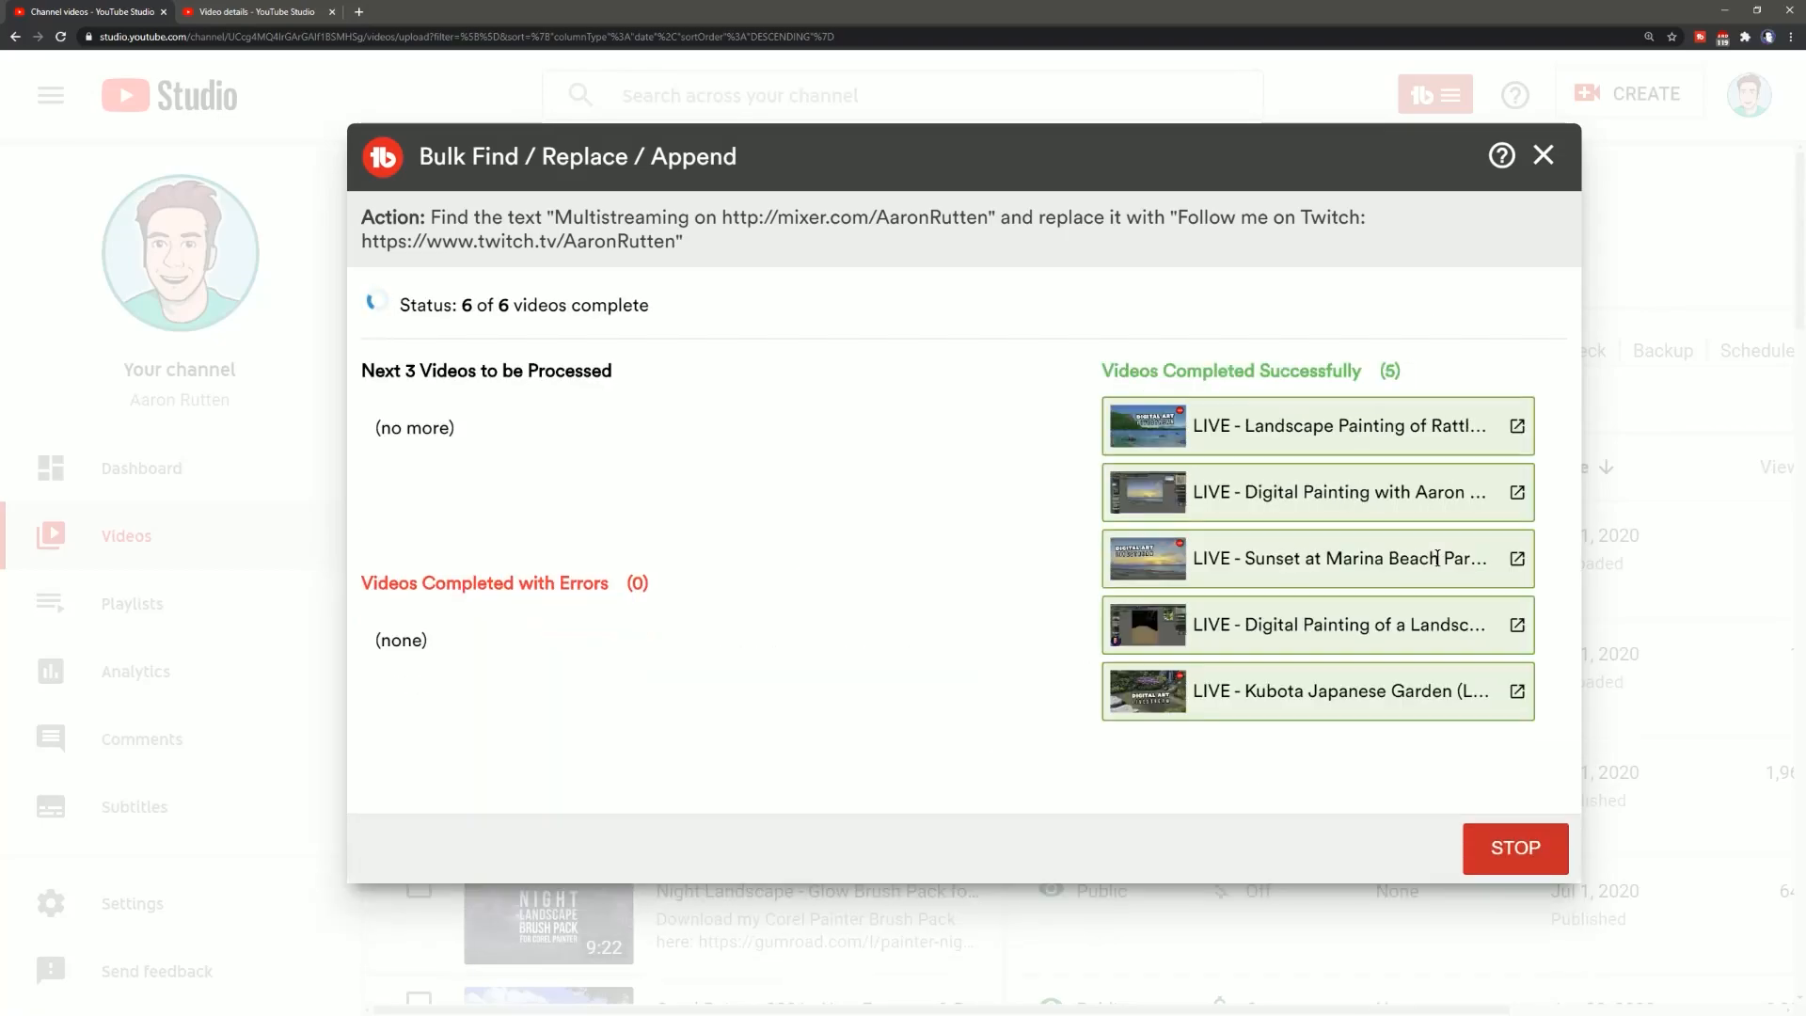
pyautogui.click(1543, 156)
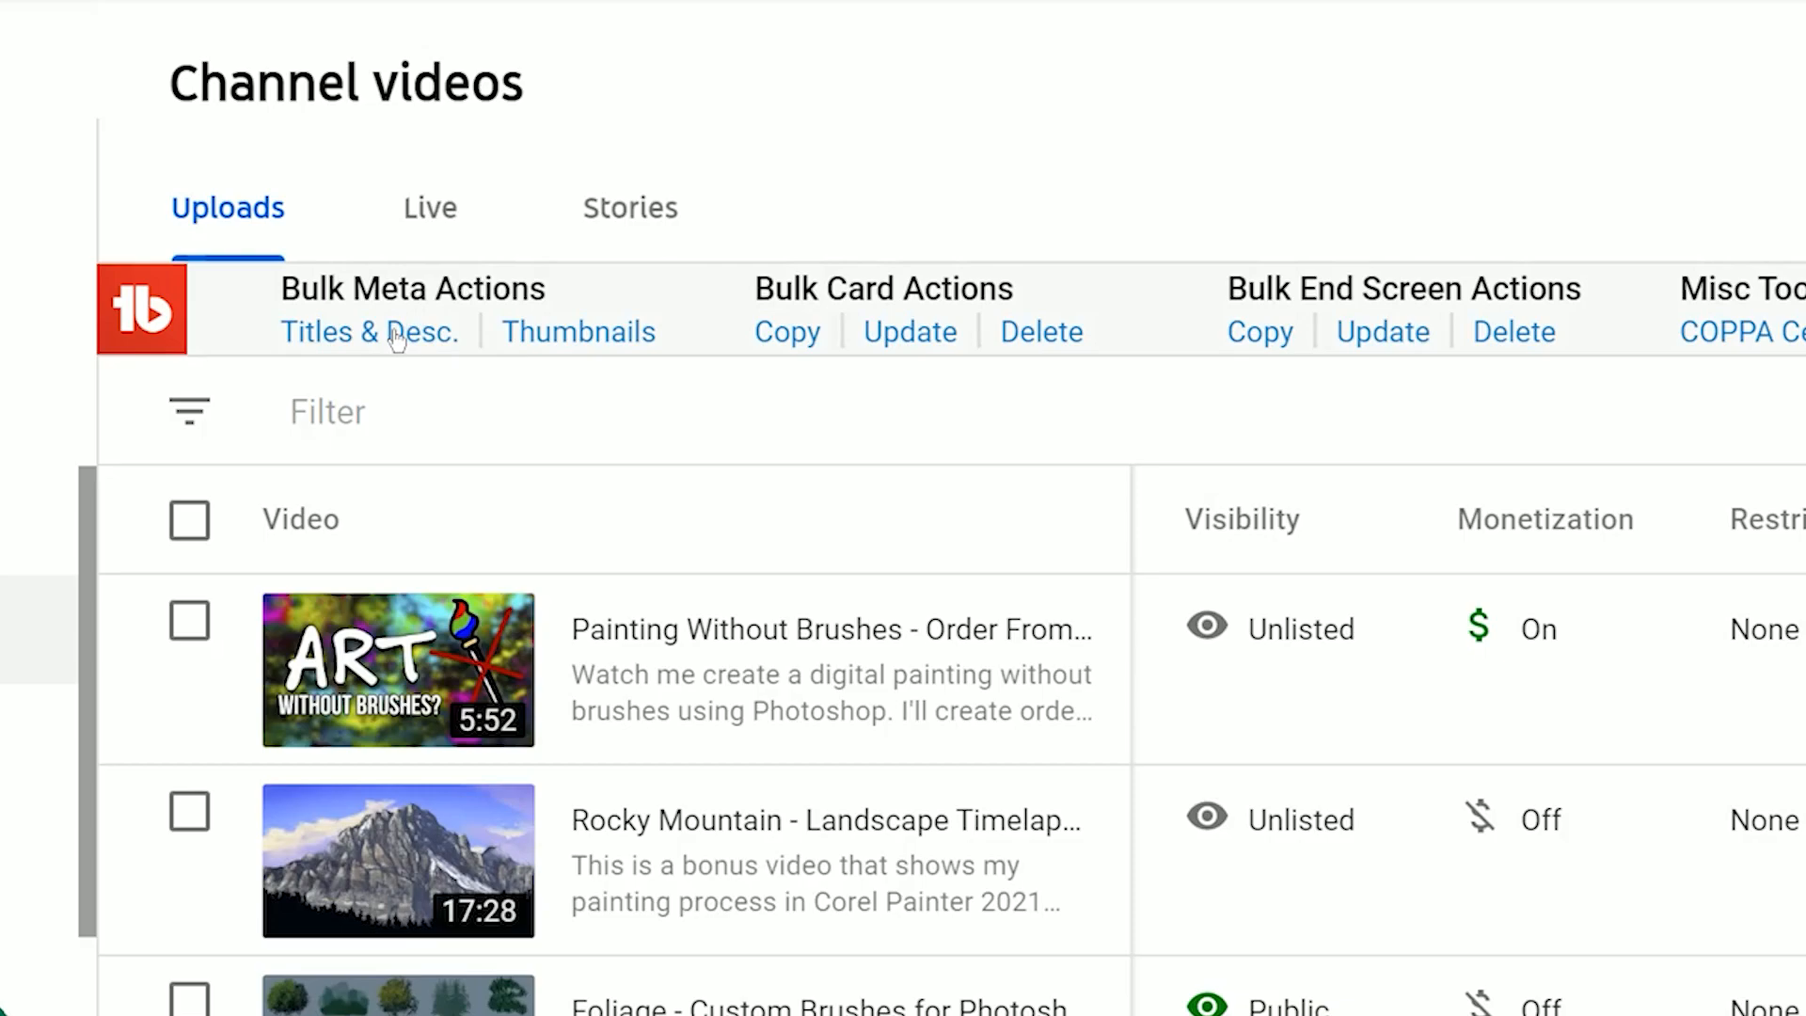
pyautogui.moveTo(391, 344)
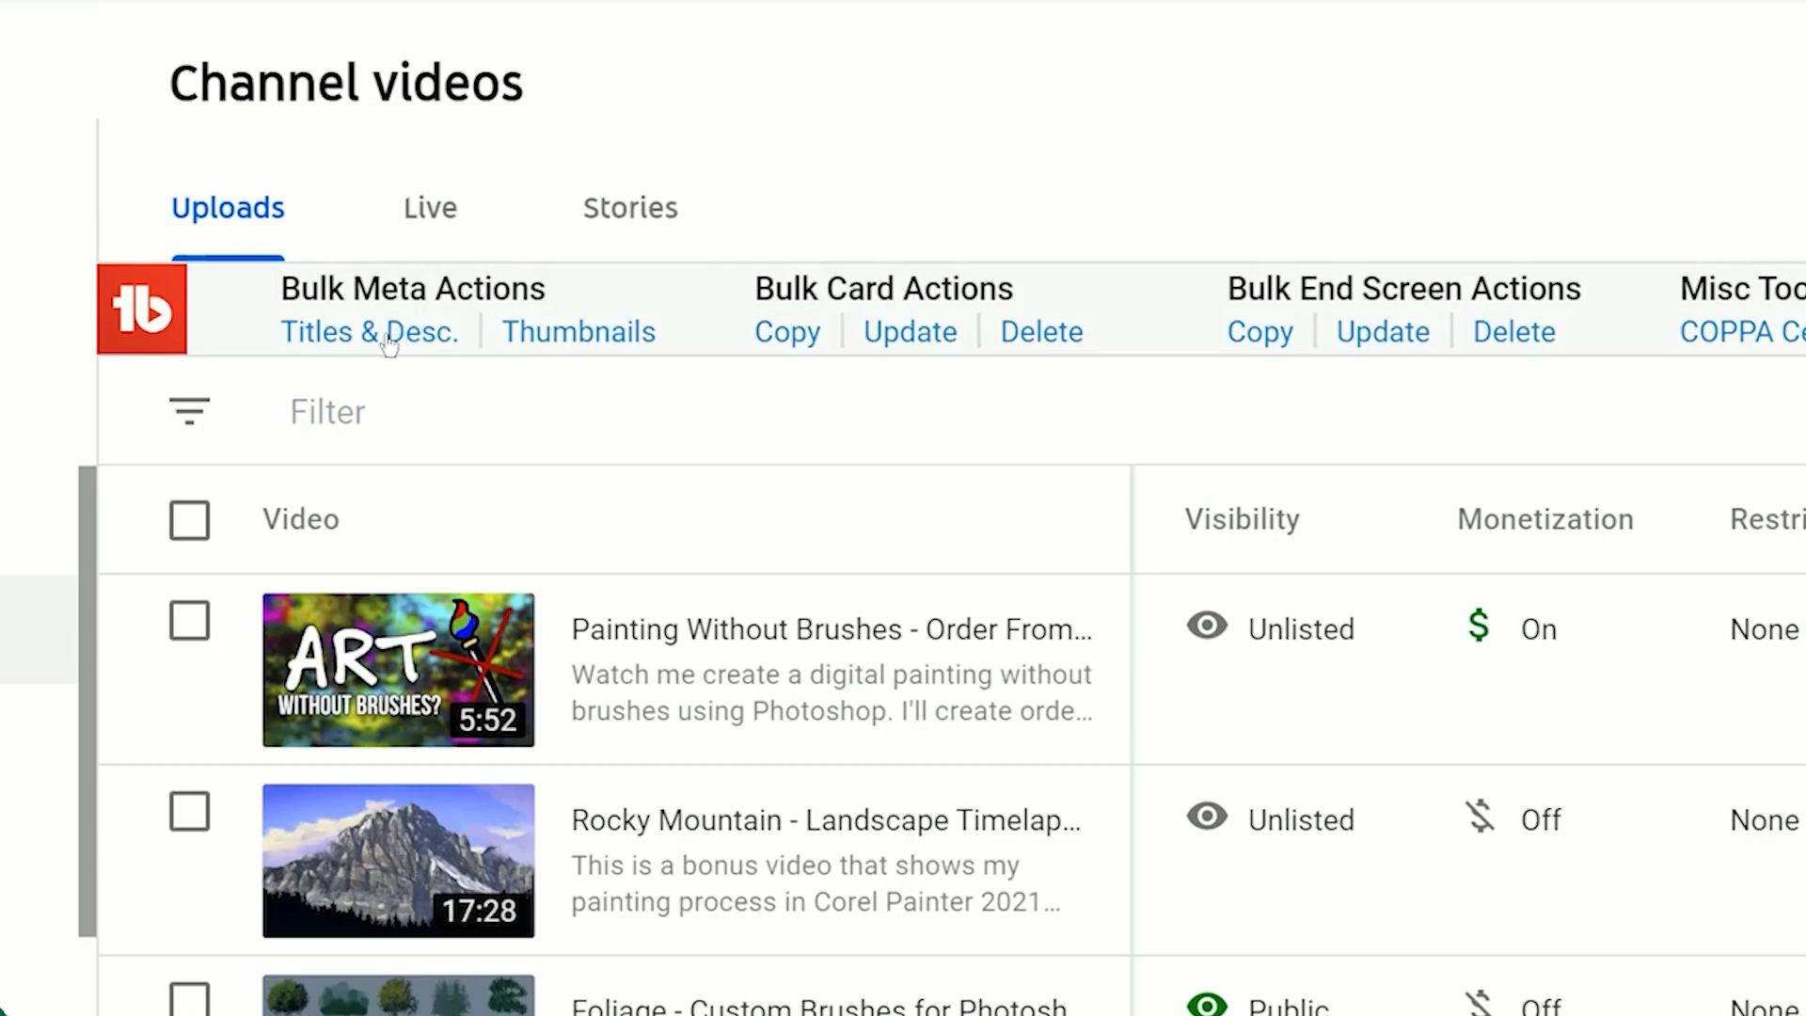
pyautogui.click(369, 332)
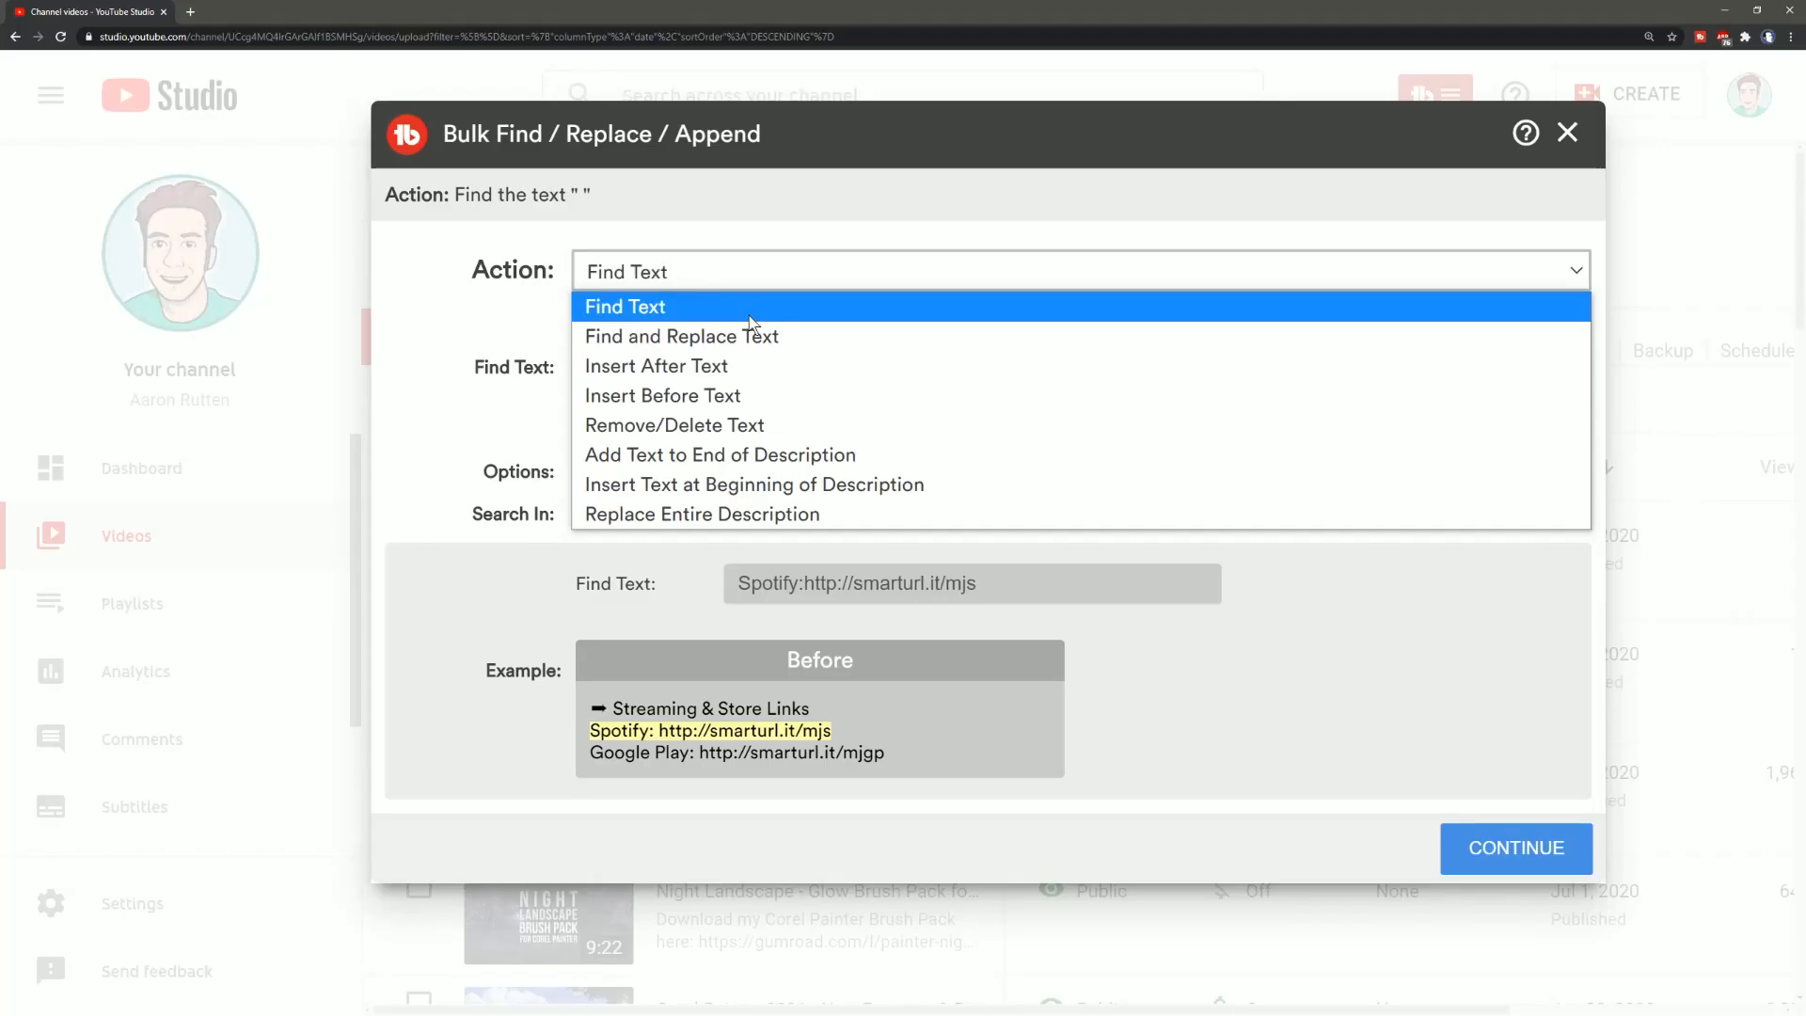
pyautogui.moveTo(756, 453)
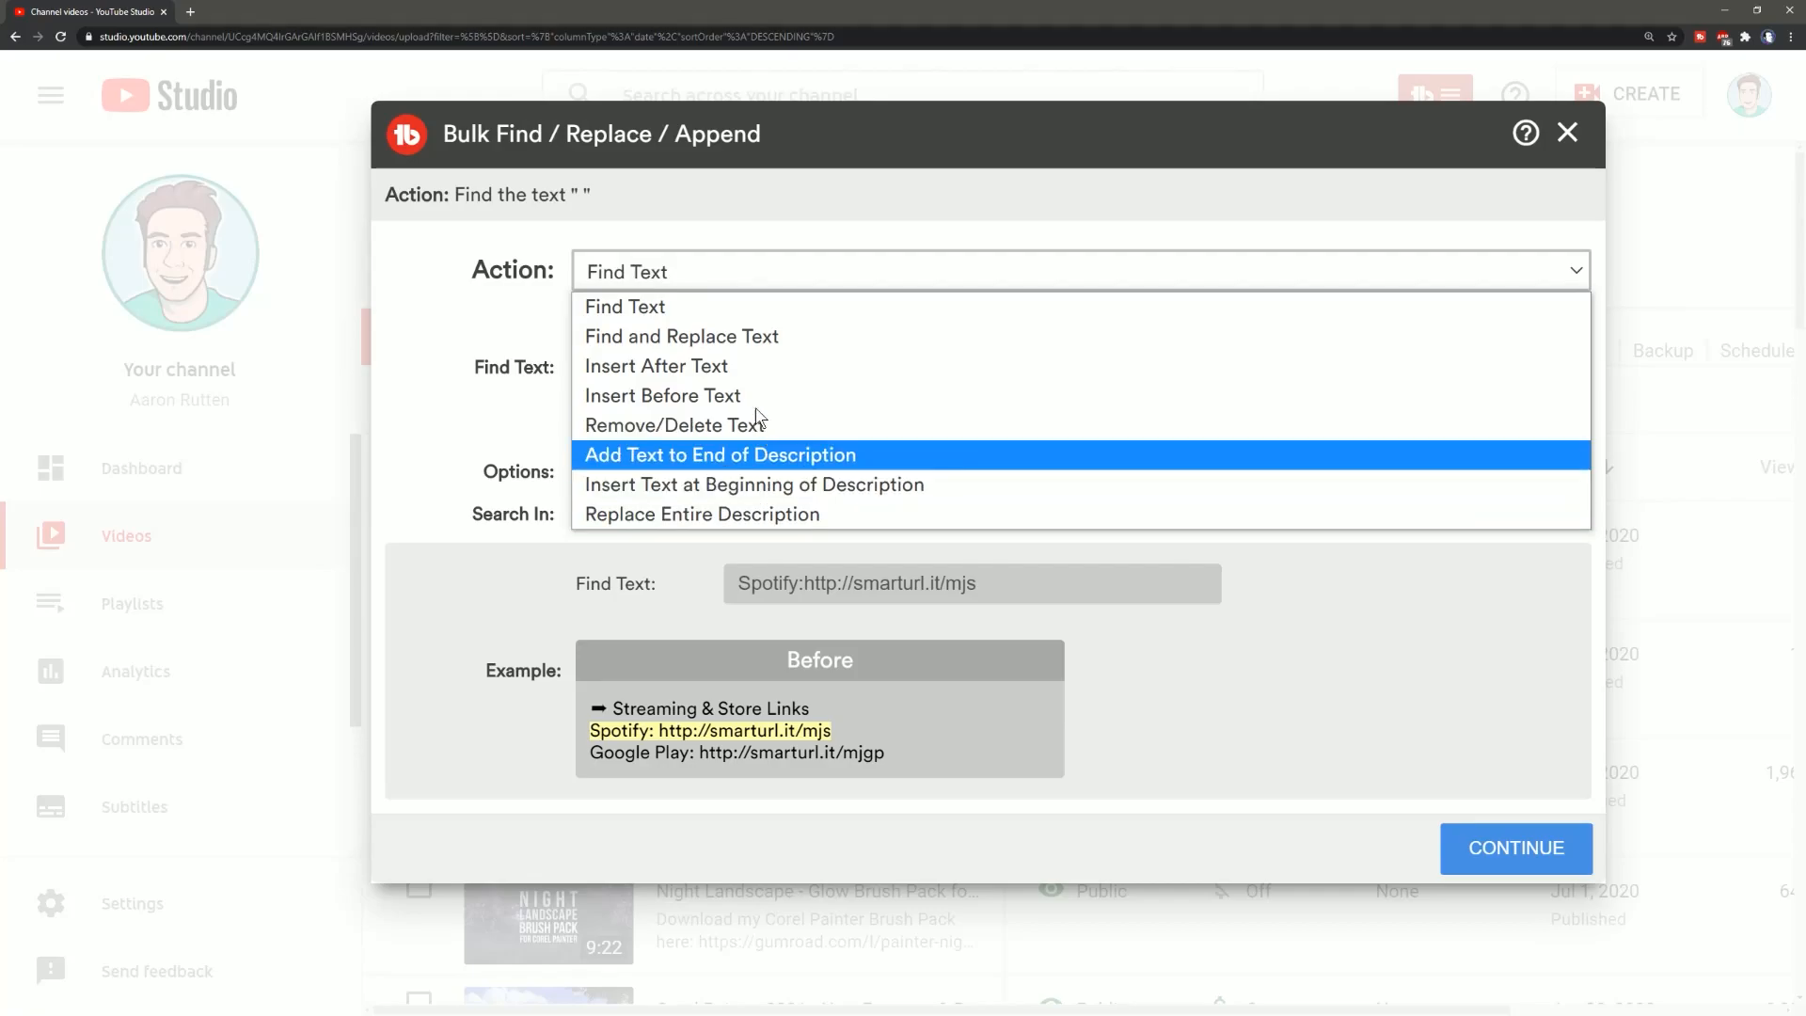
pyautogui.click(625, 305)
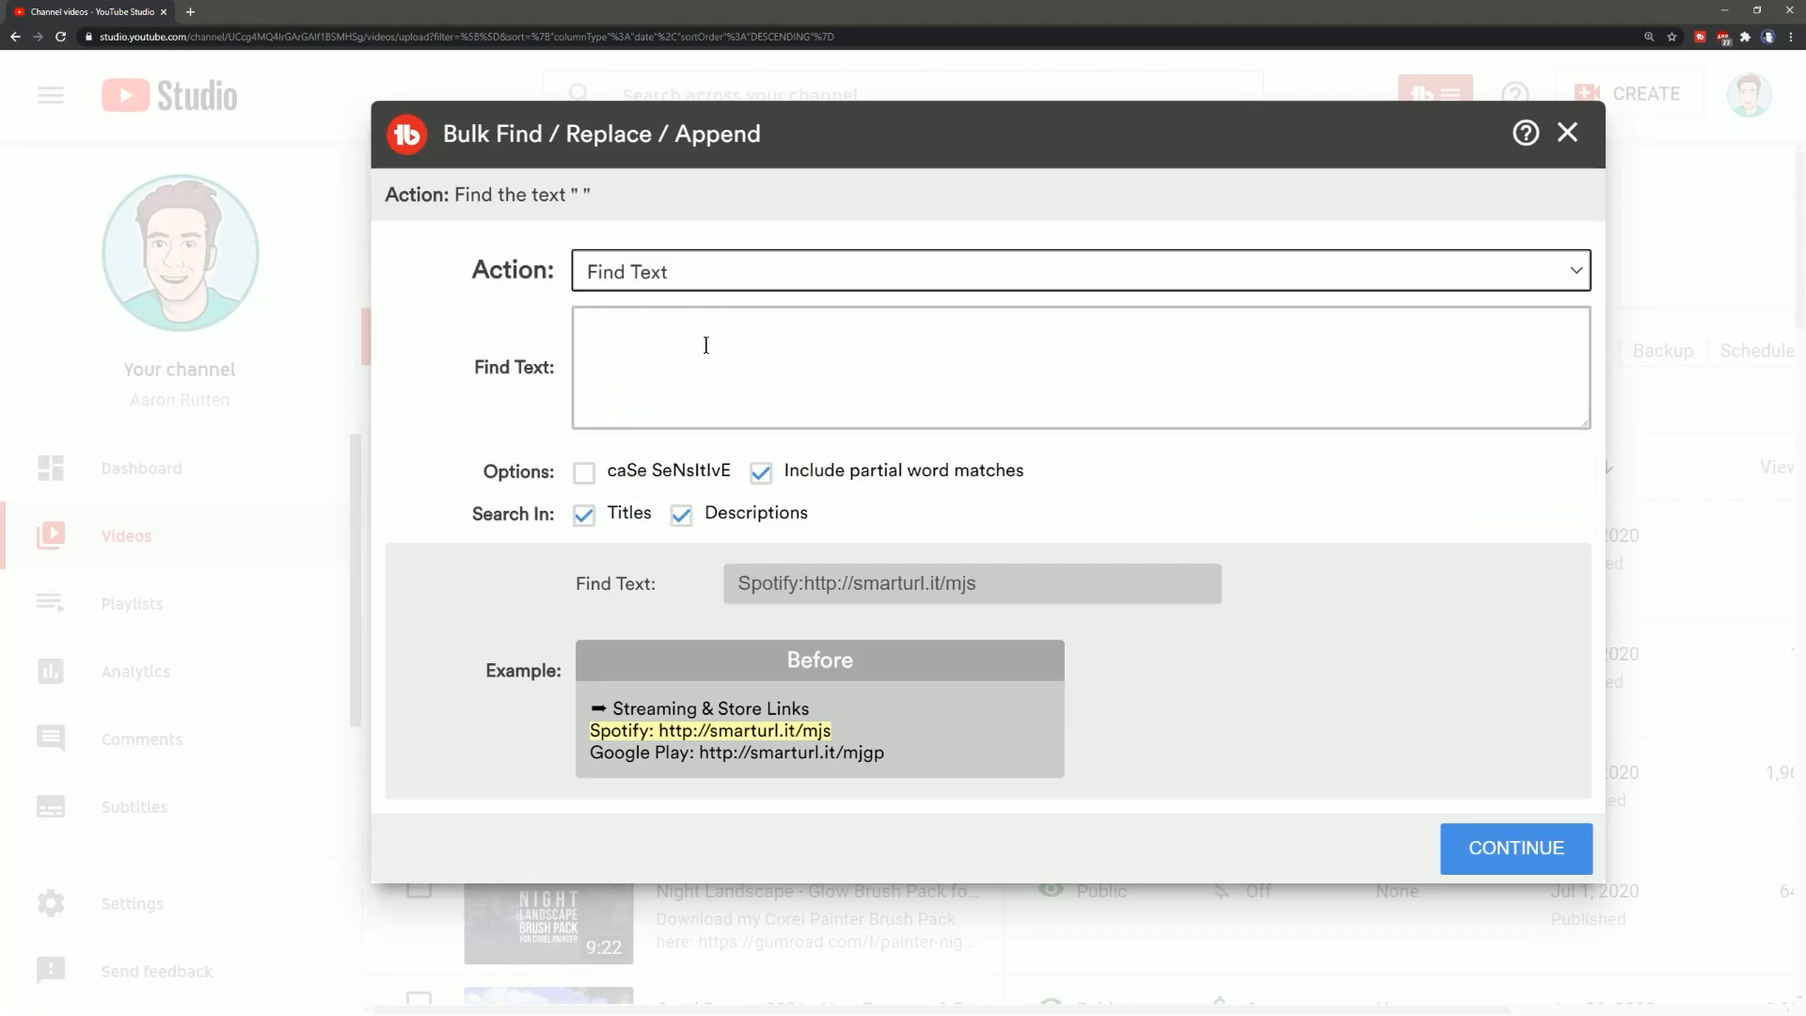
pyautogui.write('http://mixer.com/AaronRutten')
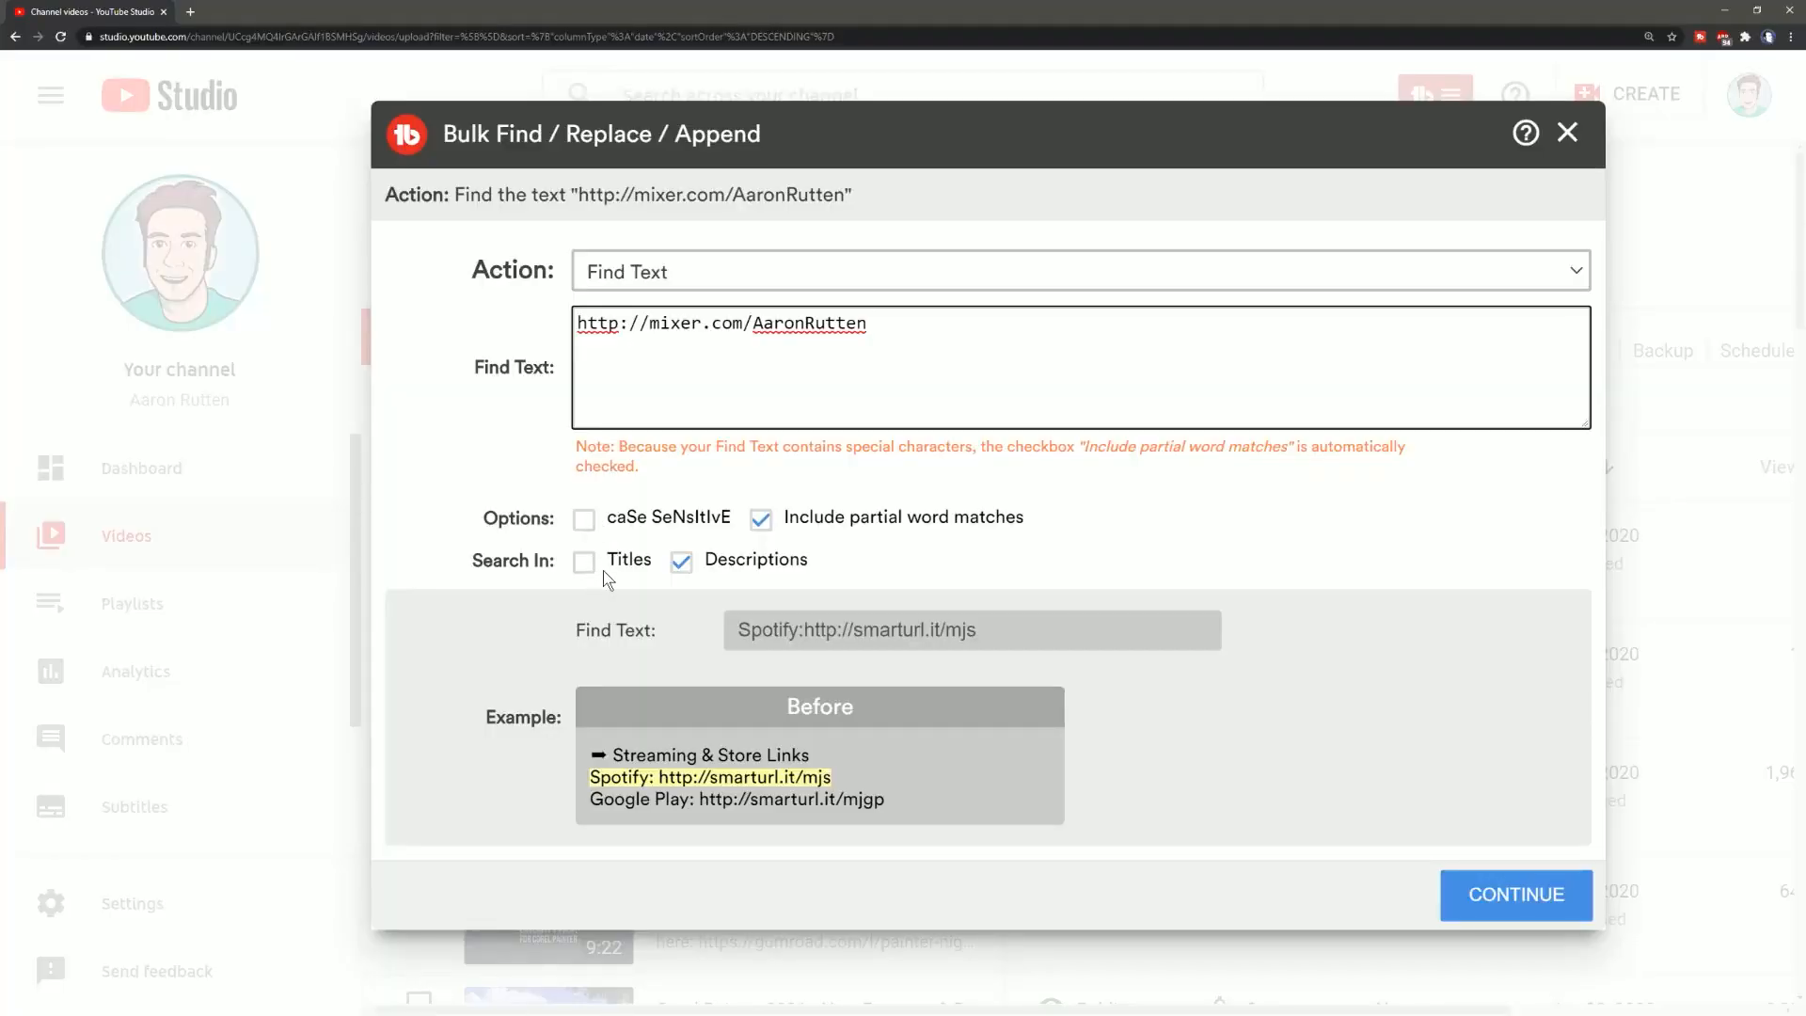
pyautogui.moveTo(1413, 876)
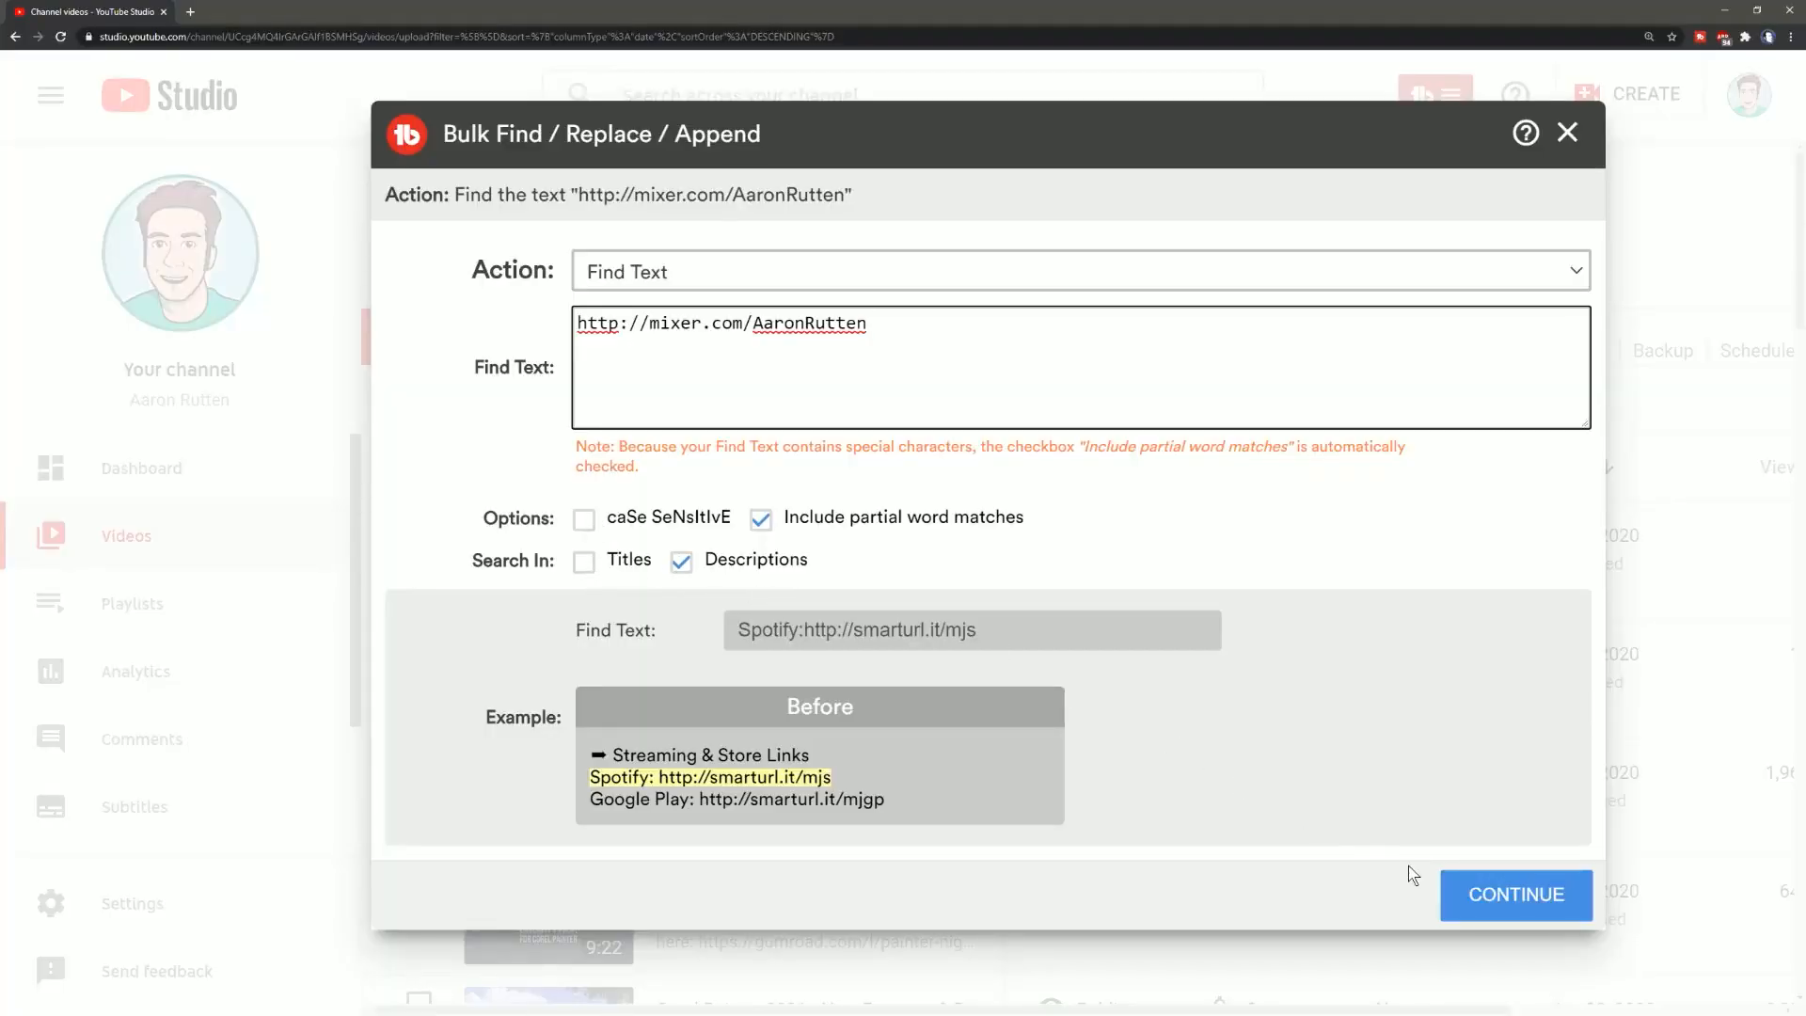
# Search all channel videos for the Mixer link, not just the most recent 50
pyautogui.click(1515, 895)
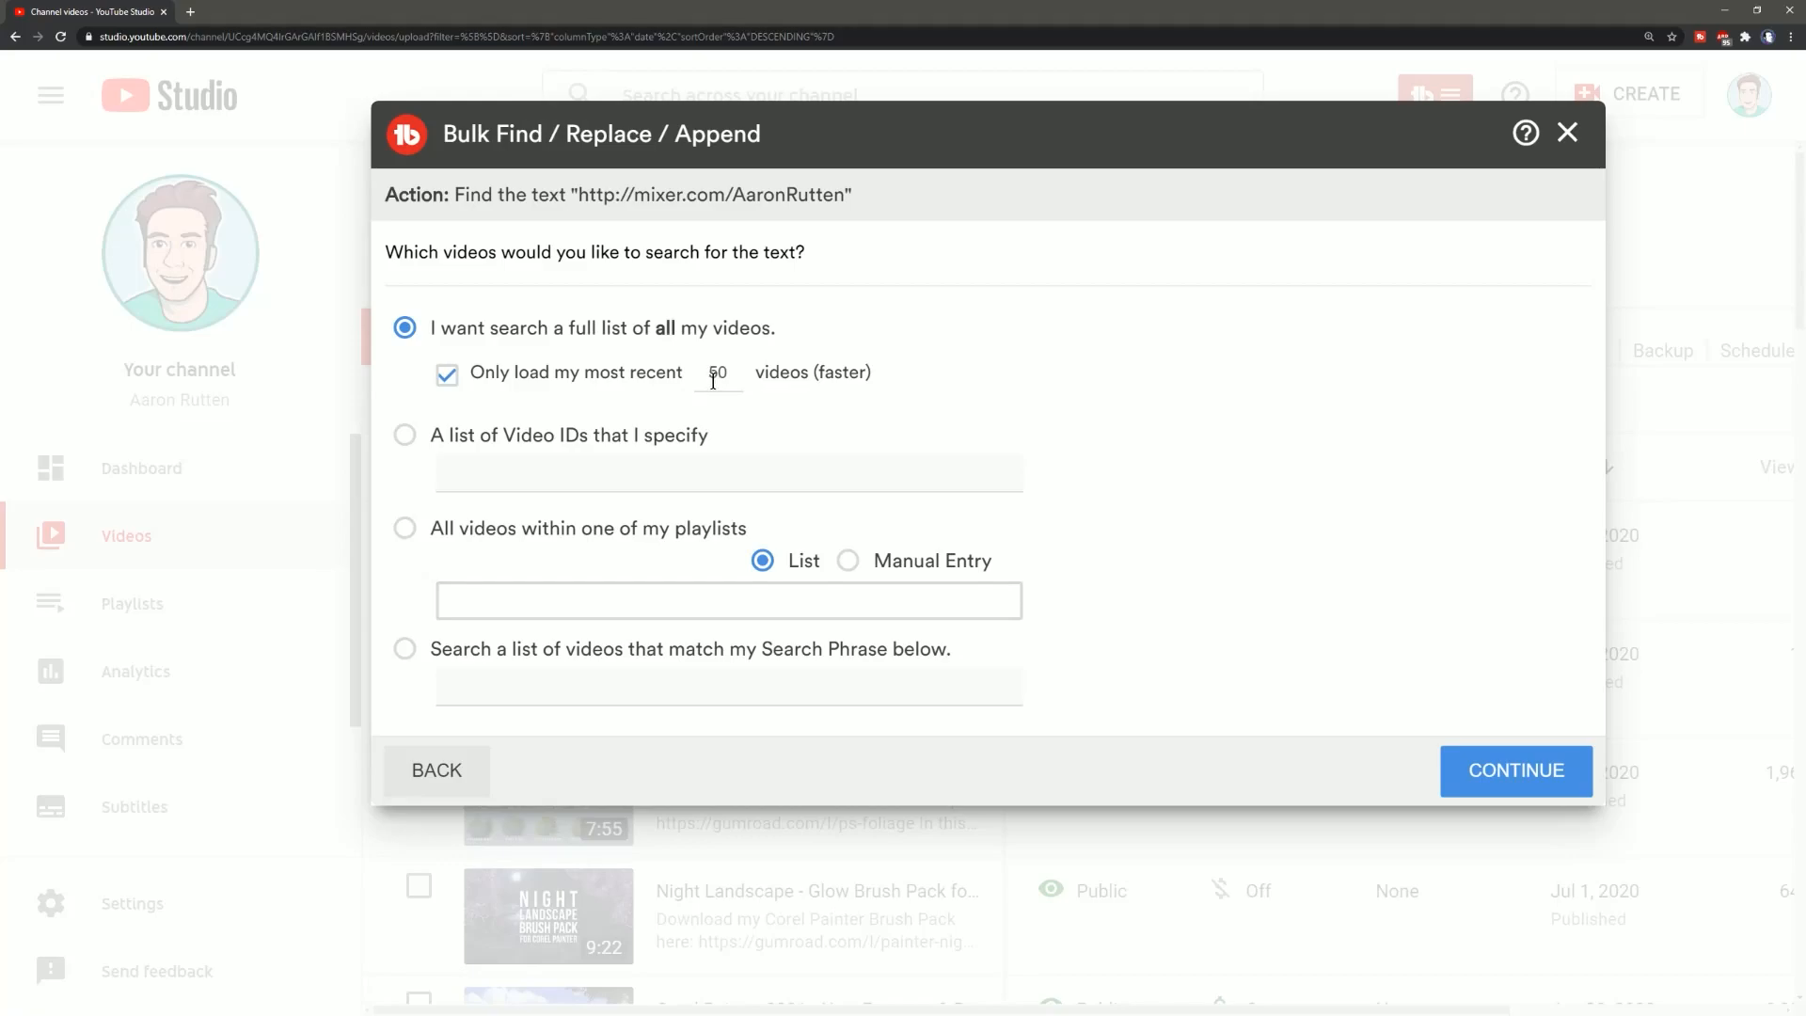
pyautogui.click(446, 373)
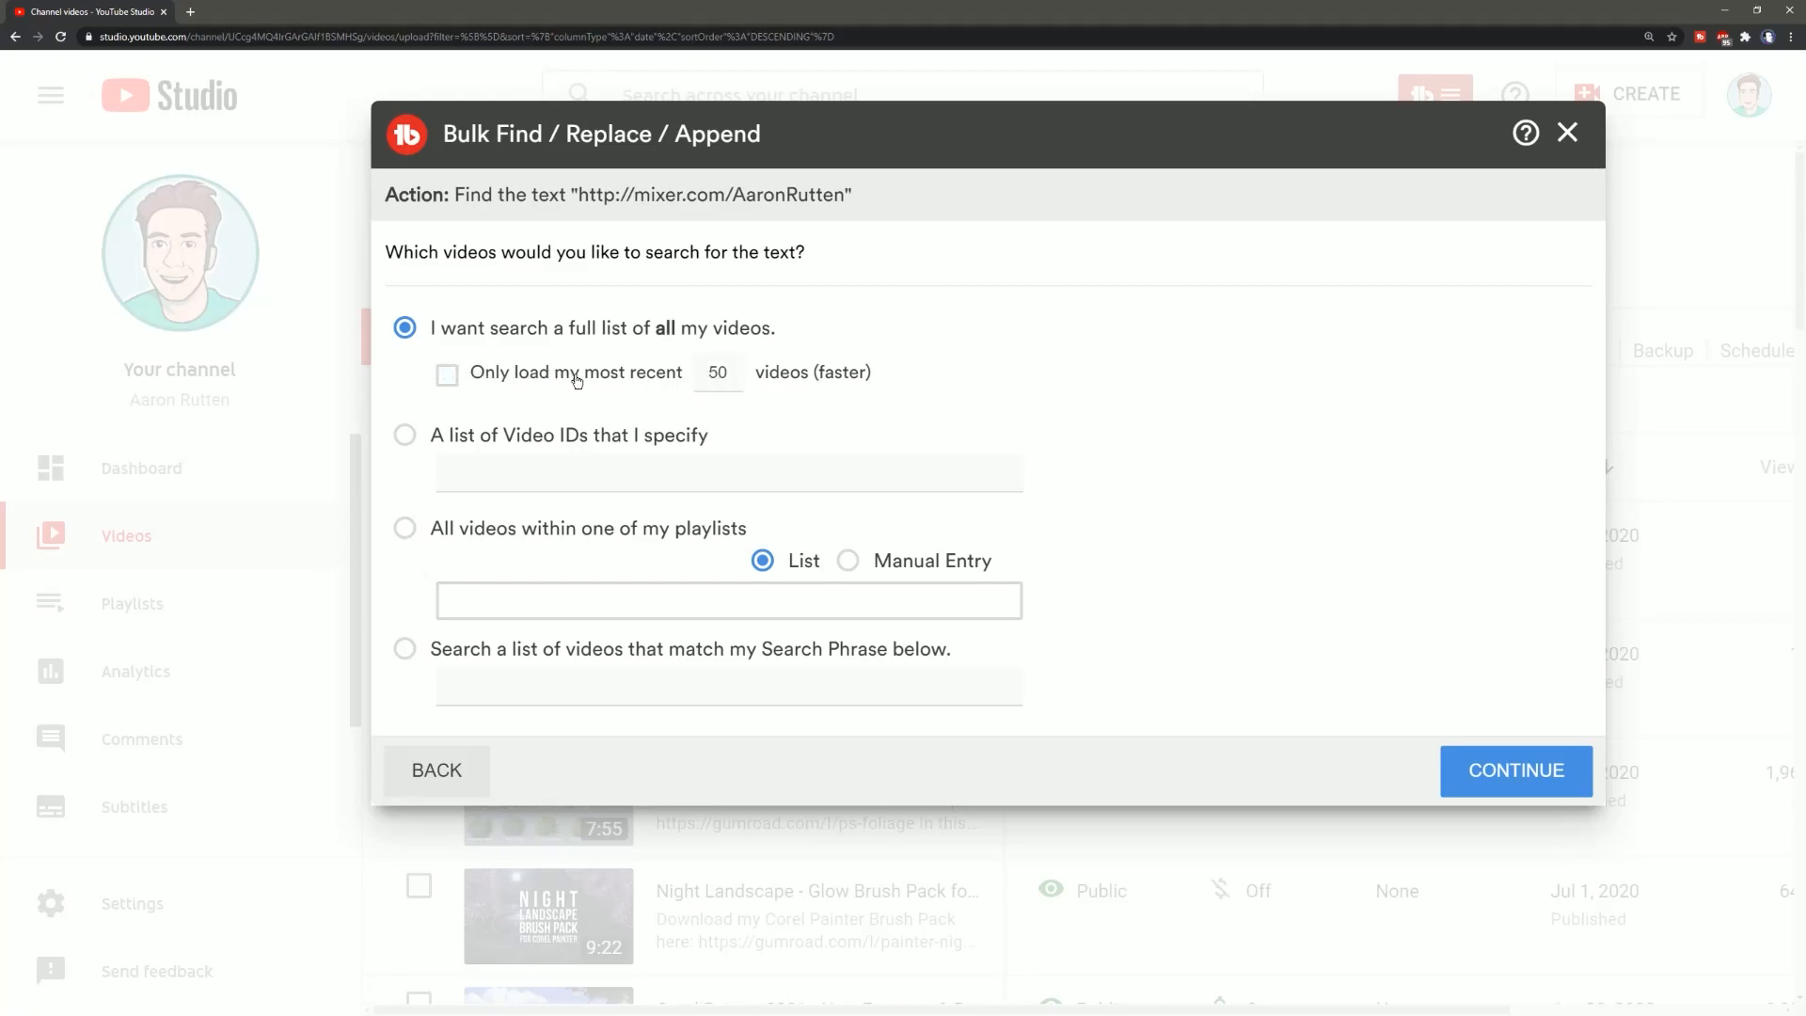
pyautogui.click(1516, 770)
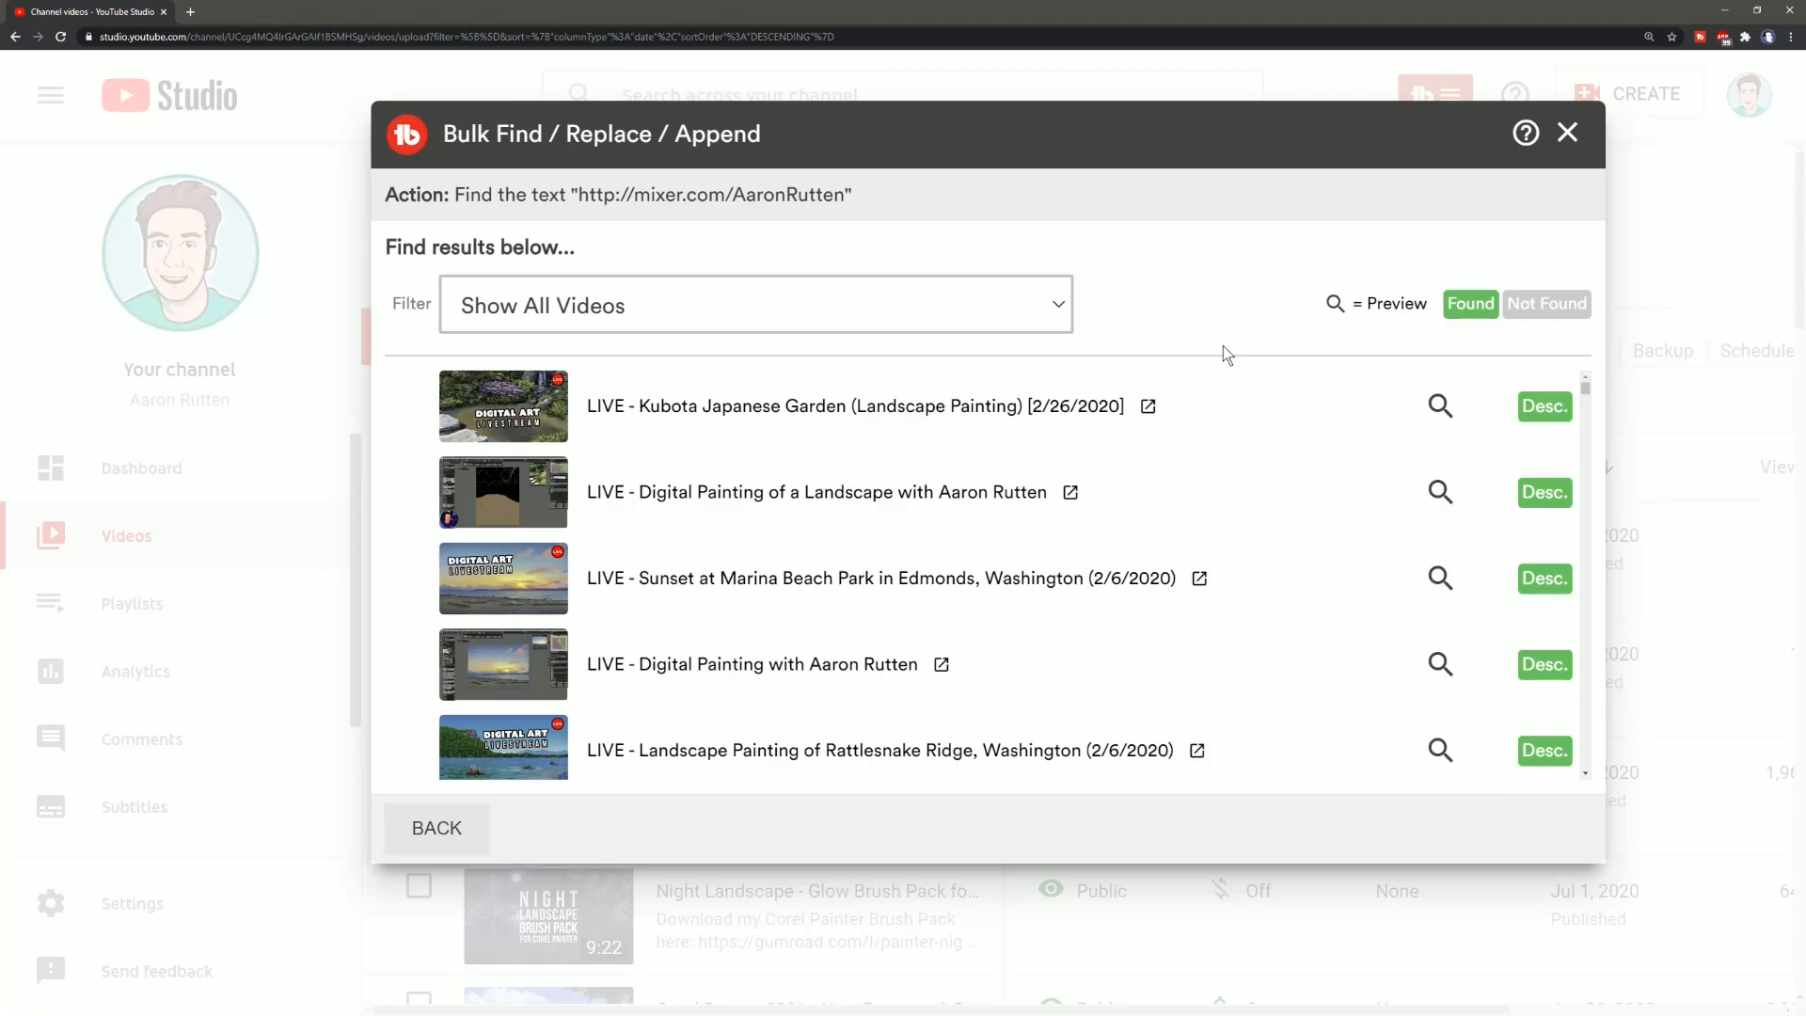
pyautogui.moveTo(943, 467)
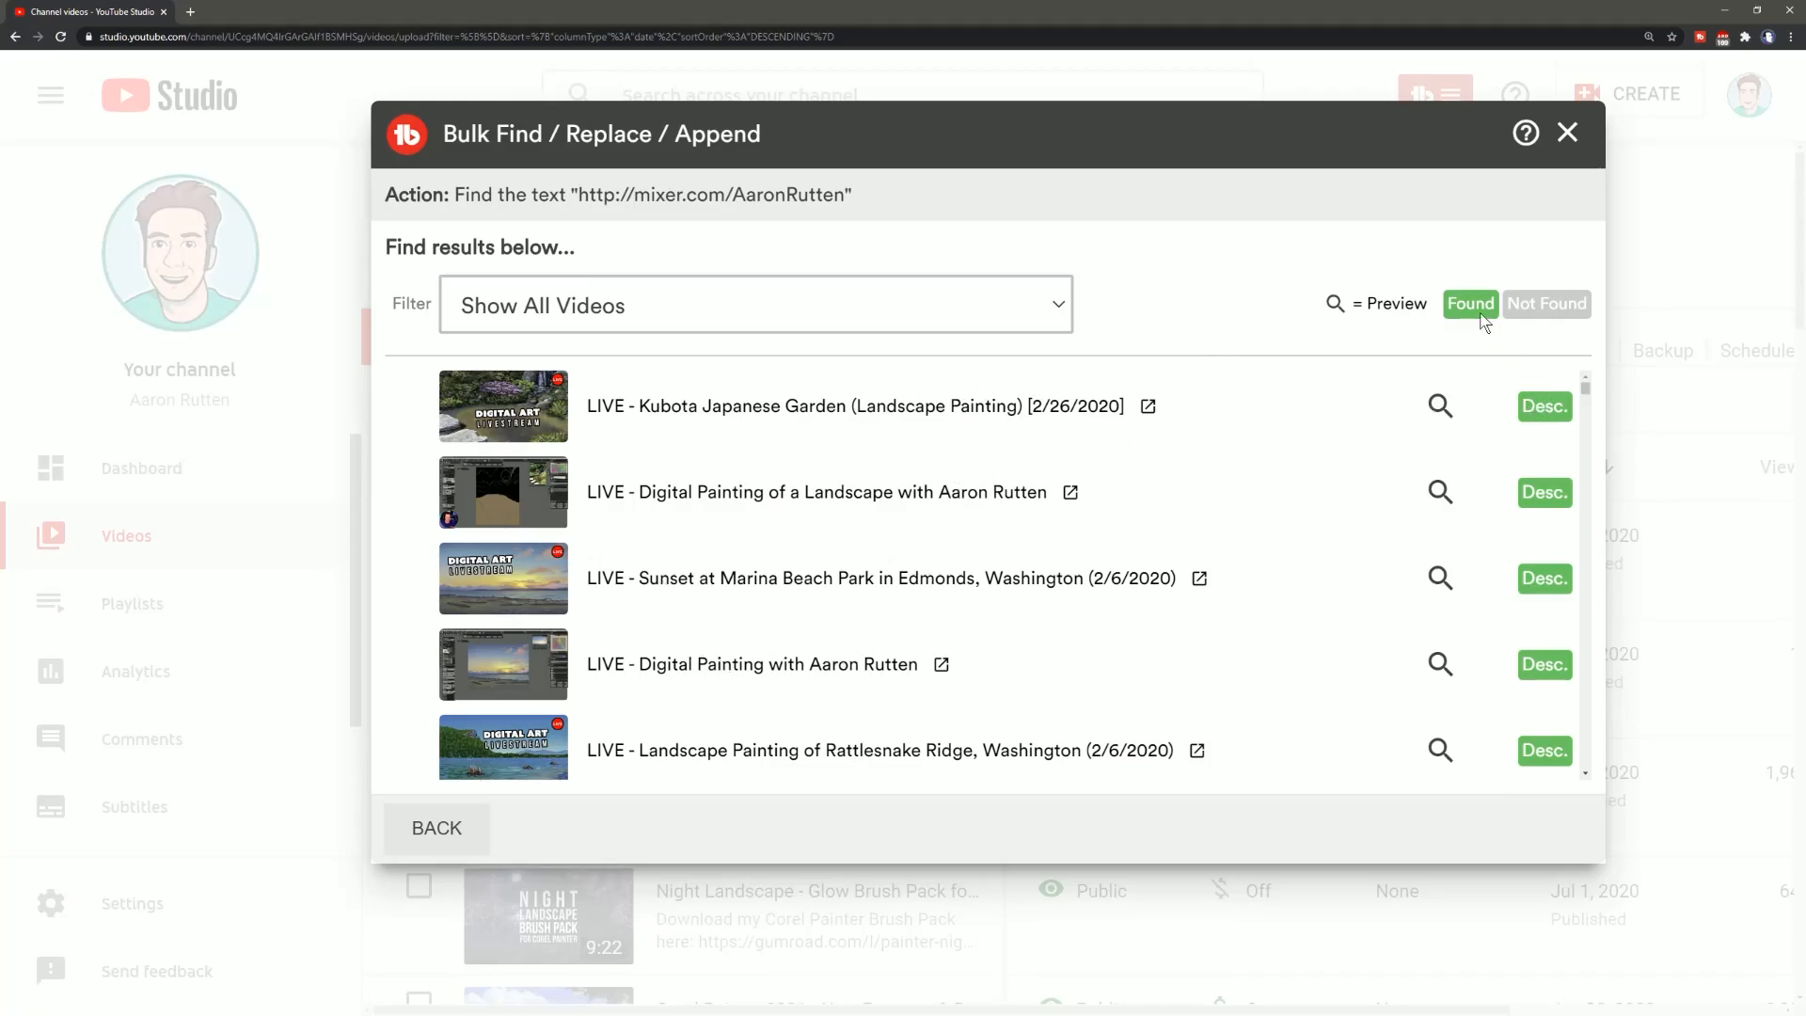
# Show the visibility filter options for the Mixer-link search results
pyautogui.click(756, 304)
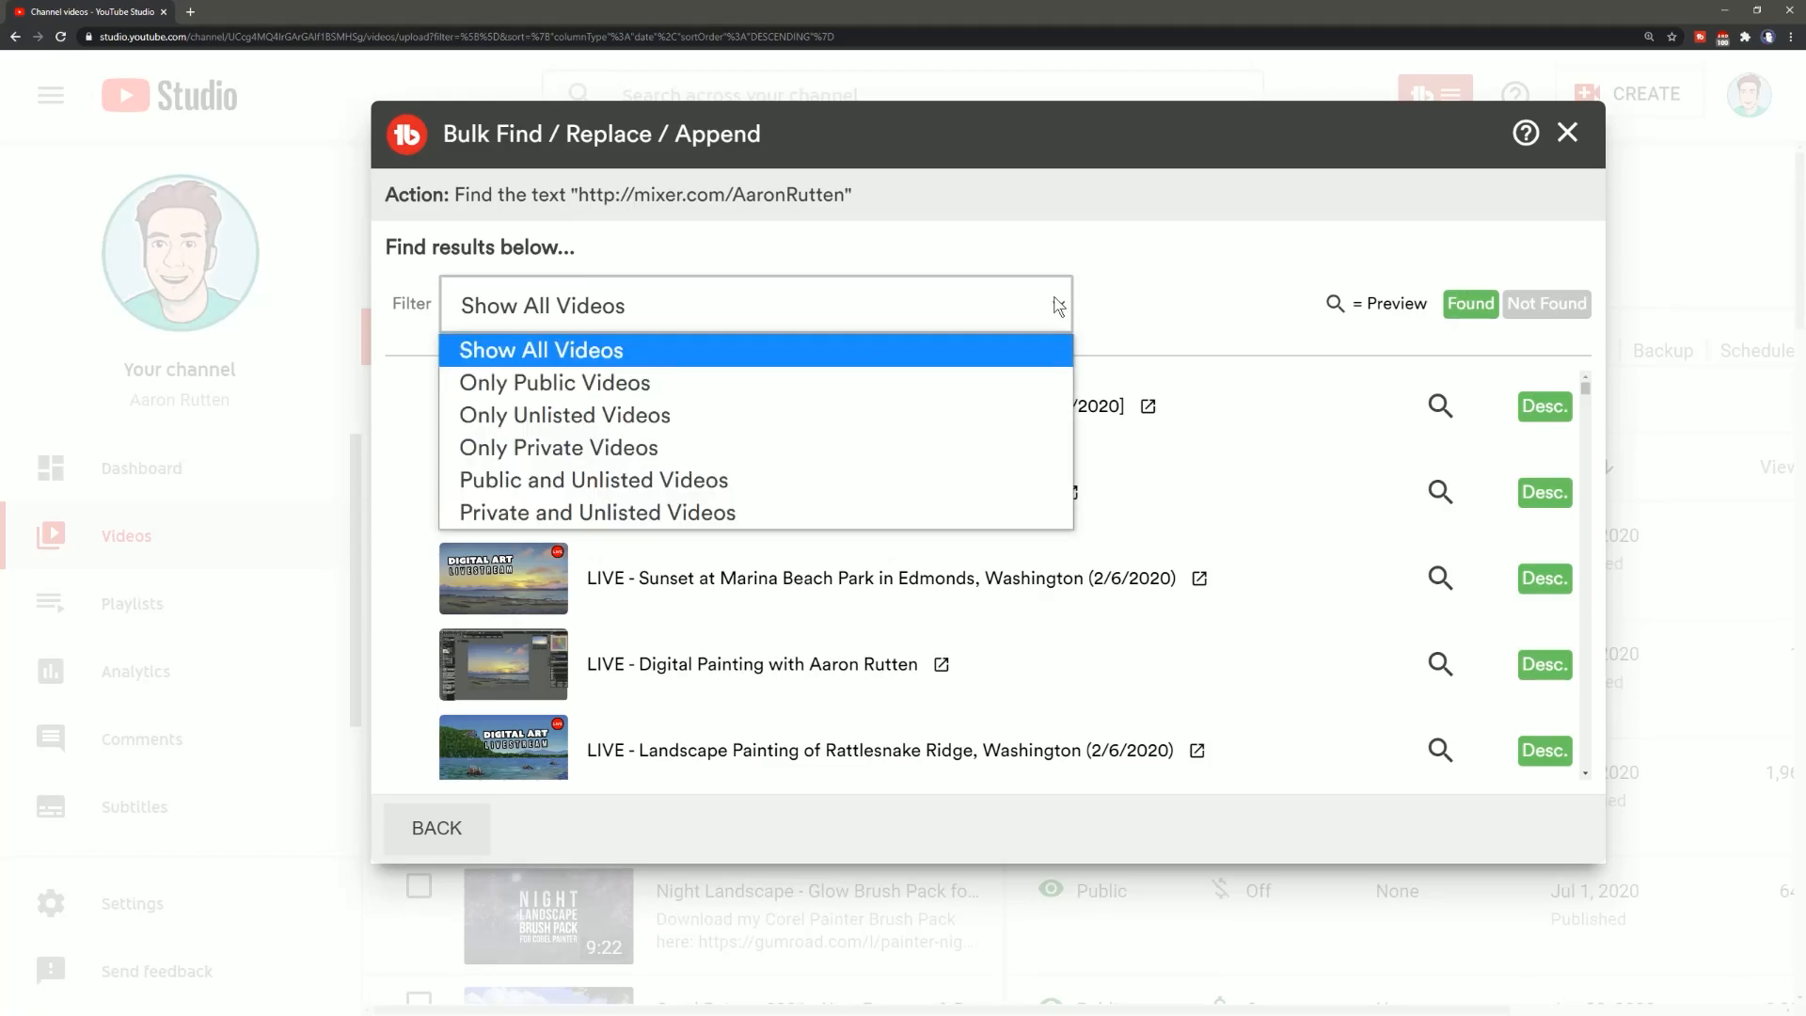
pyautogui.moveTo(954, 496)
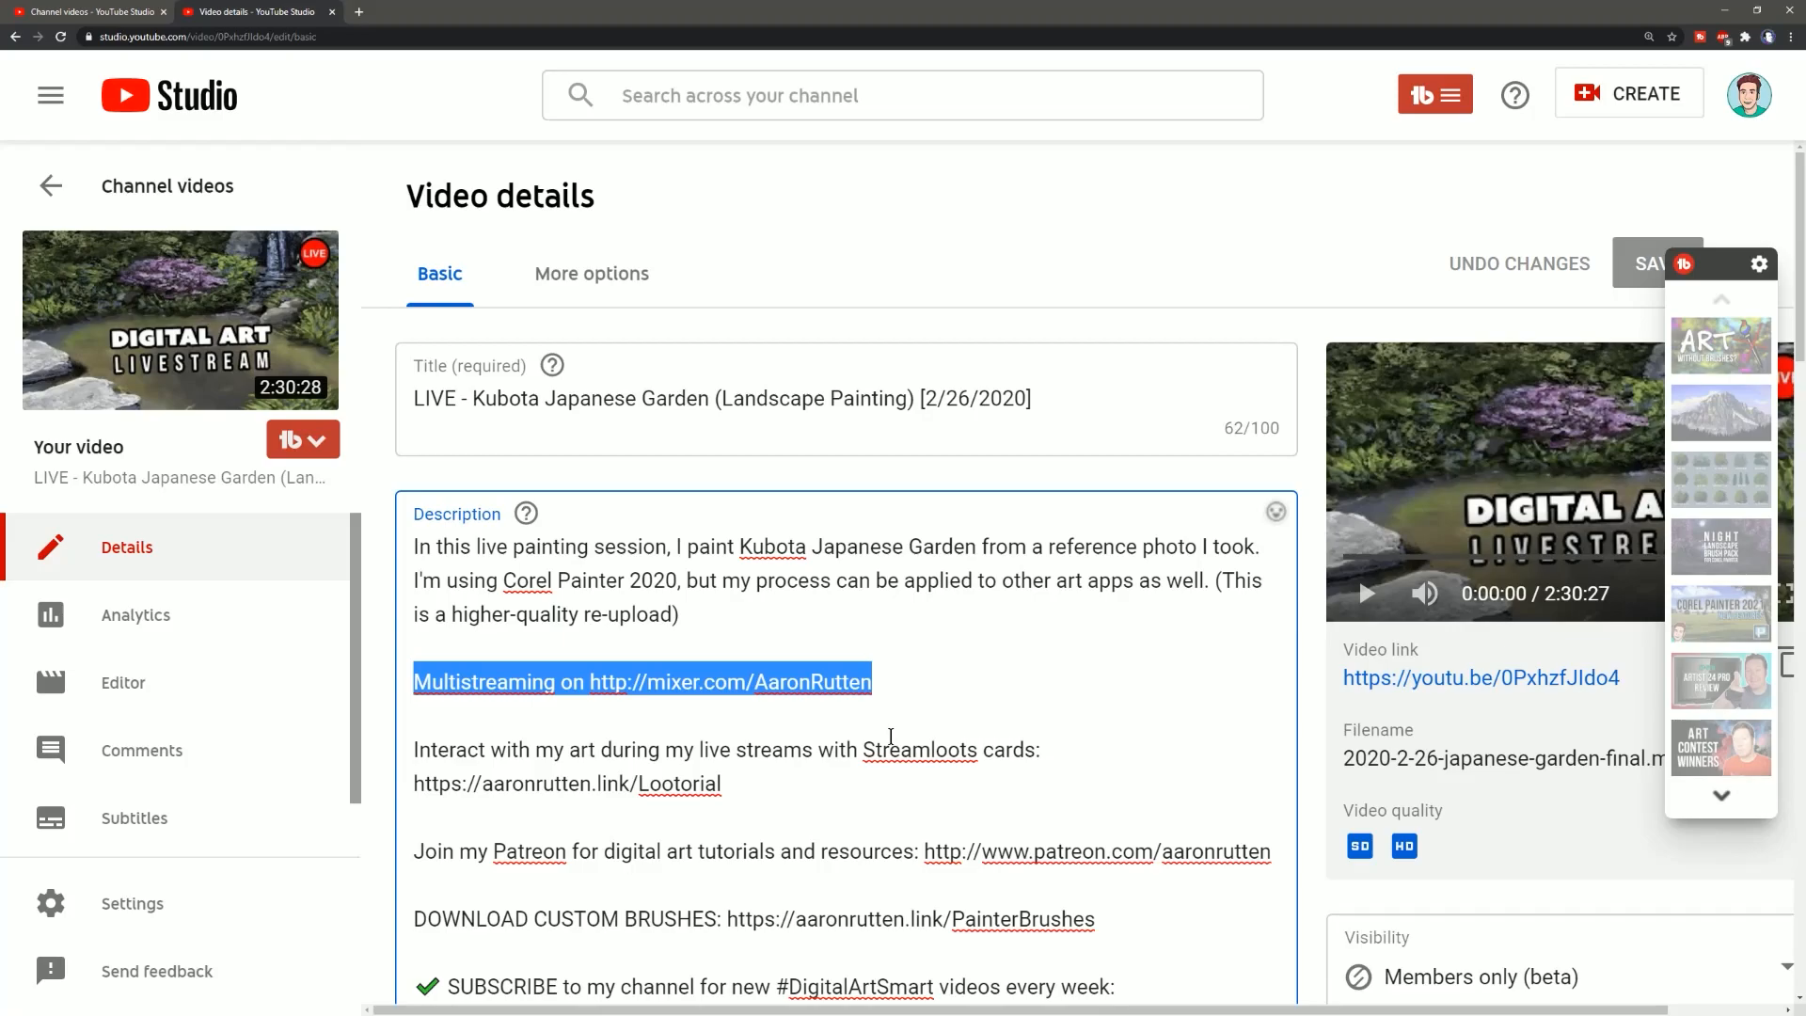
pyautogui.moveTo(550, 406)
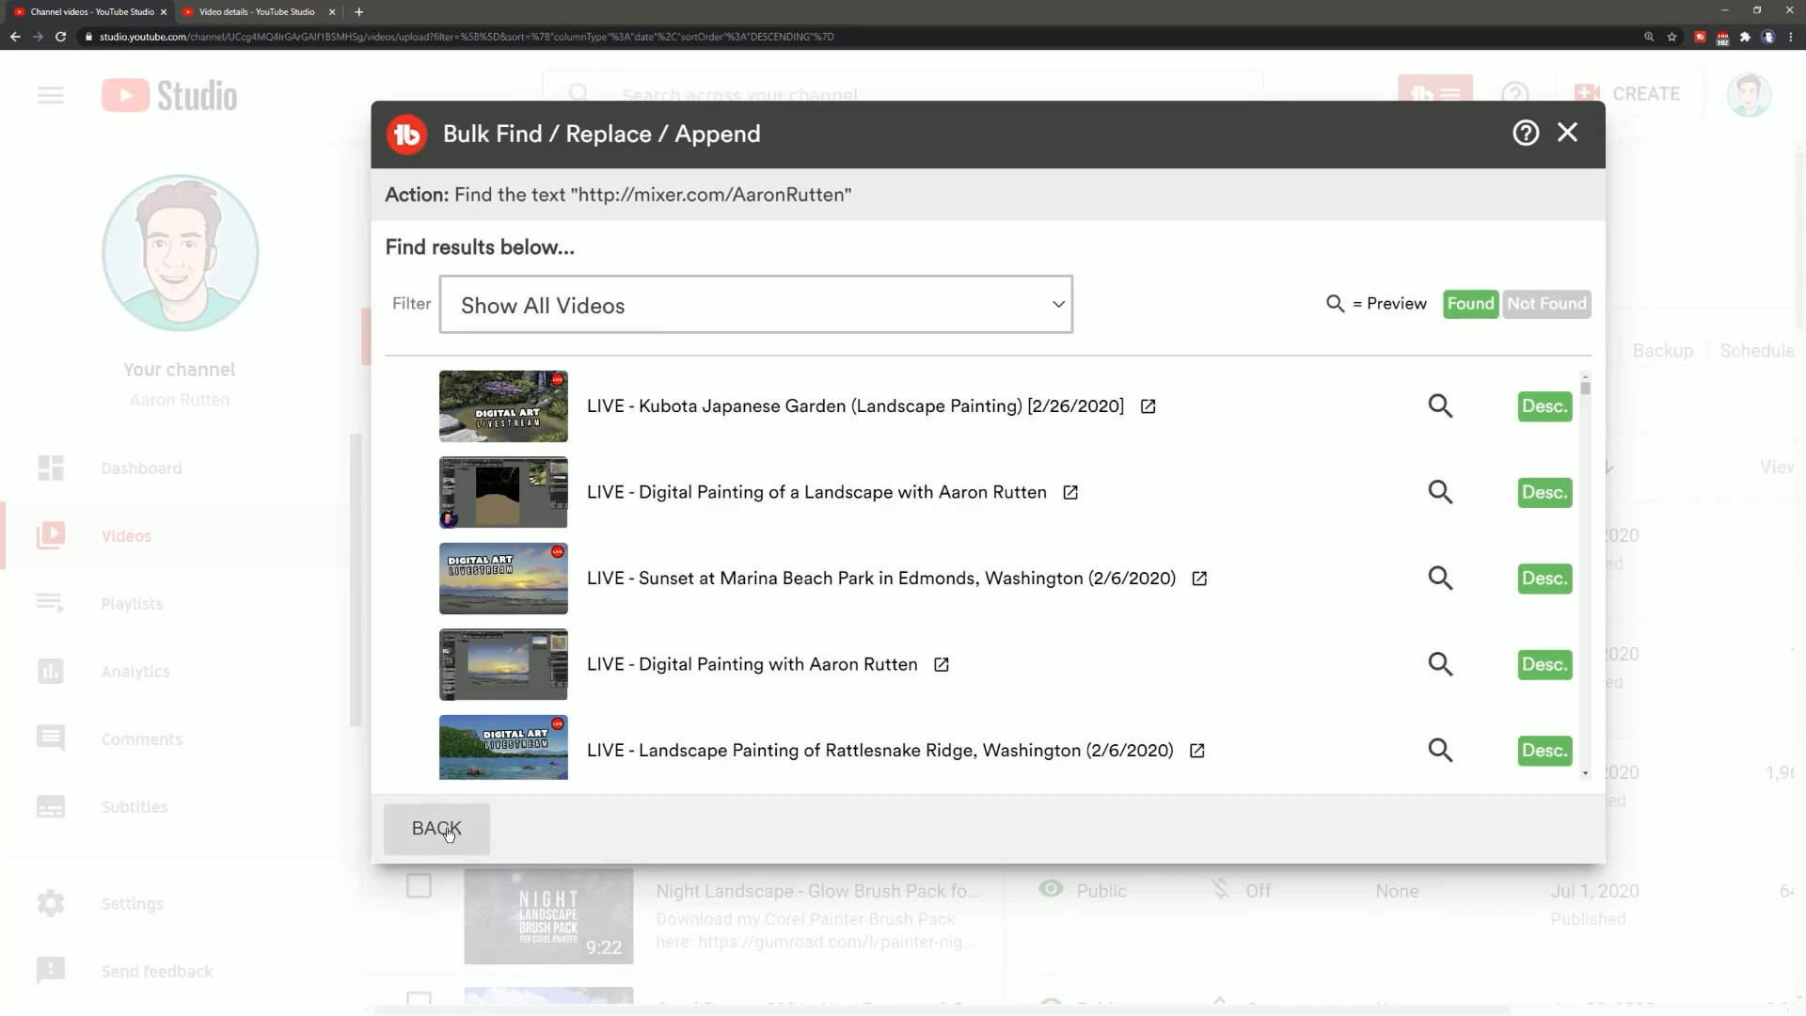
# Prepend 'Multistreaming on' to the find text and switch the action to Find and Replace Text
pyautogui.click(436, 828)
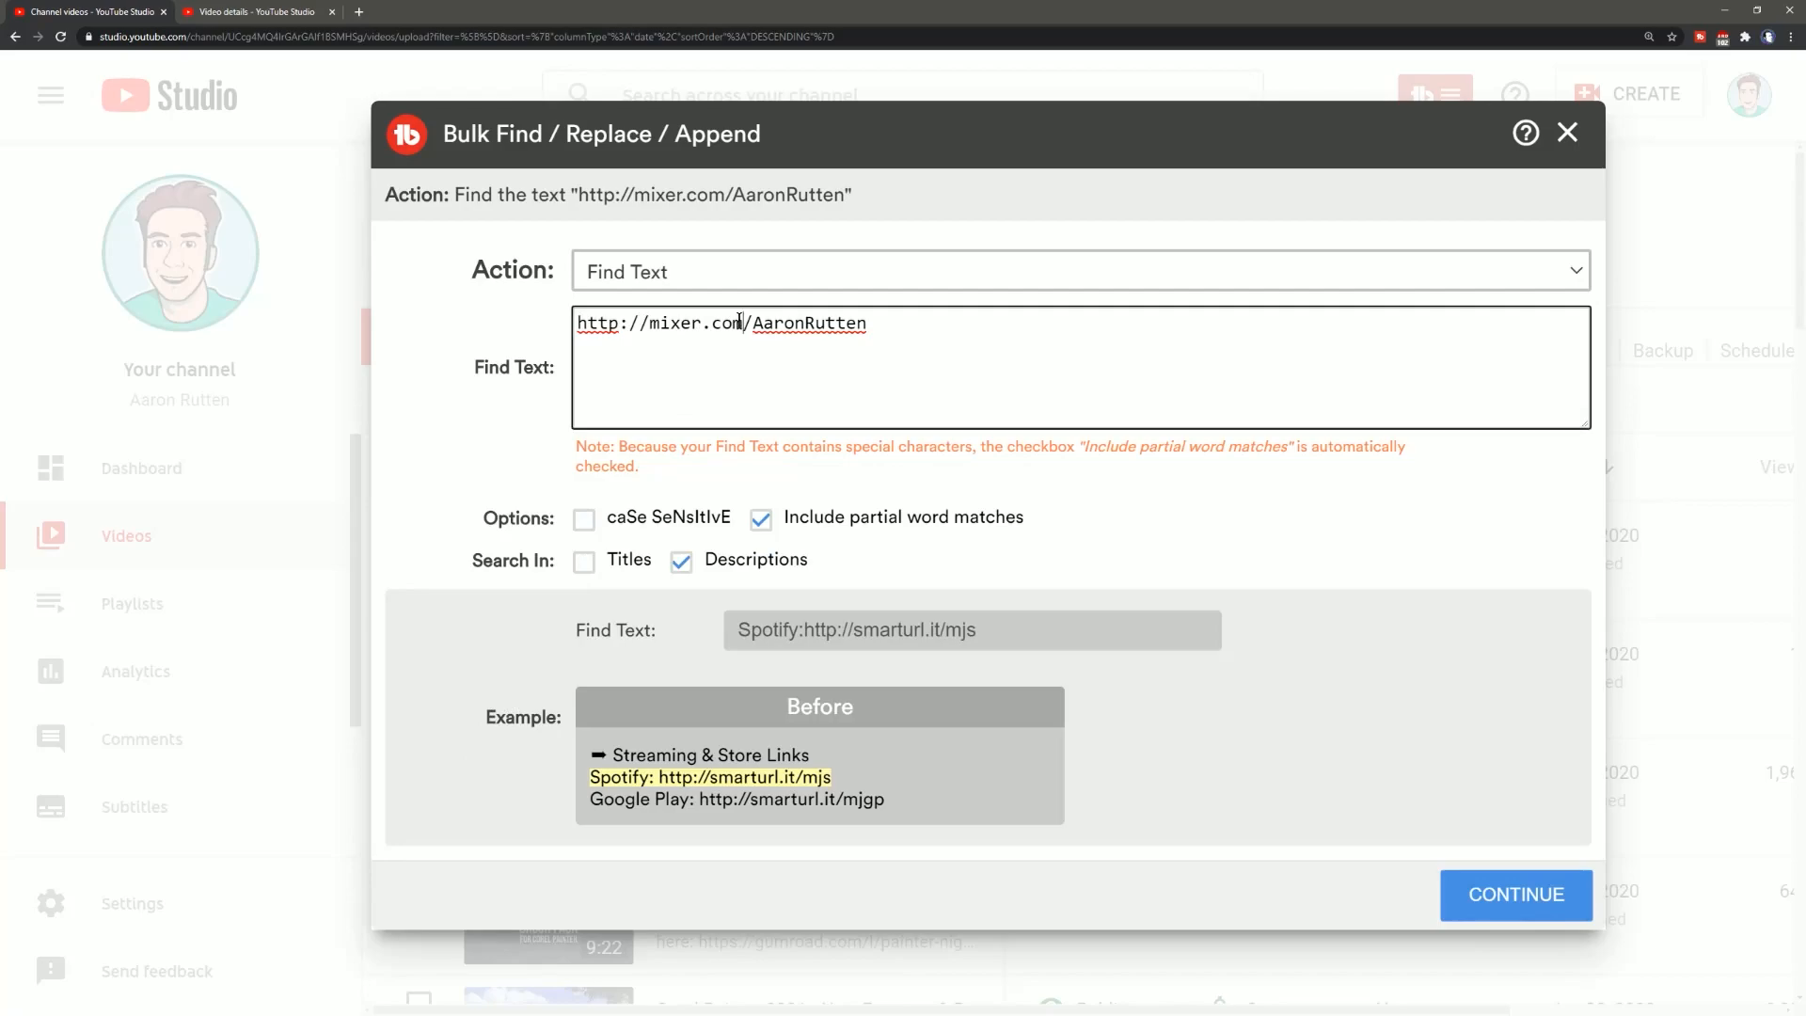
pyautogui.write('Multistreaming on')
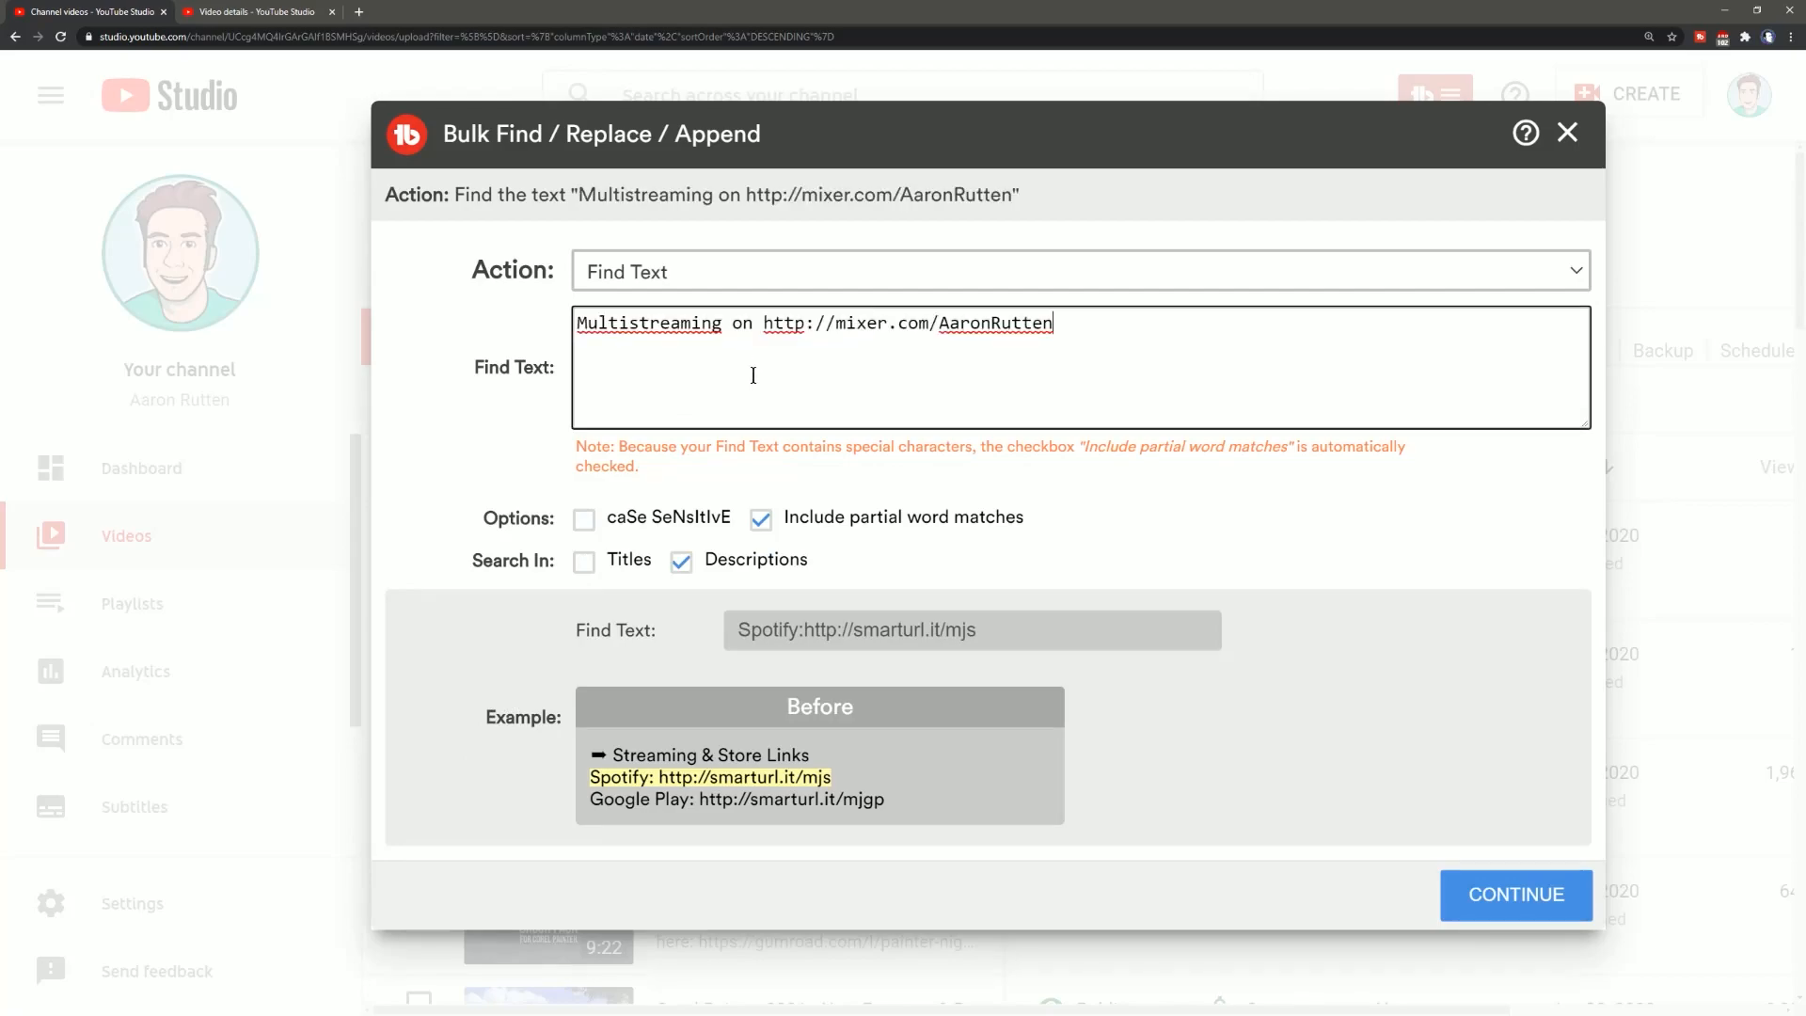
pyautogui.click(1079, 271)
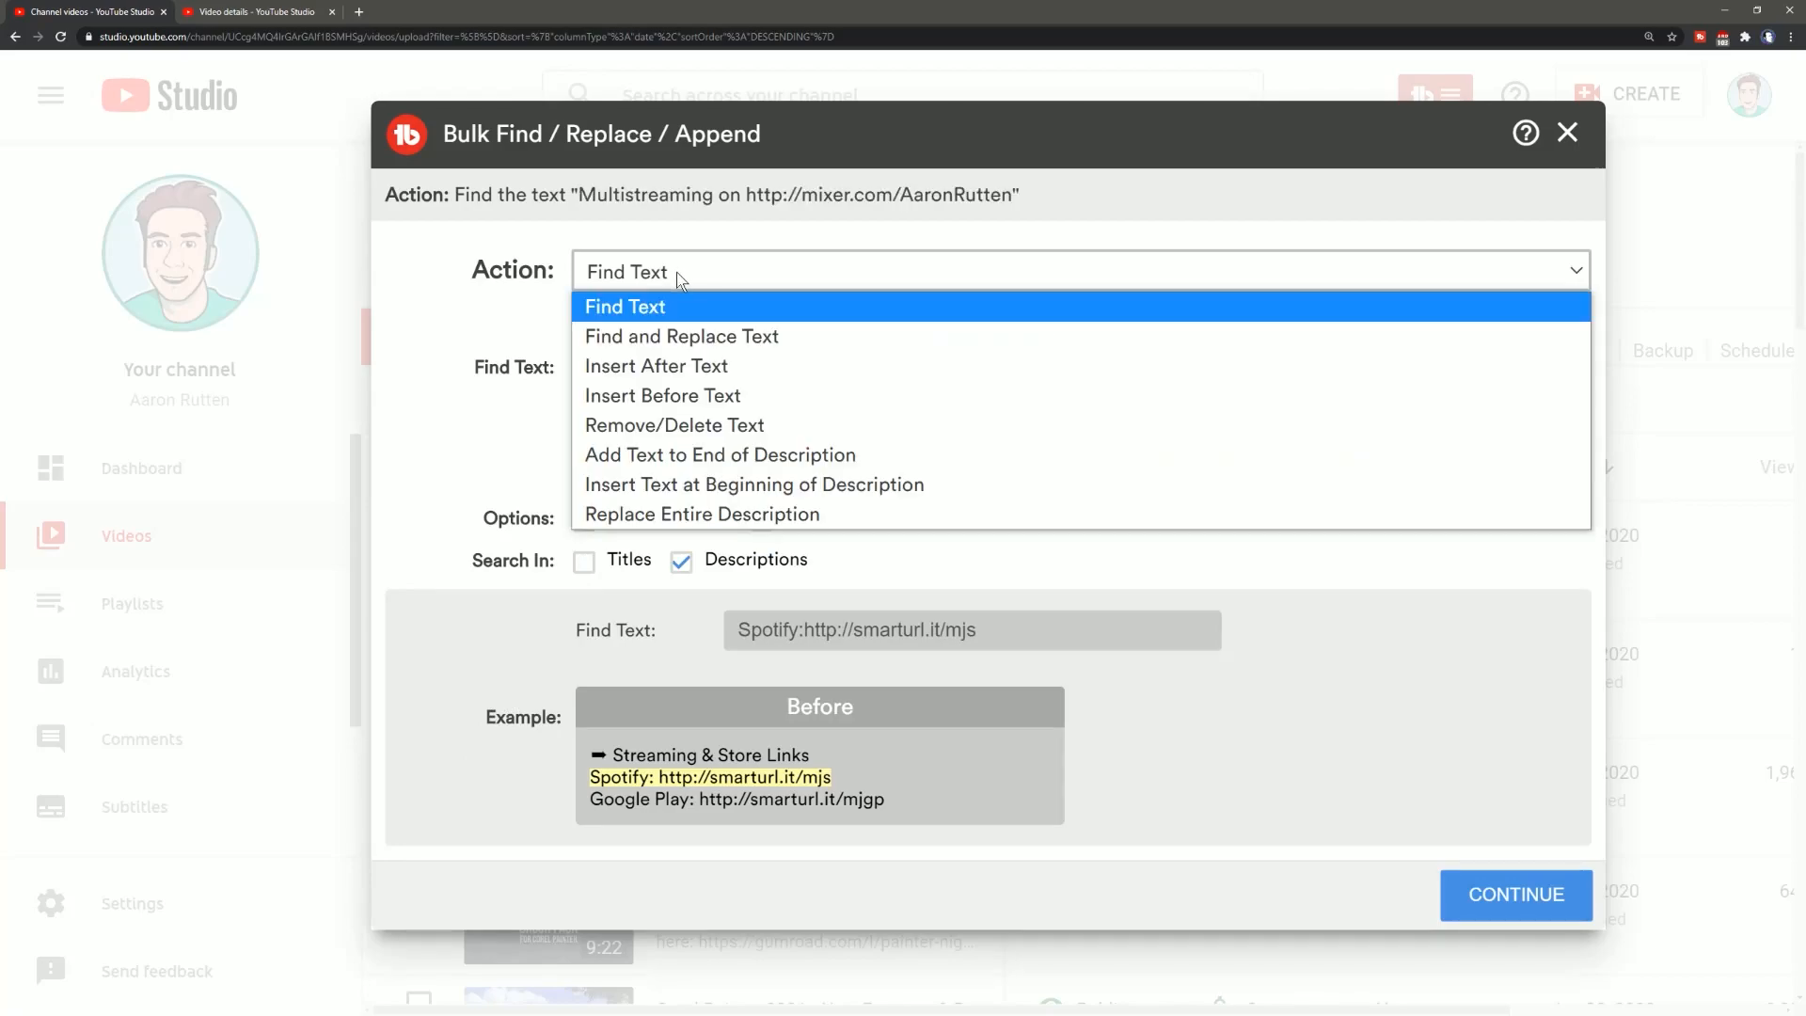
pyautogui.moveTo(679, 335)
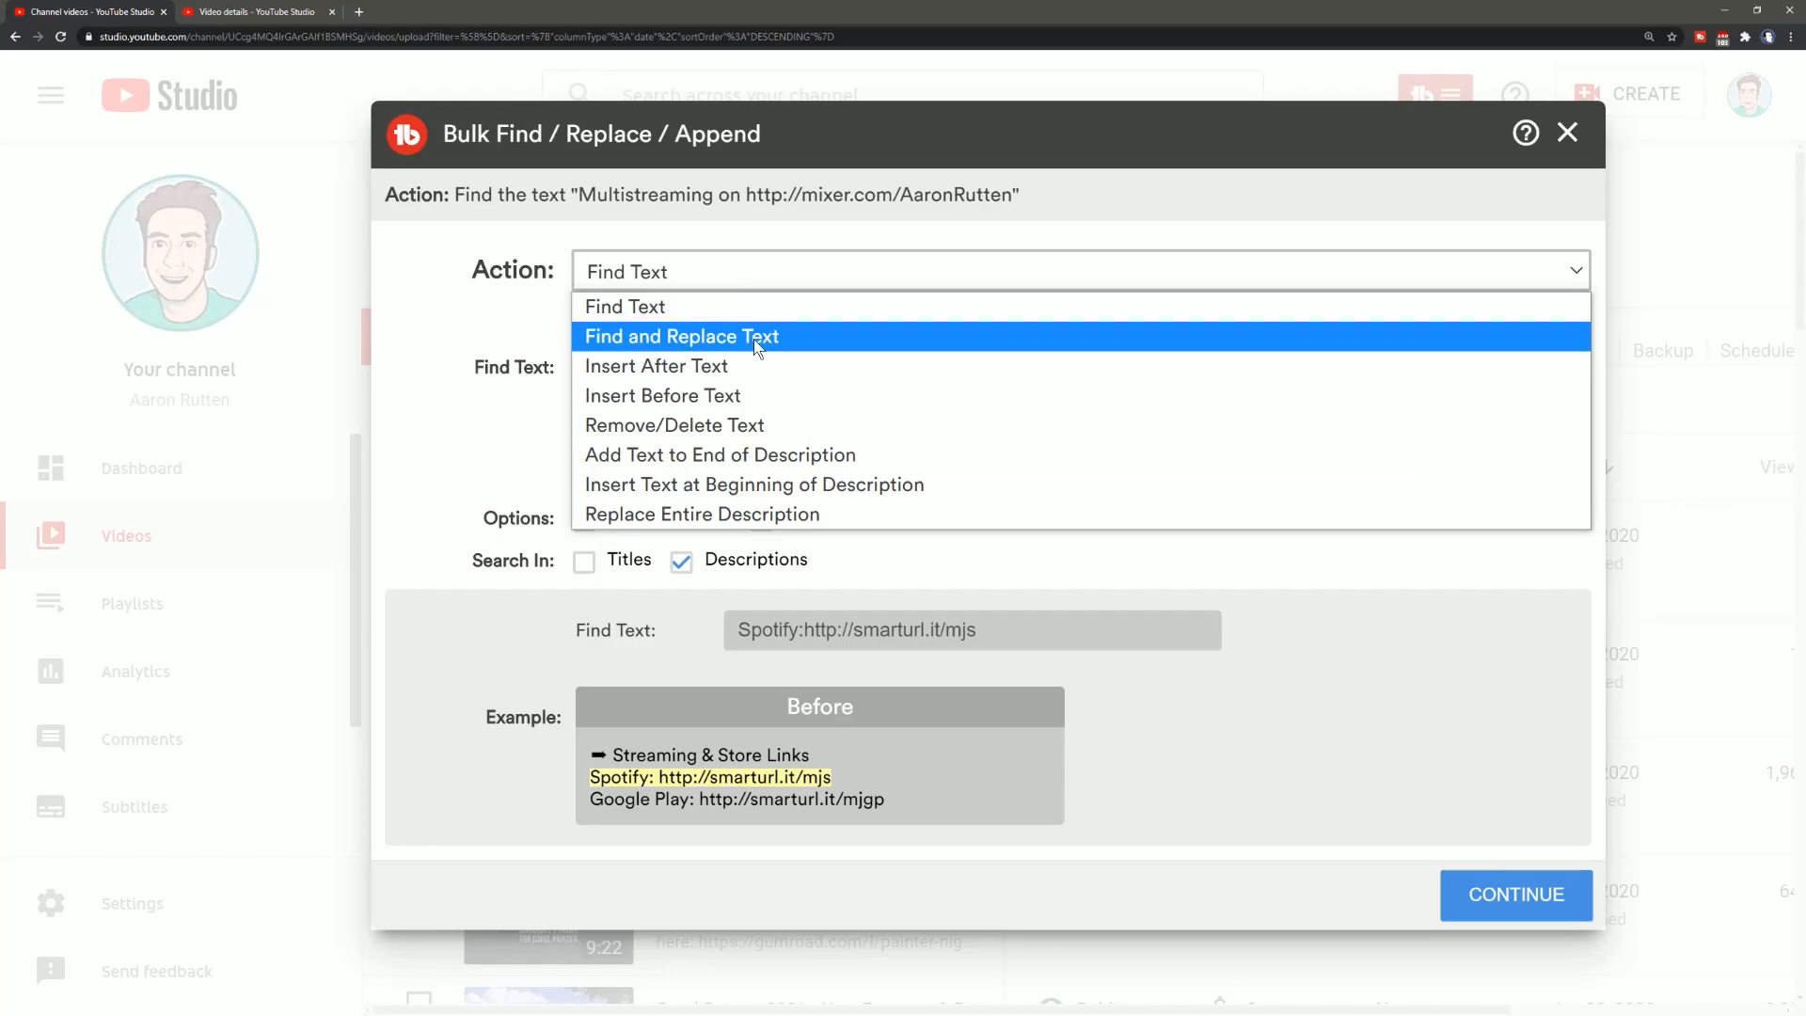
pyautogui.click(679, 335)
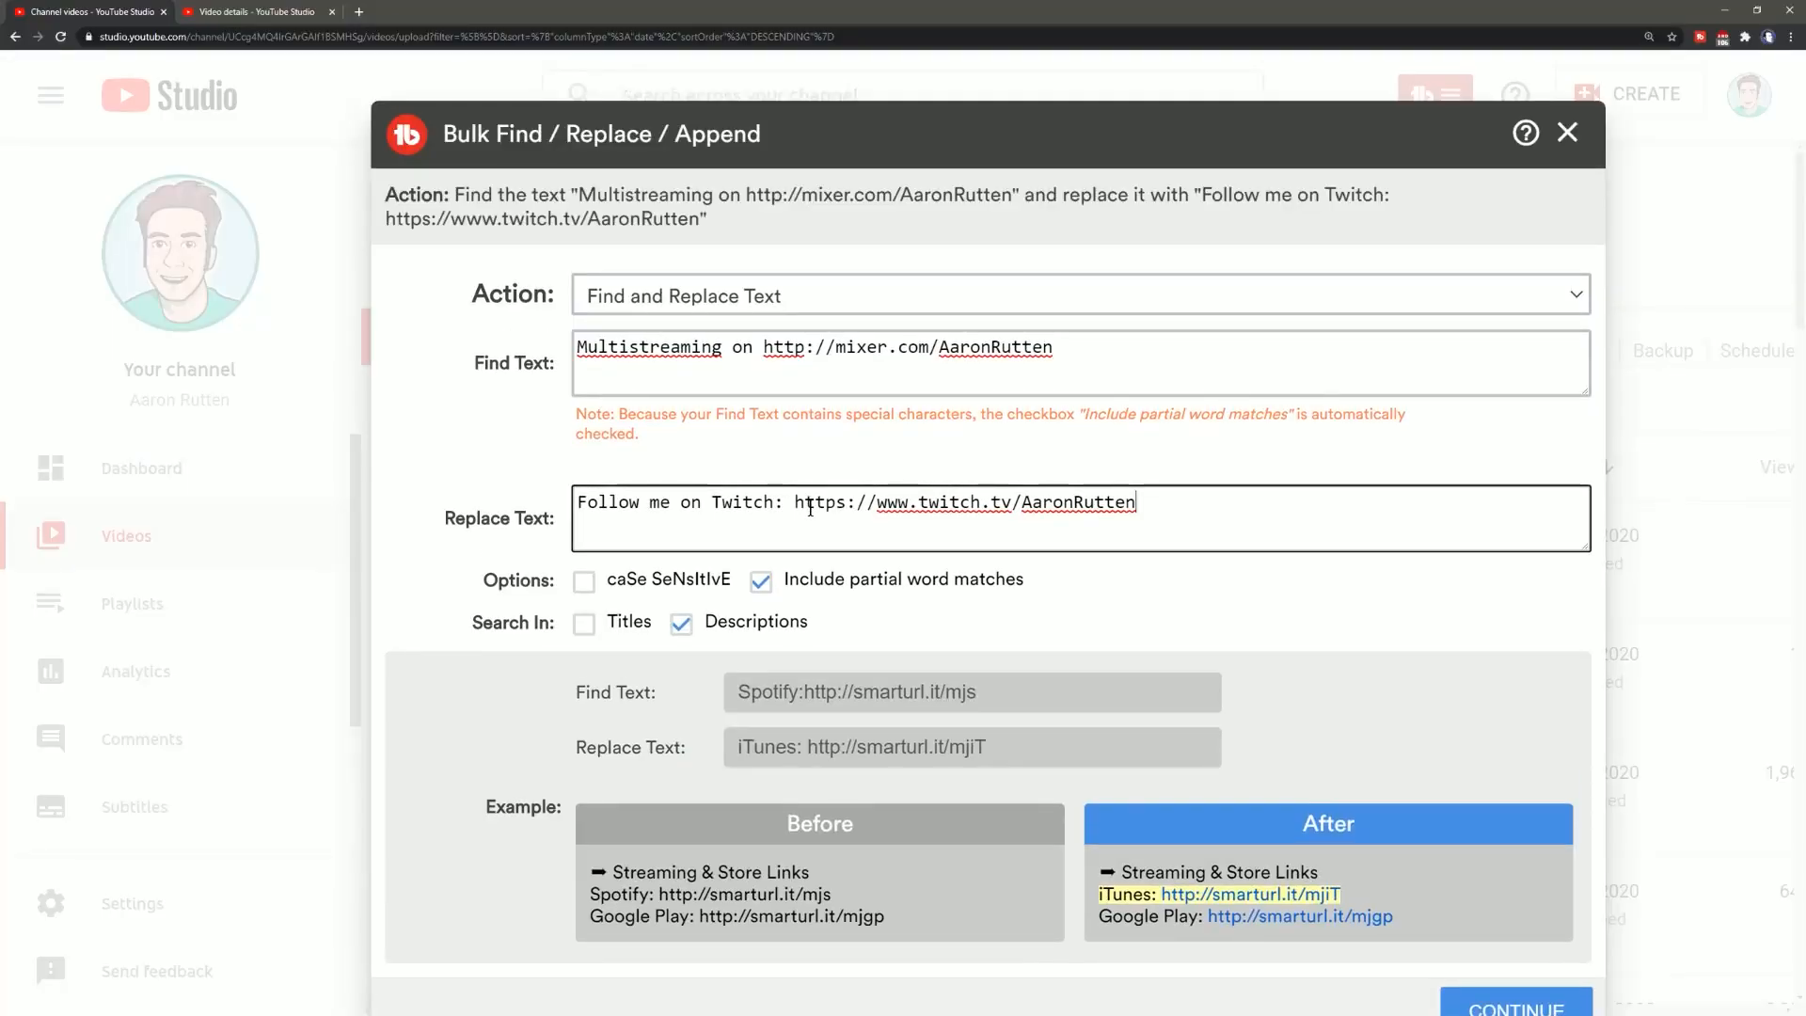
pyautogui.click(1515, 1007)
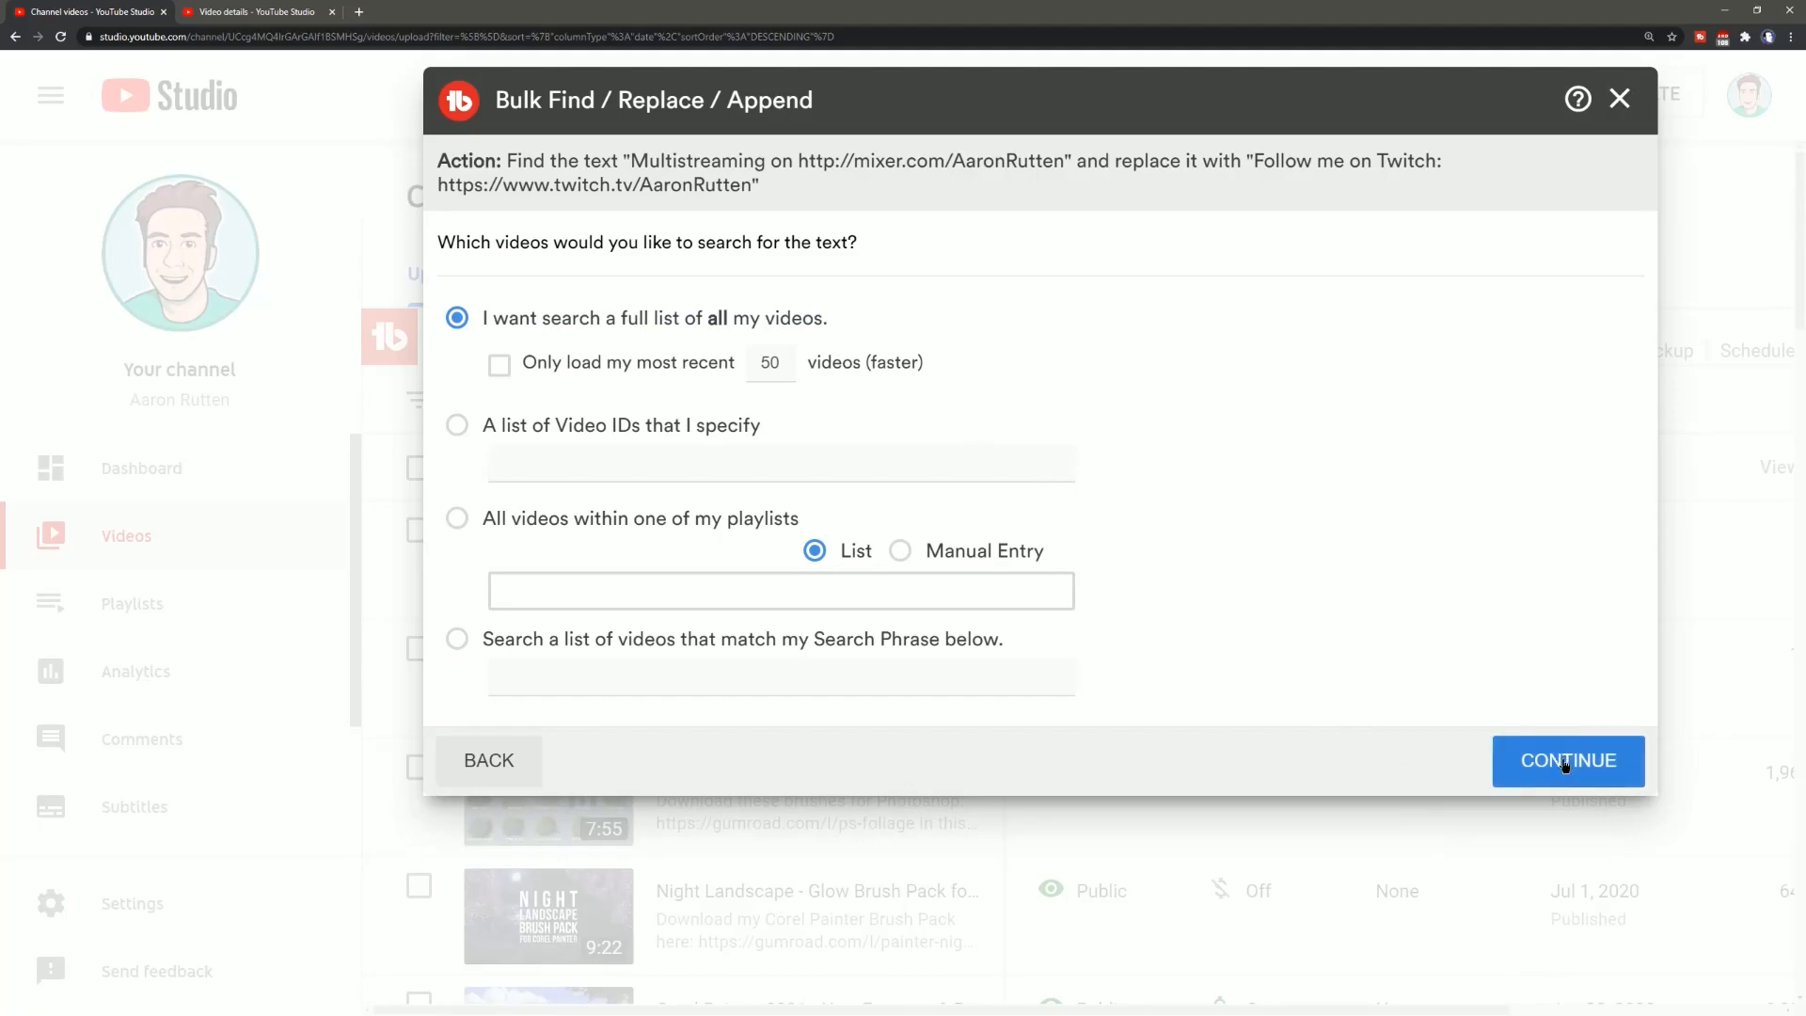
# Select all six videos containing the Mixer multistreaming line for replacement
pyautogui.click(1566, 761)
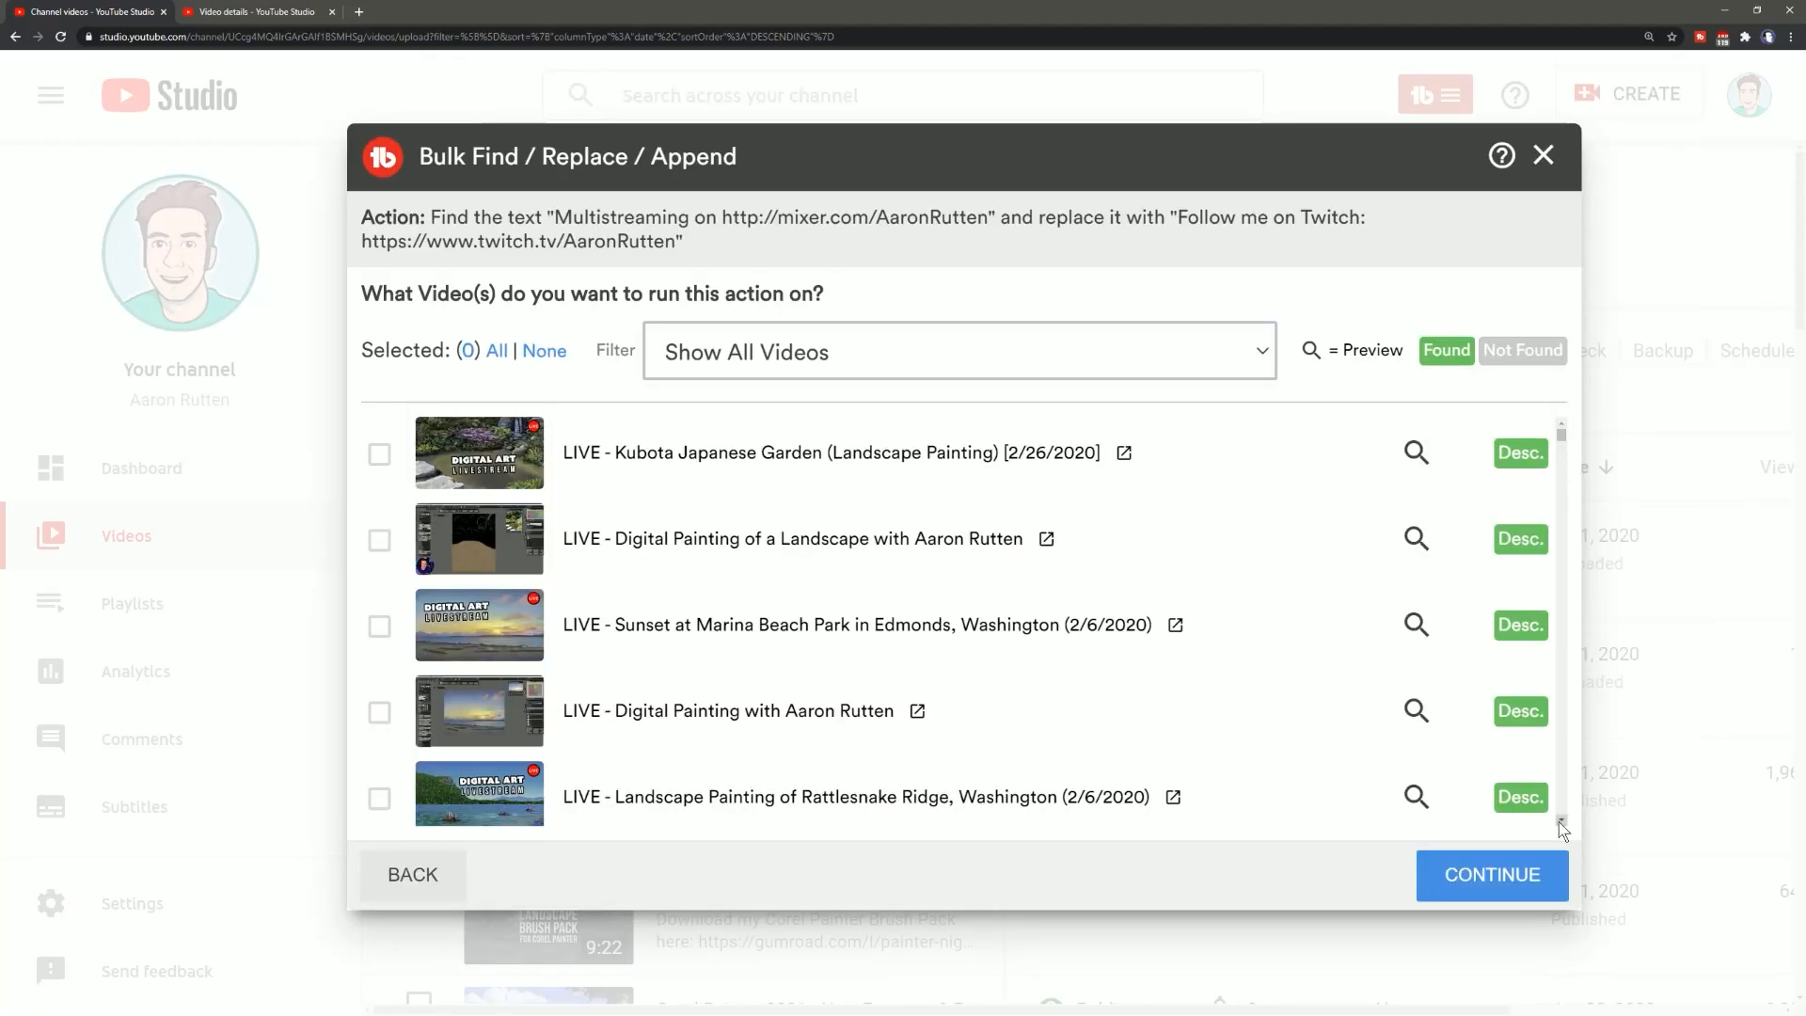
pyautogui.scroll(-3)
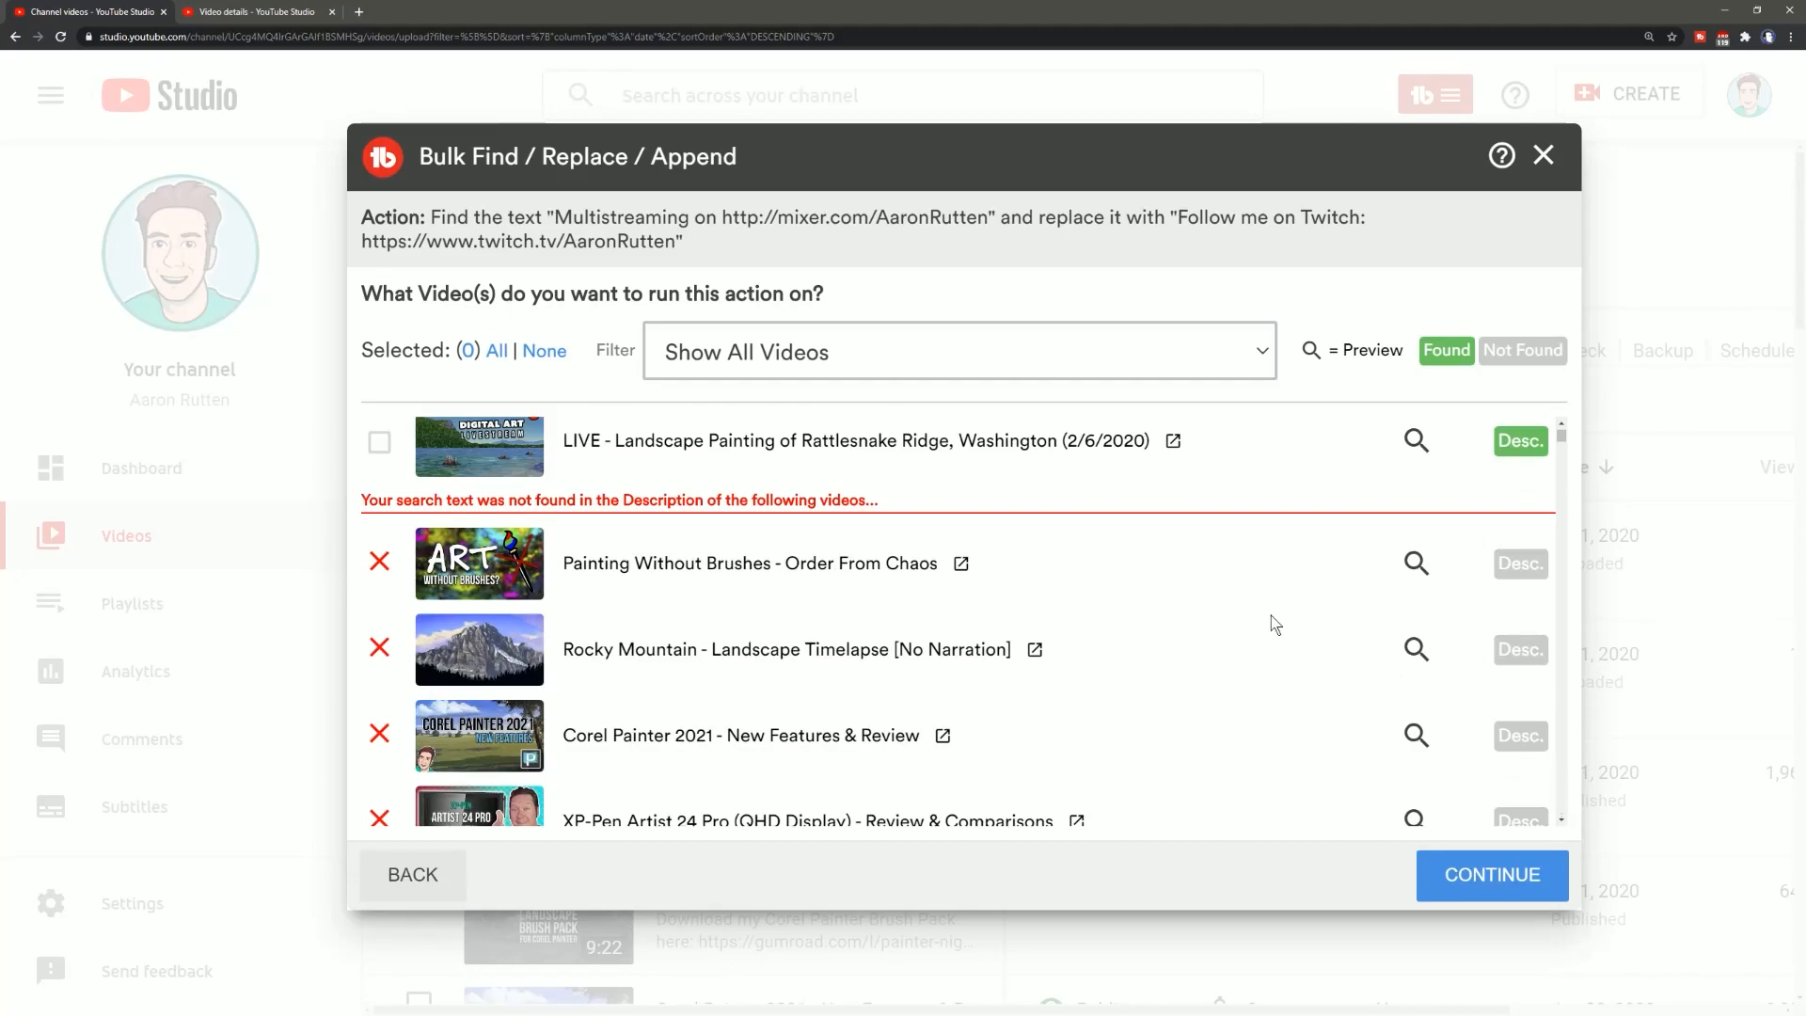
pyautogui.moveTo(833, 609)
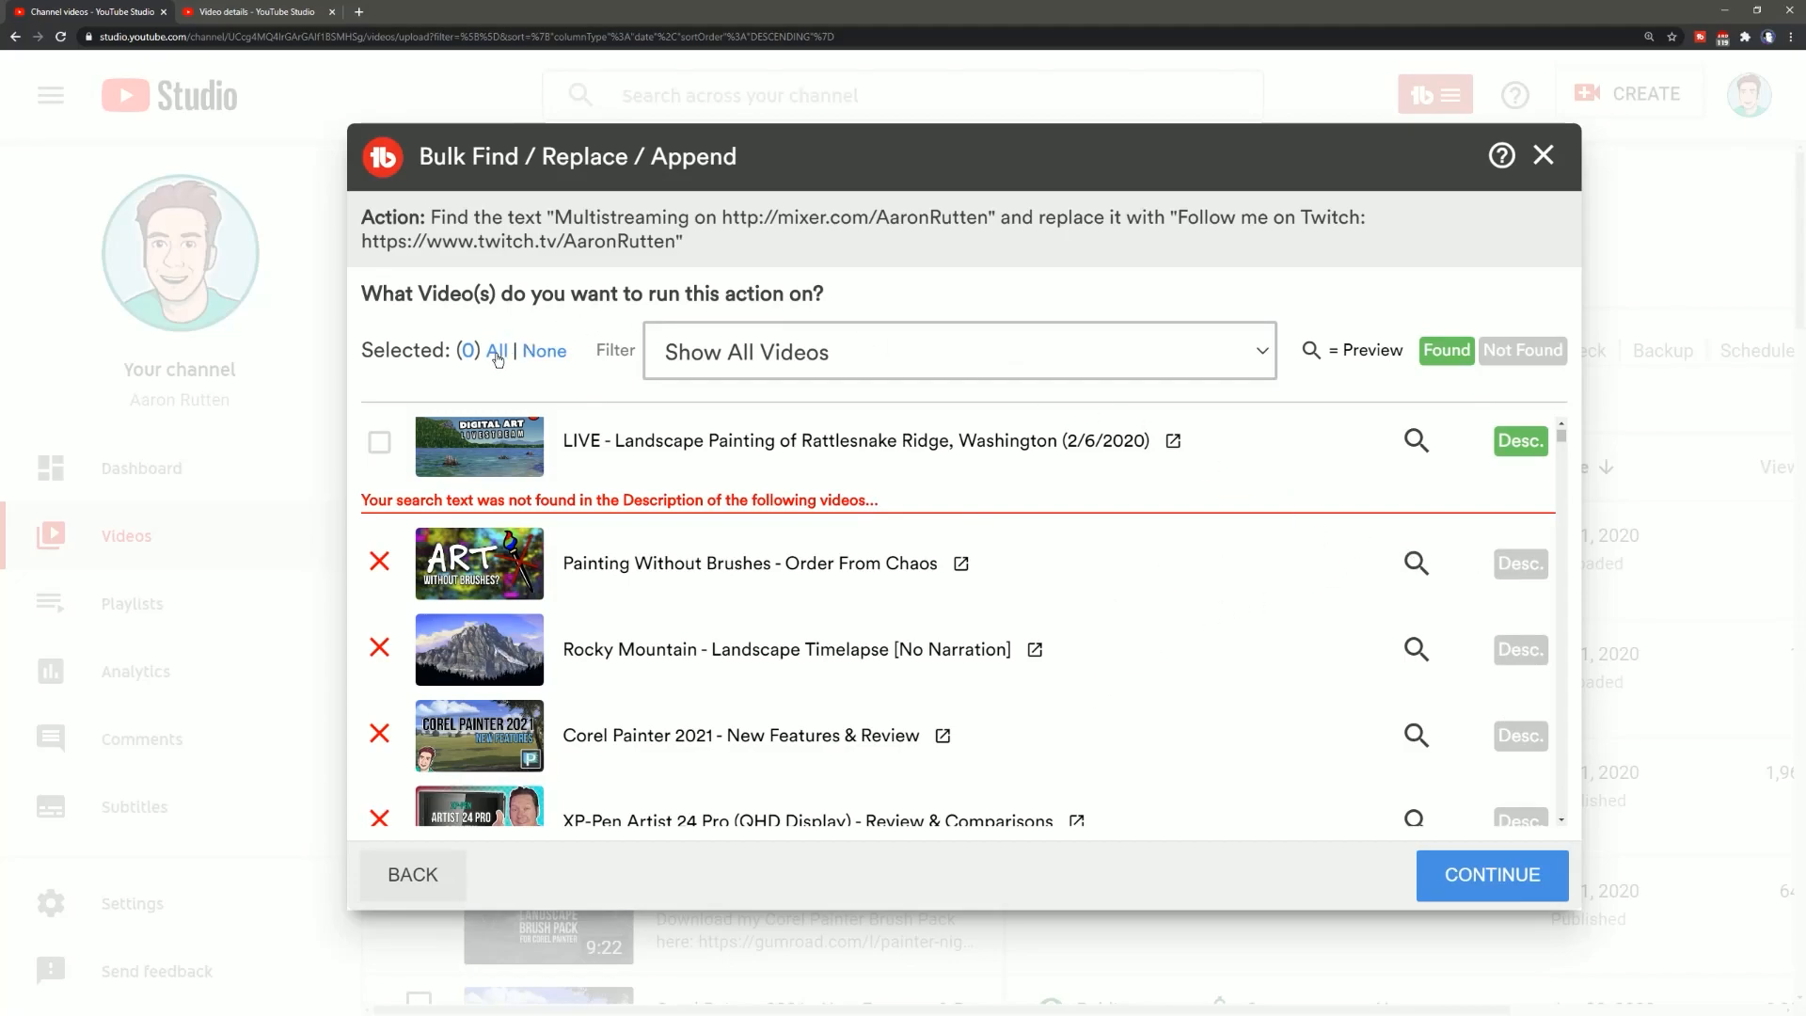
pyautogui.click(497, 350)
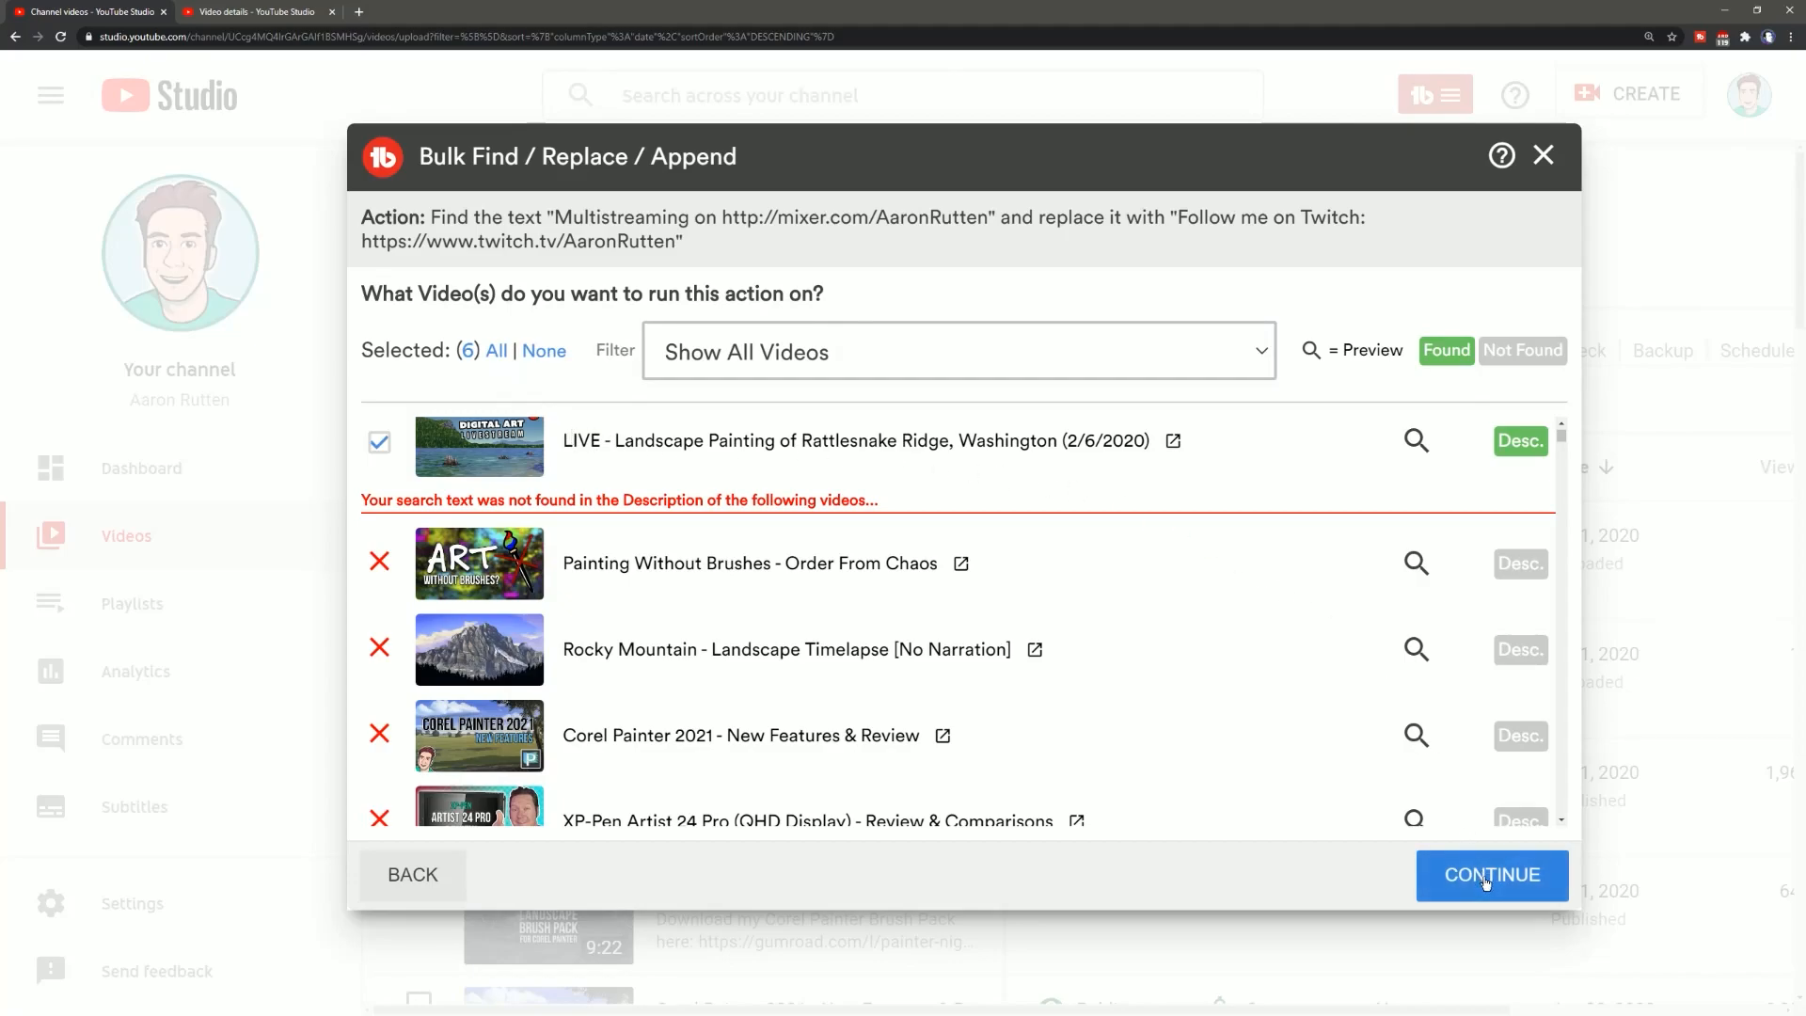
pyautogui.click(1490, 874)
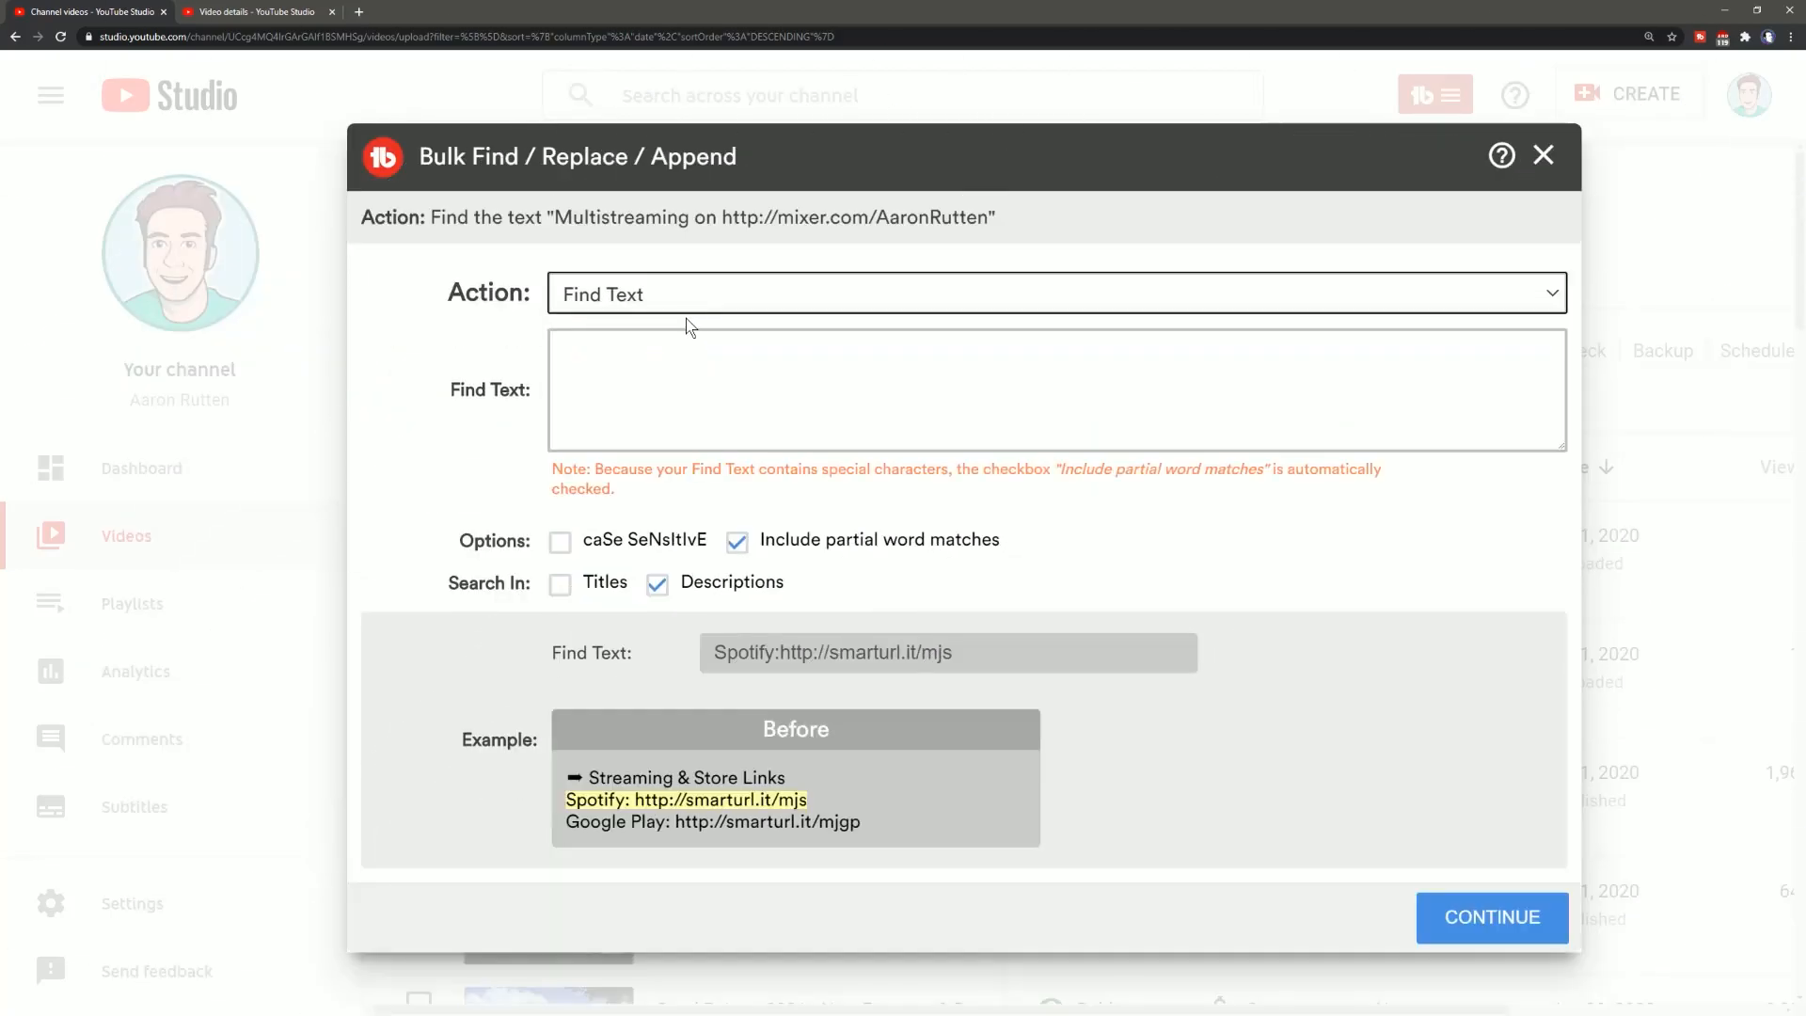
# Search all videos for 'mixer.com/AaronRutte' and open the Monochrome Mountain Landscape result
pyautogui.write('mixer.com/AaronRutte')
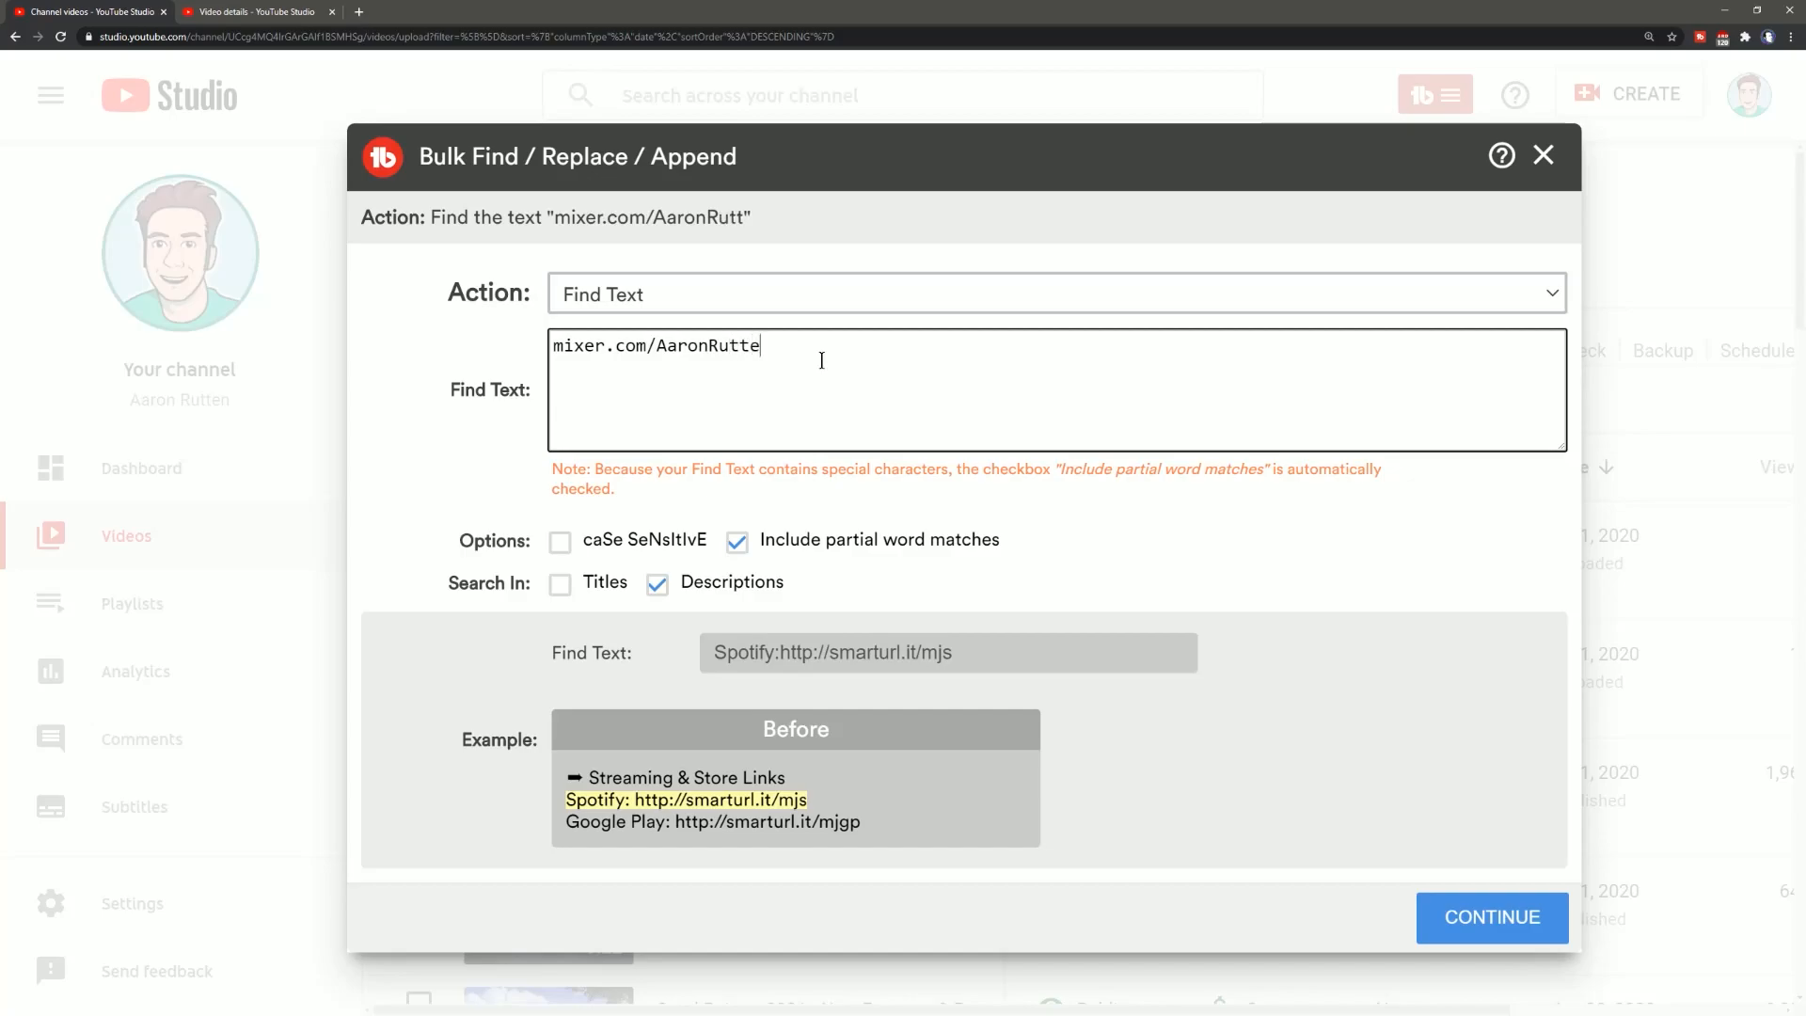
pyautogui.rightClick(1437, 841)
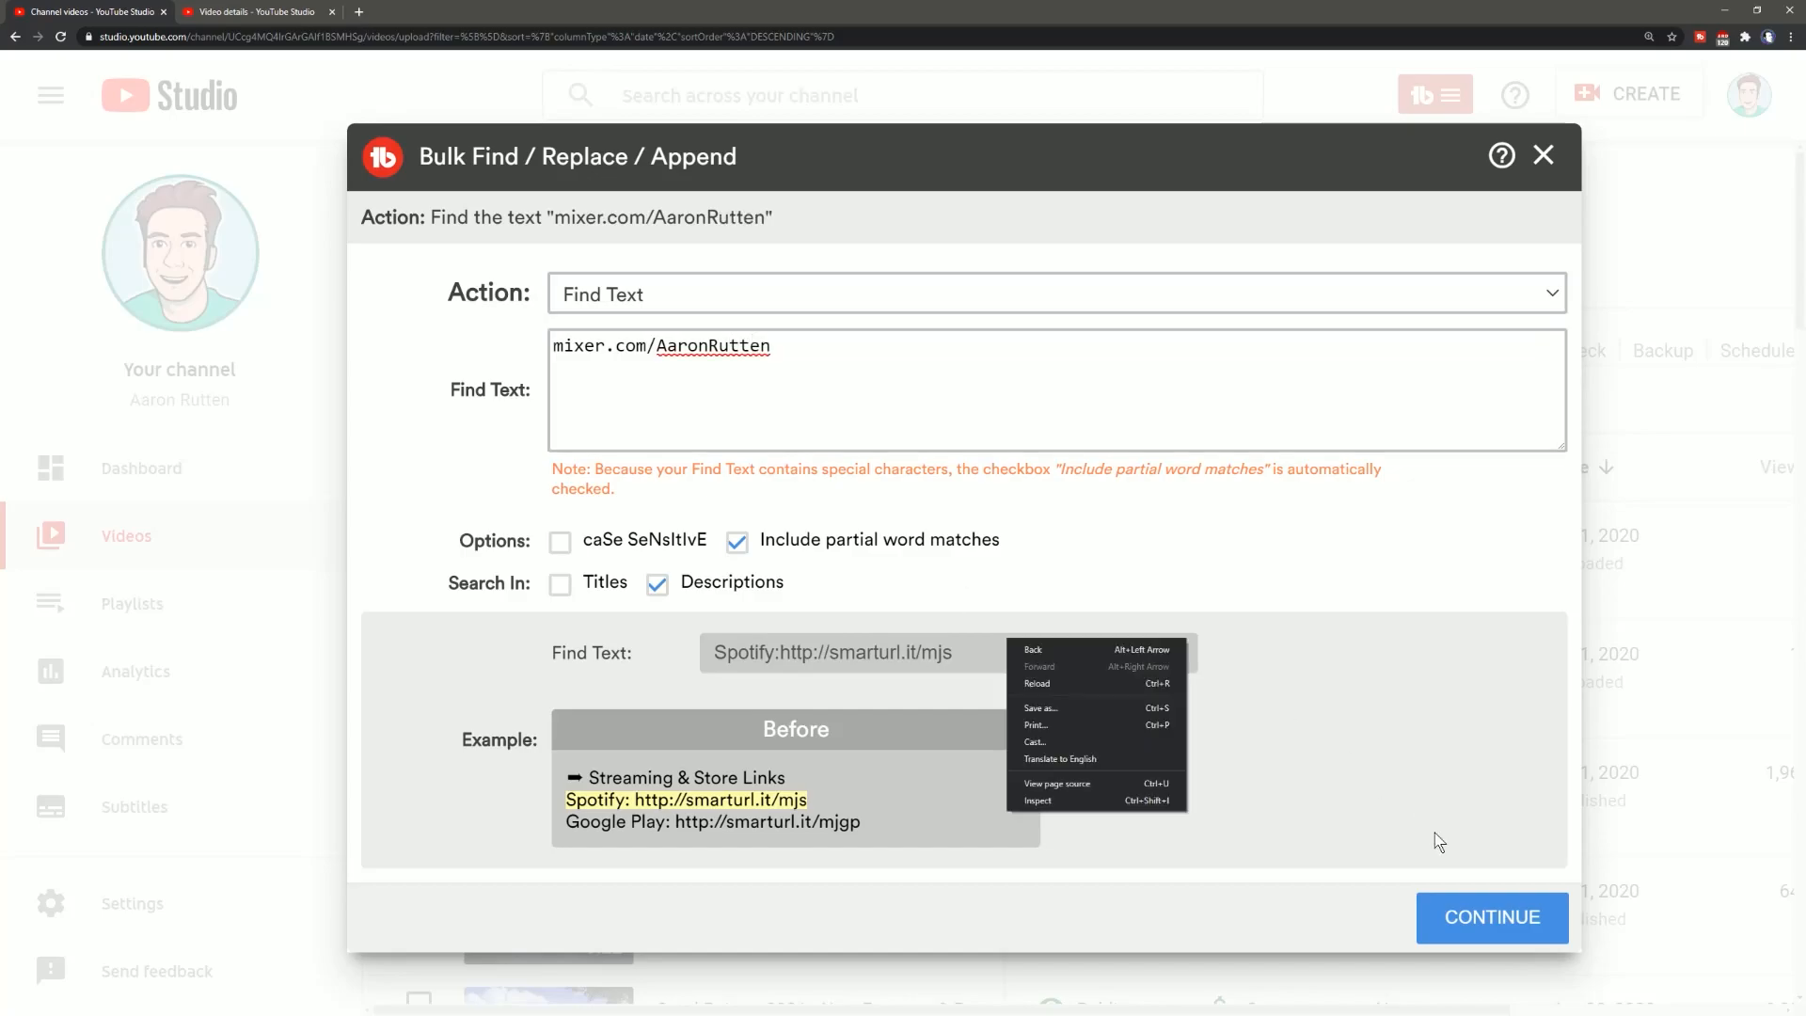
pyautogui.click(1490, 918)
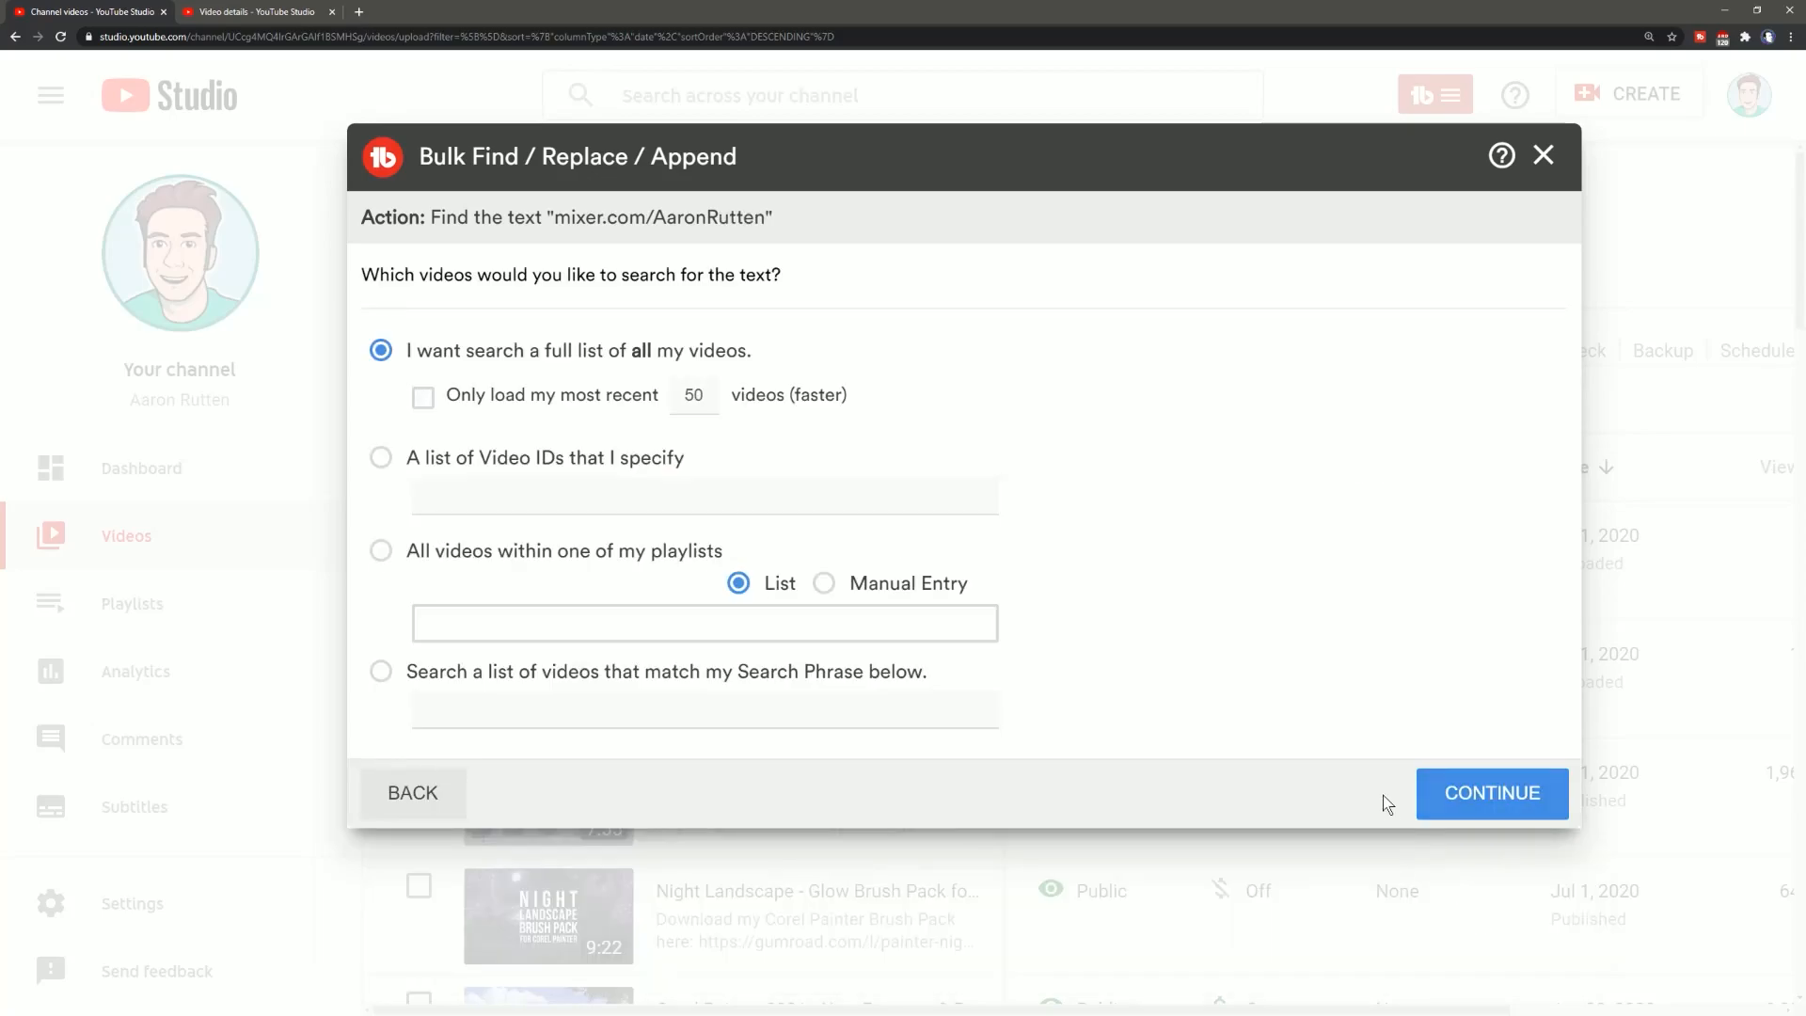
pyautogui.click(1490, 792)
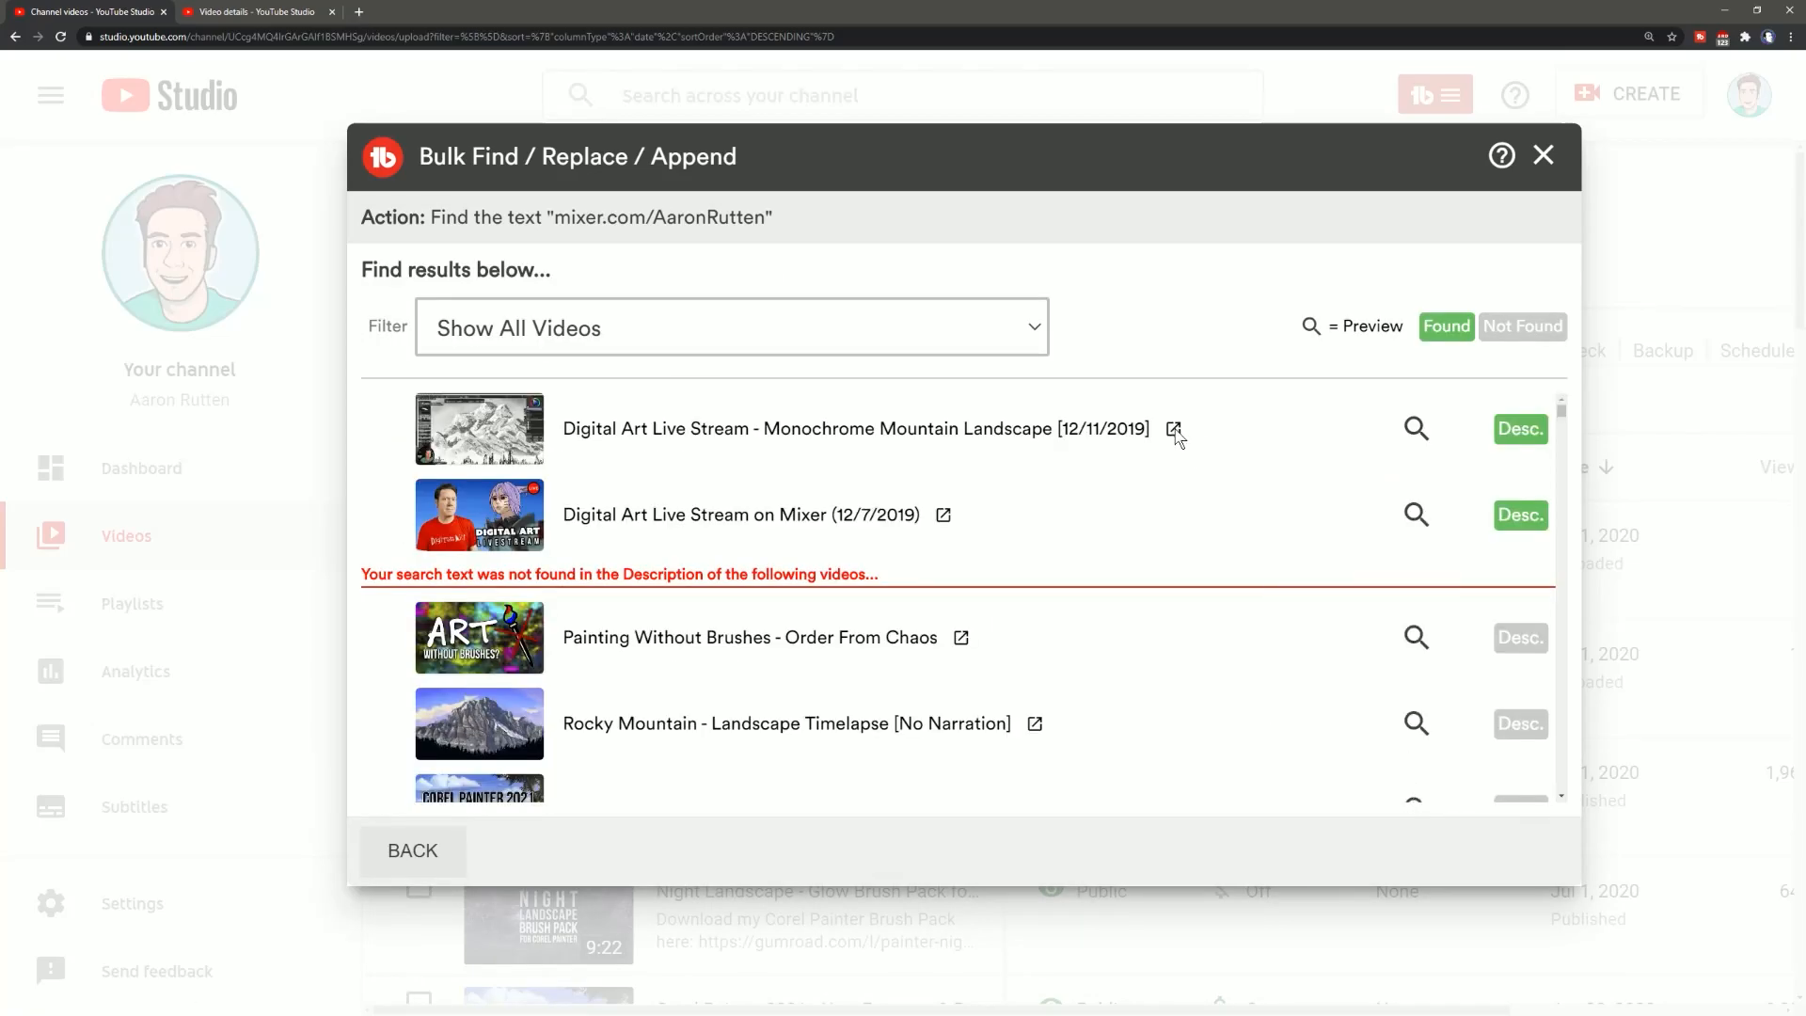
pyautogui.click(1174, 429)
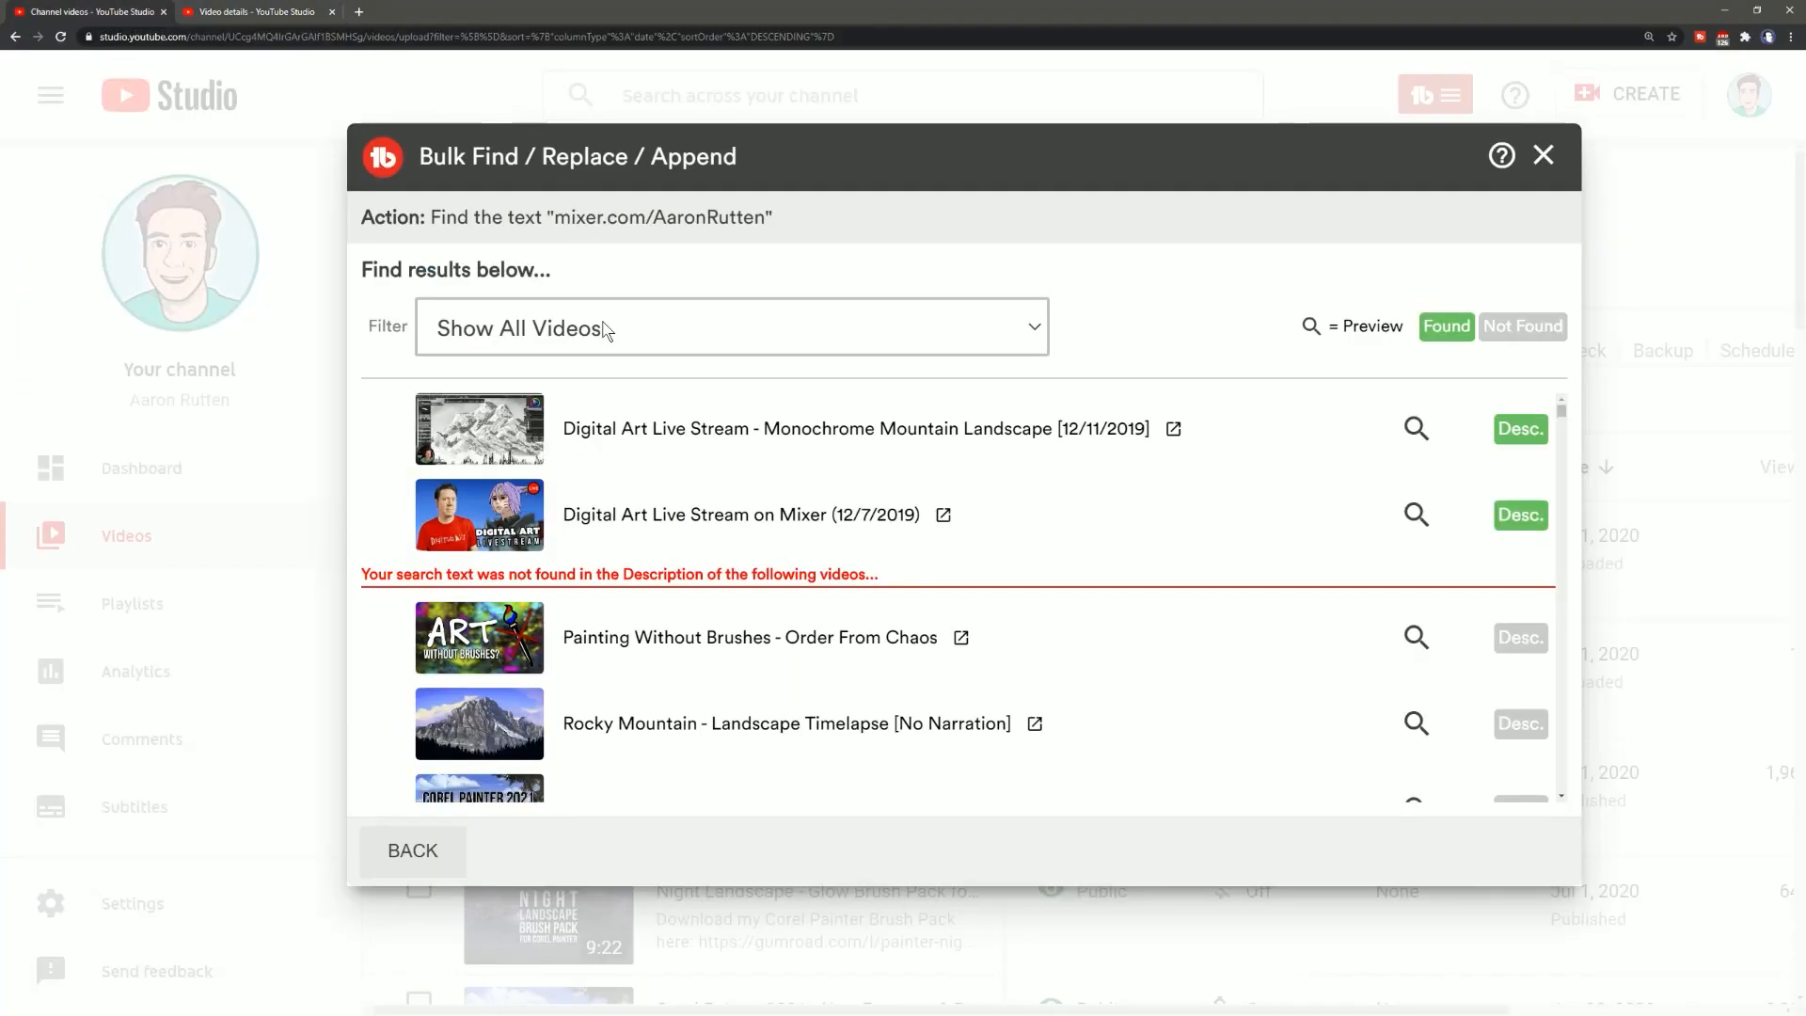
pyautogui.click(411, 851)
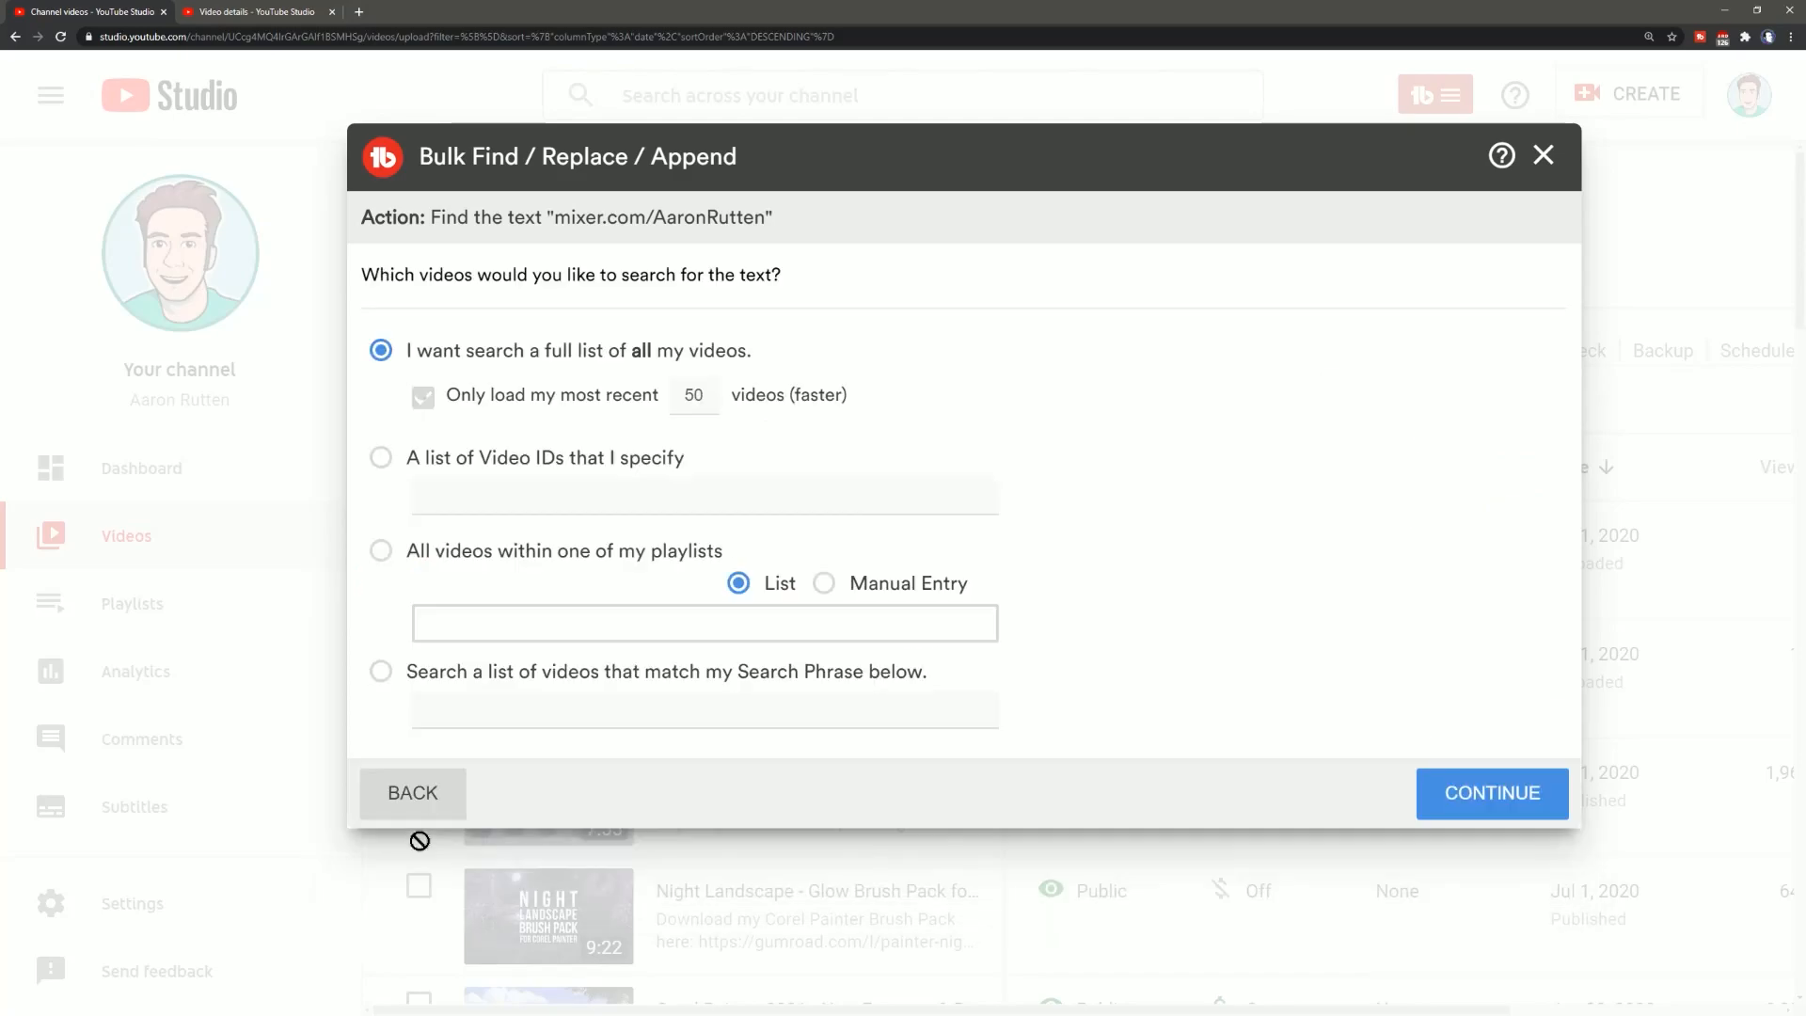
pyautogui.click(1490, 792)
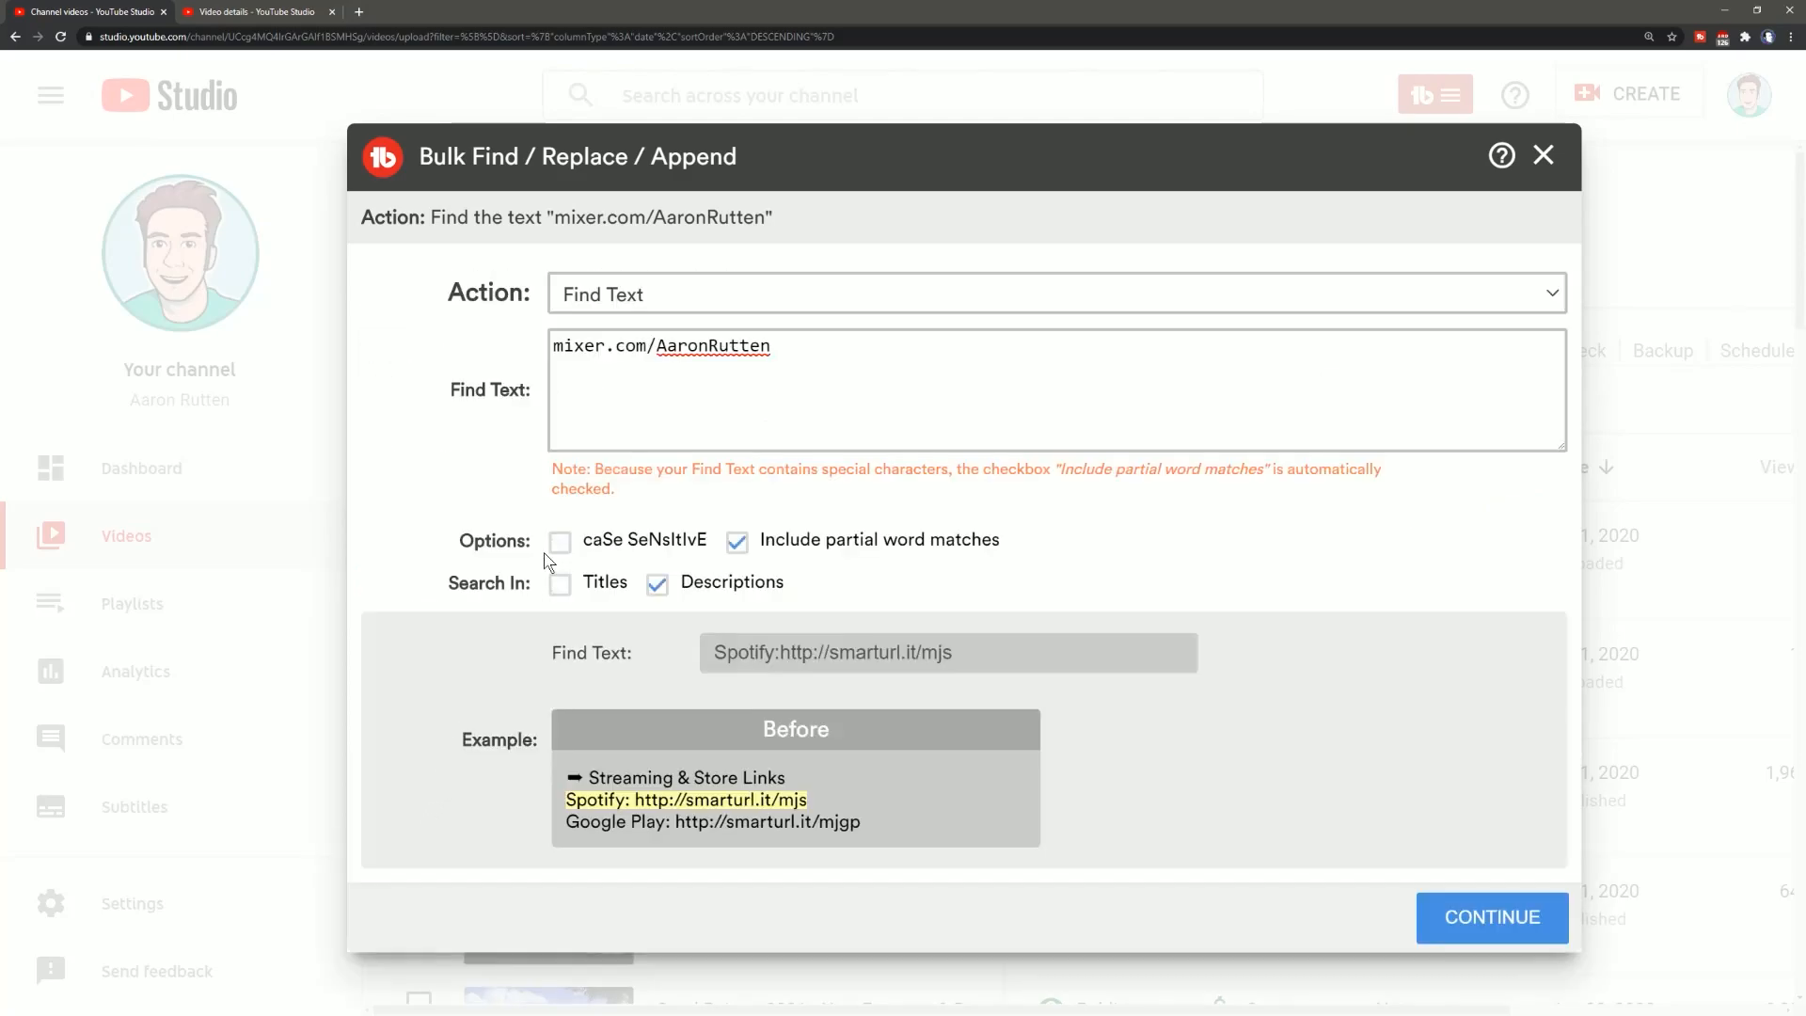
pyautogui.click(1050, 292)
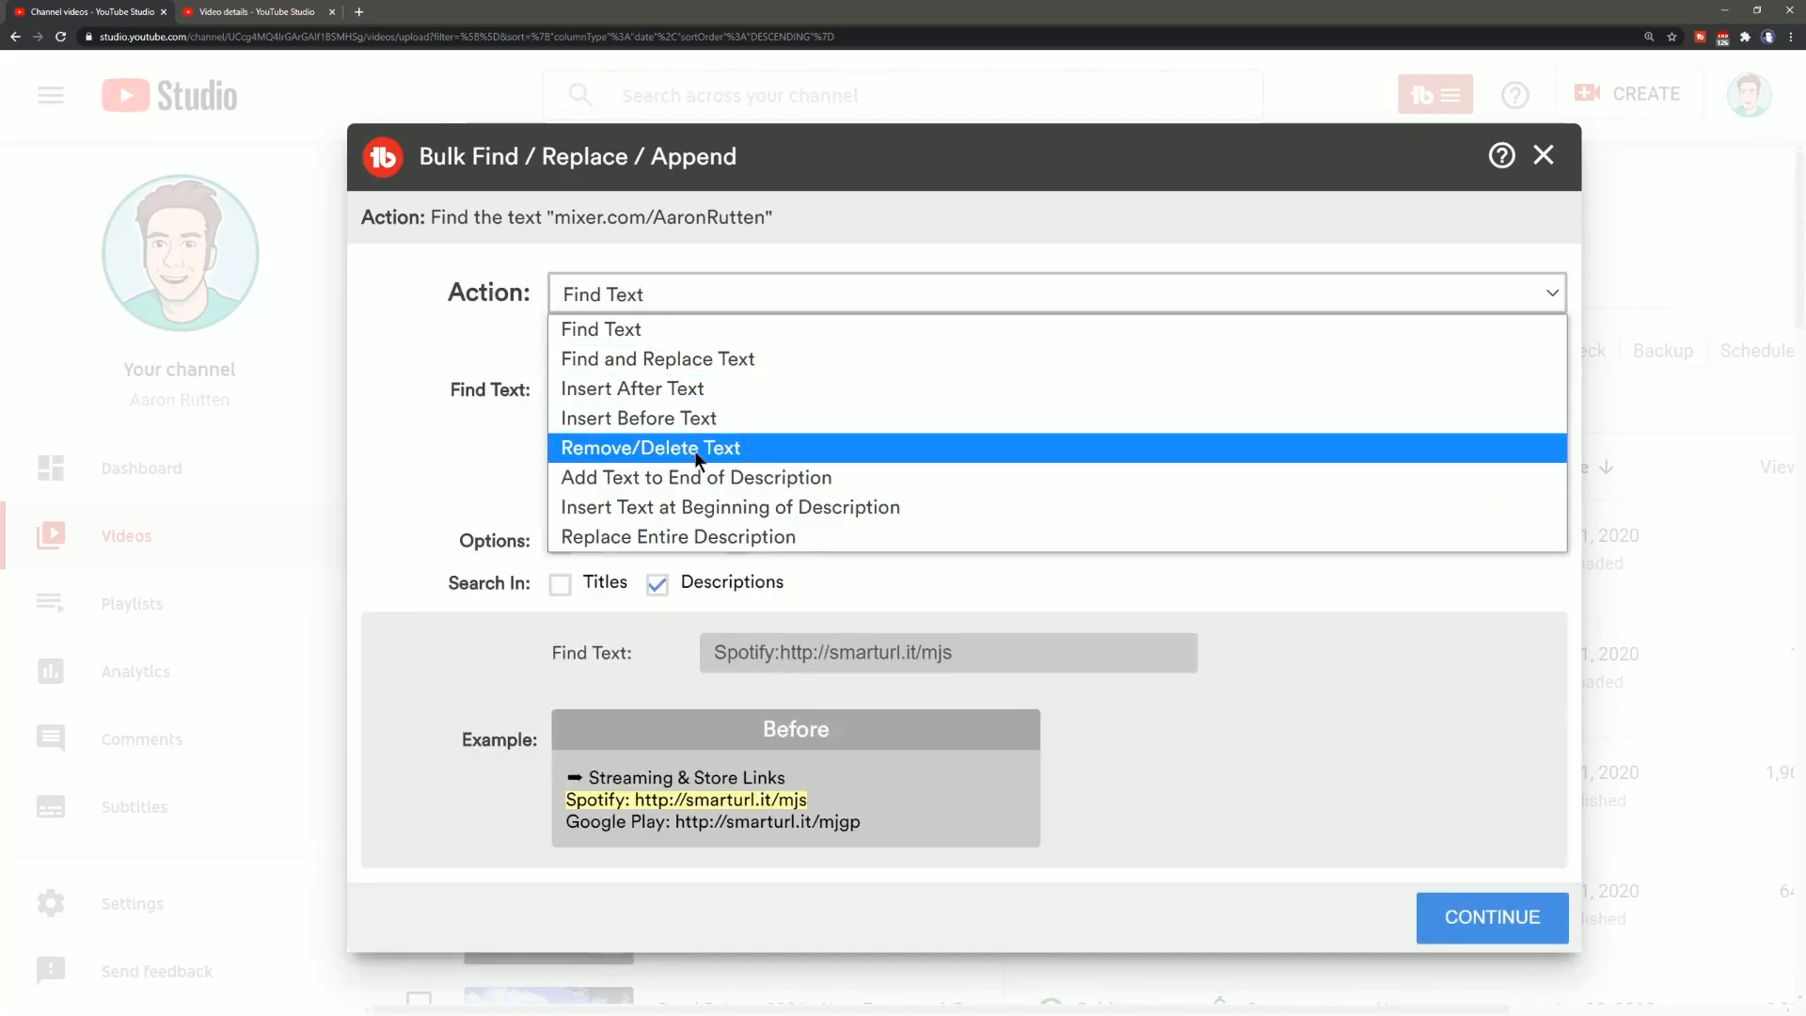
pyautogui.click(650, 448)
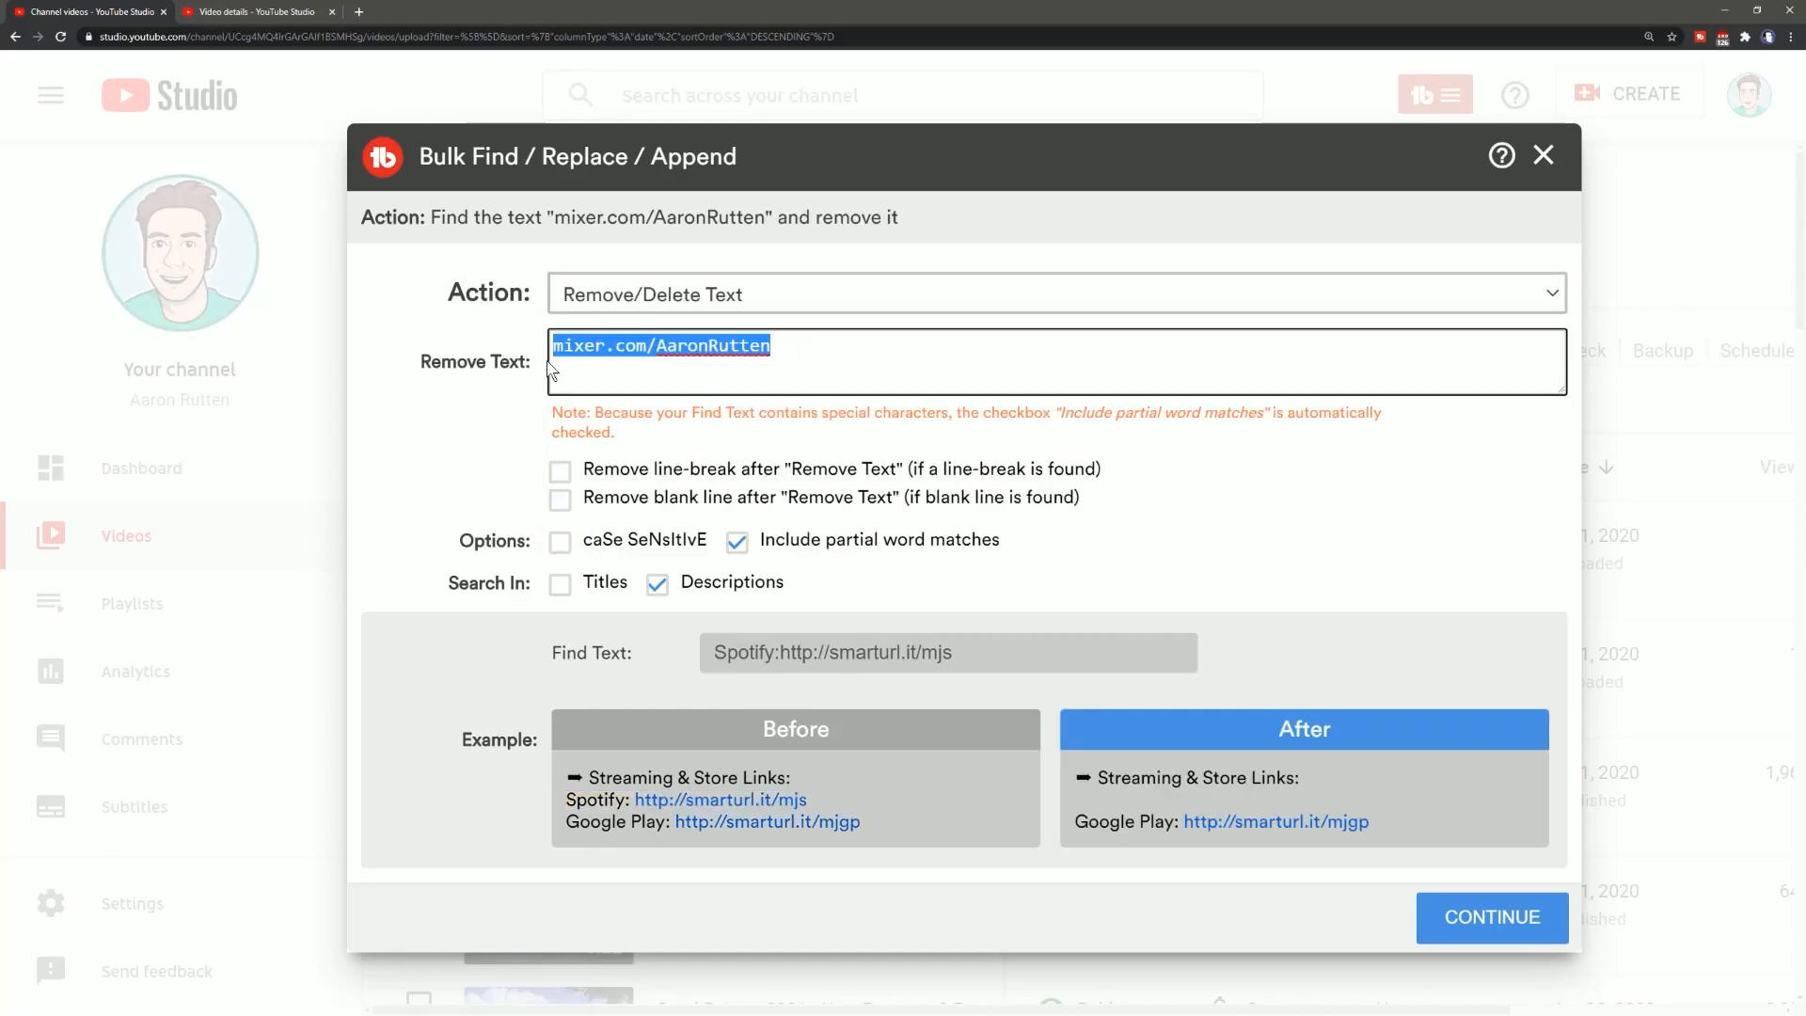
pyautogui.write('Follow me on Mixer: https://mixer.com/AaronRutten')
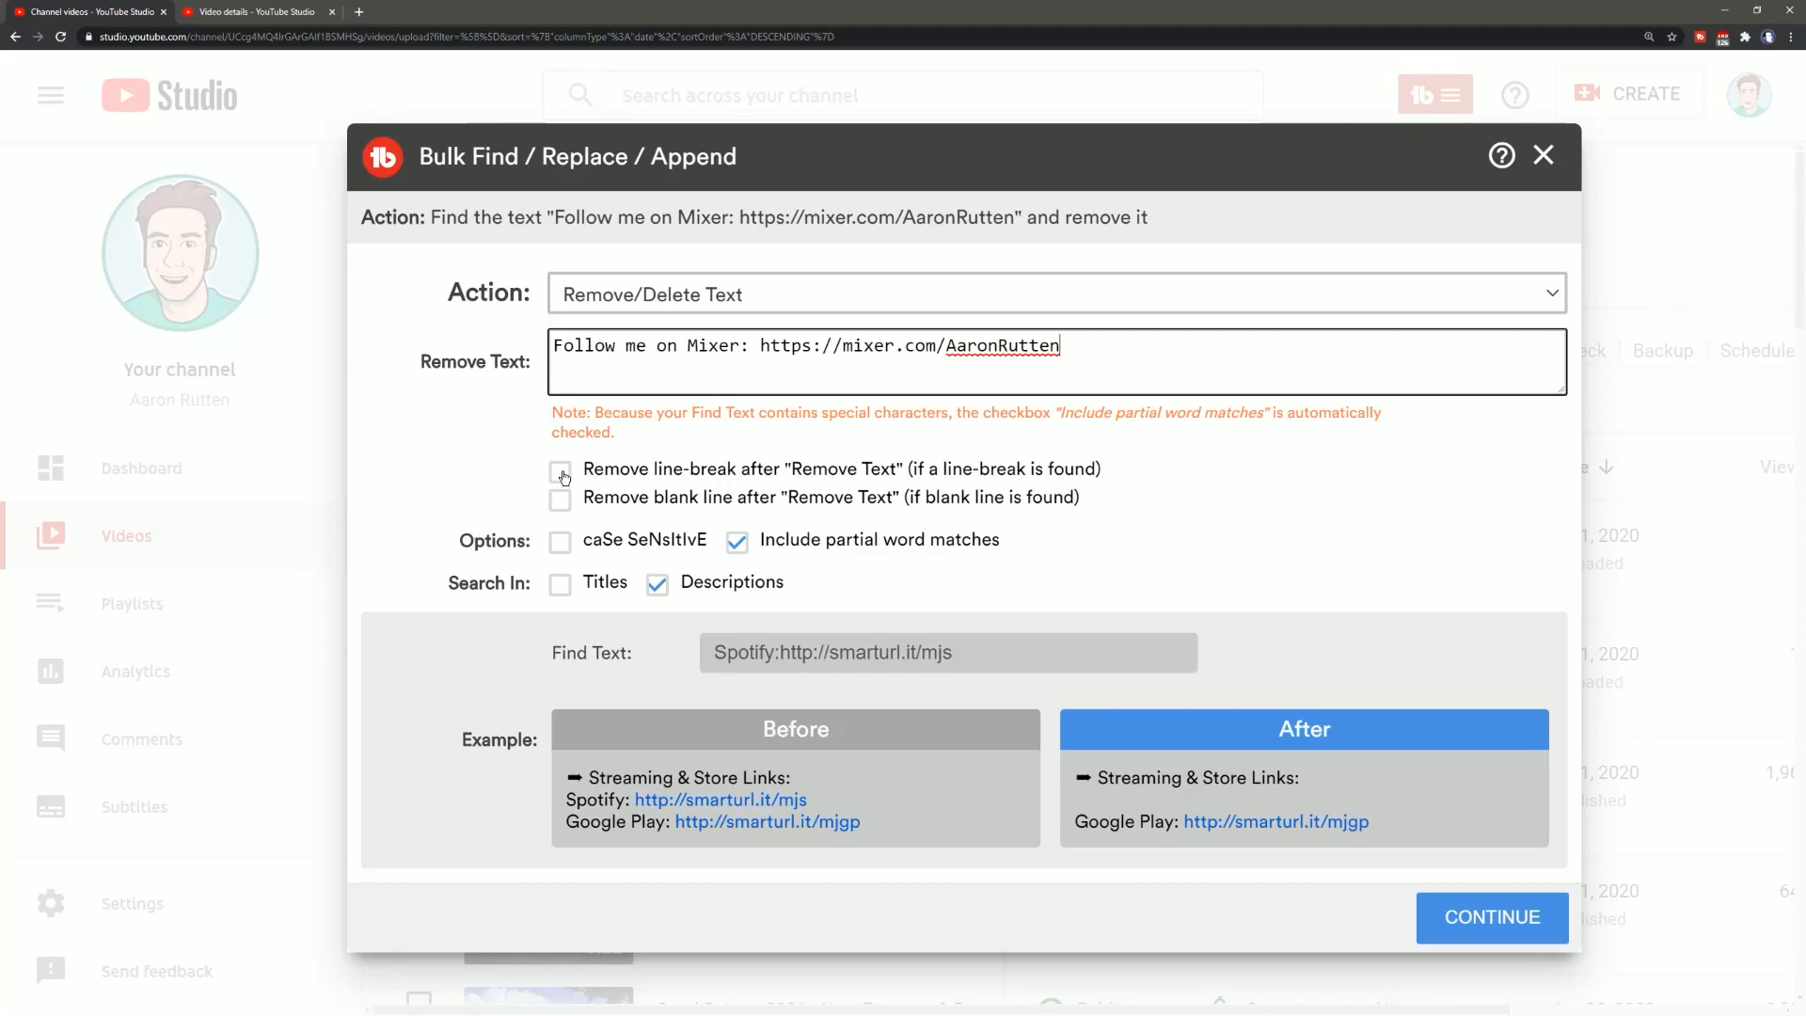
pyautogui.click(559, 472)
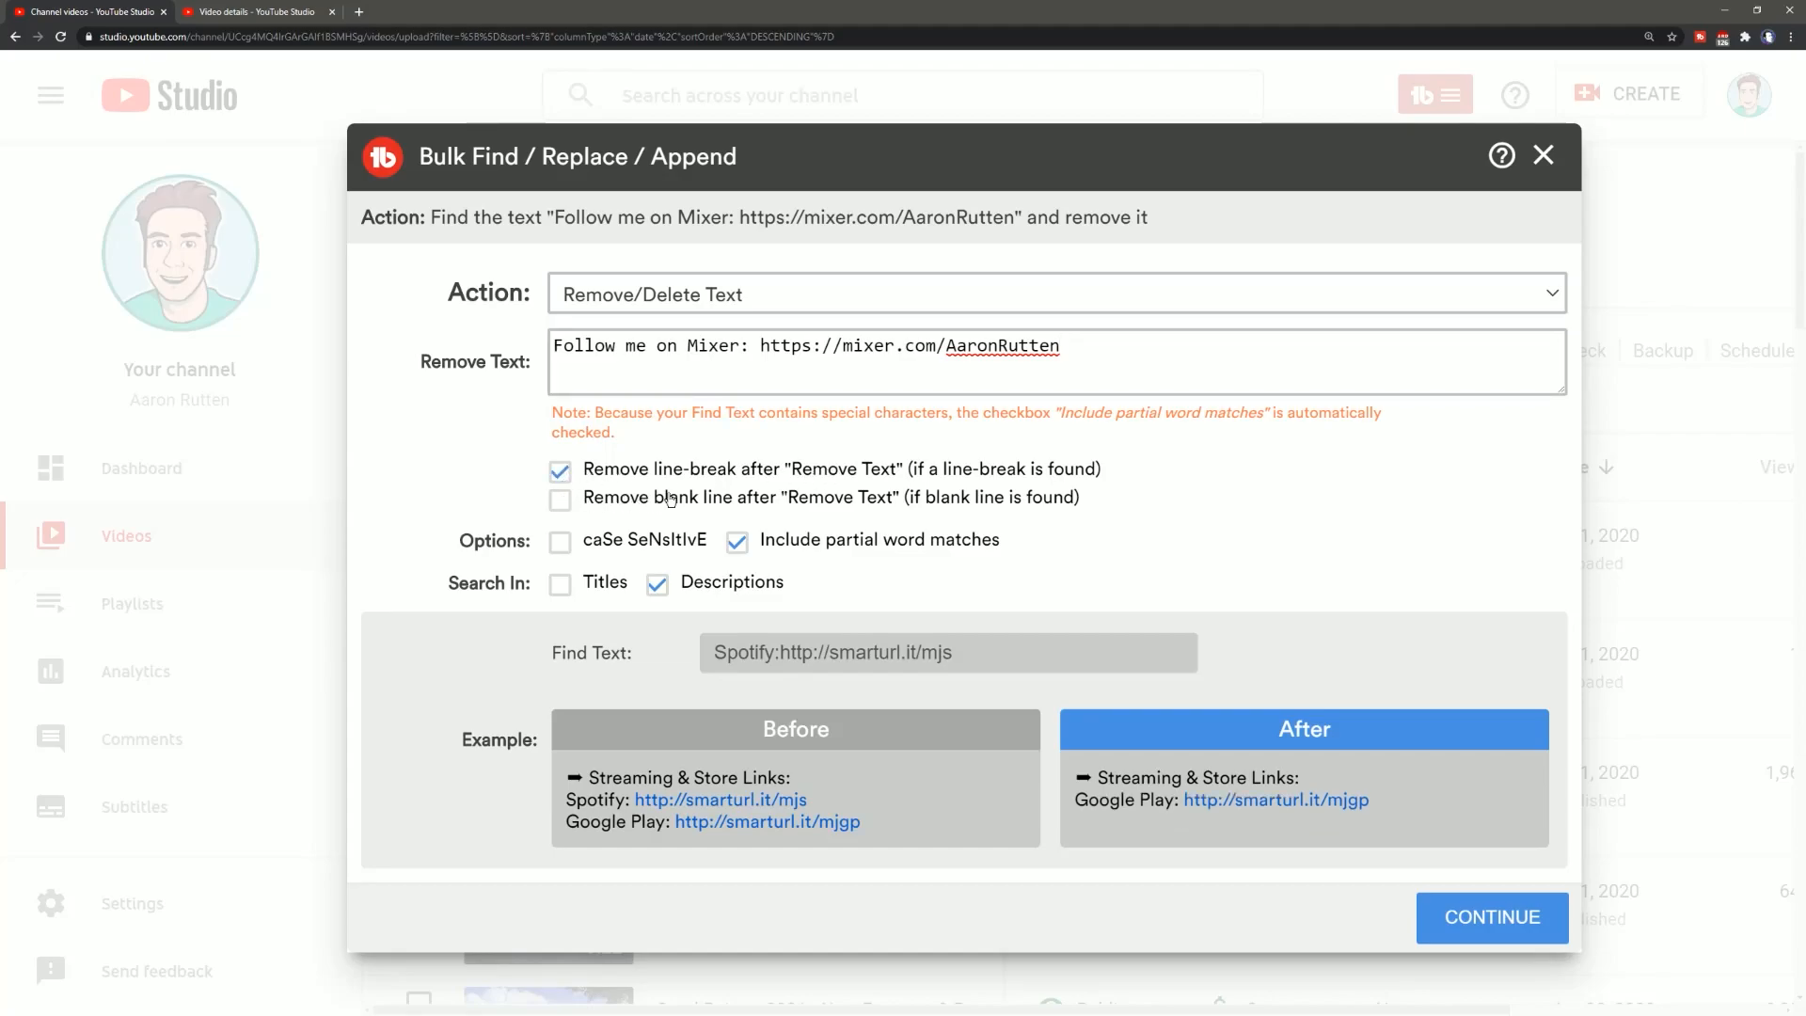
pyautogui.click(559, 497)
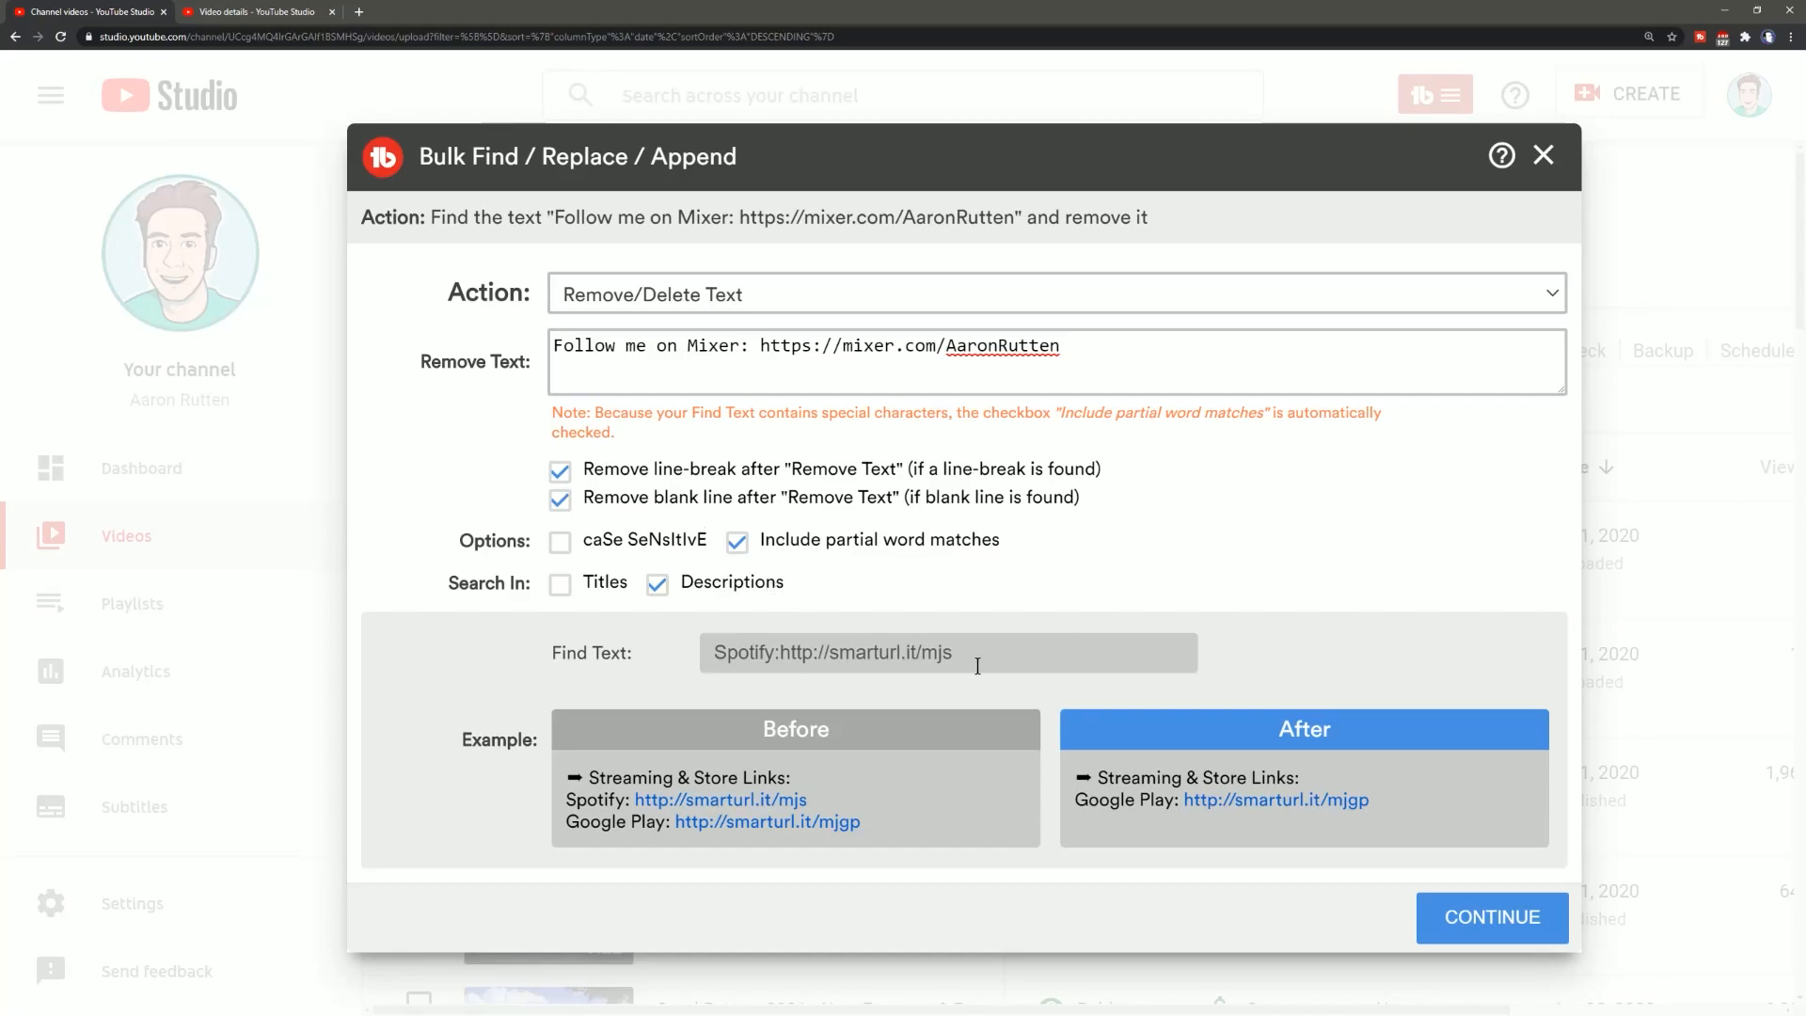
pyautogui.click(1490, 918)
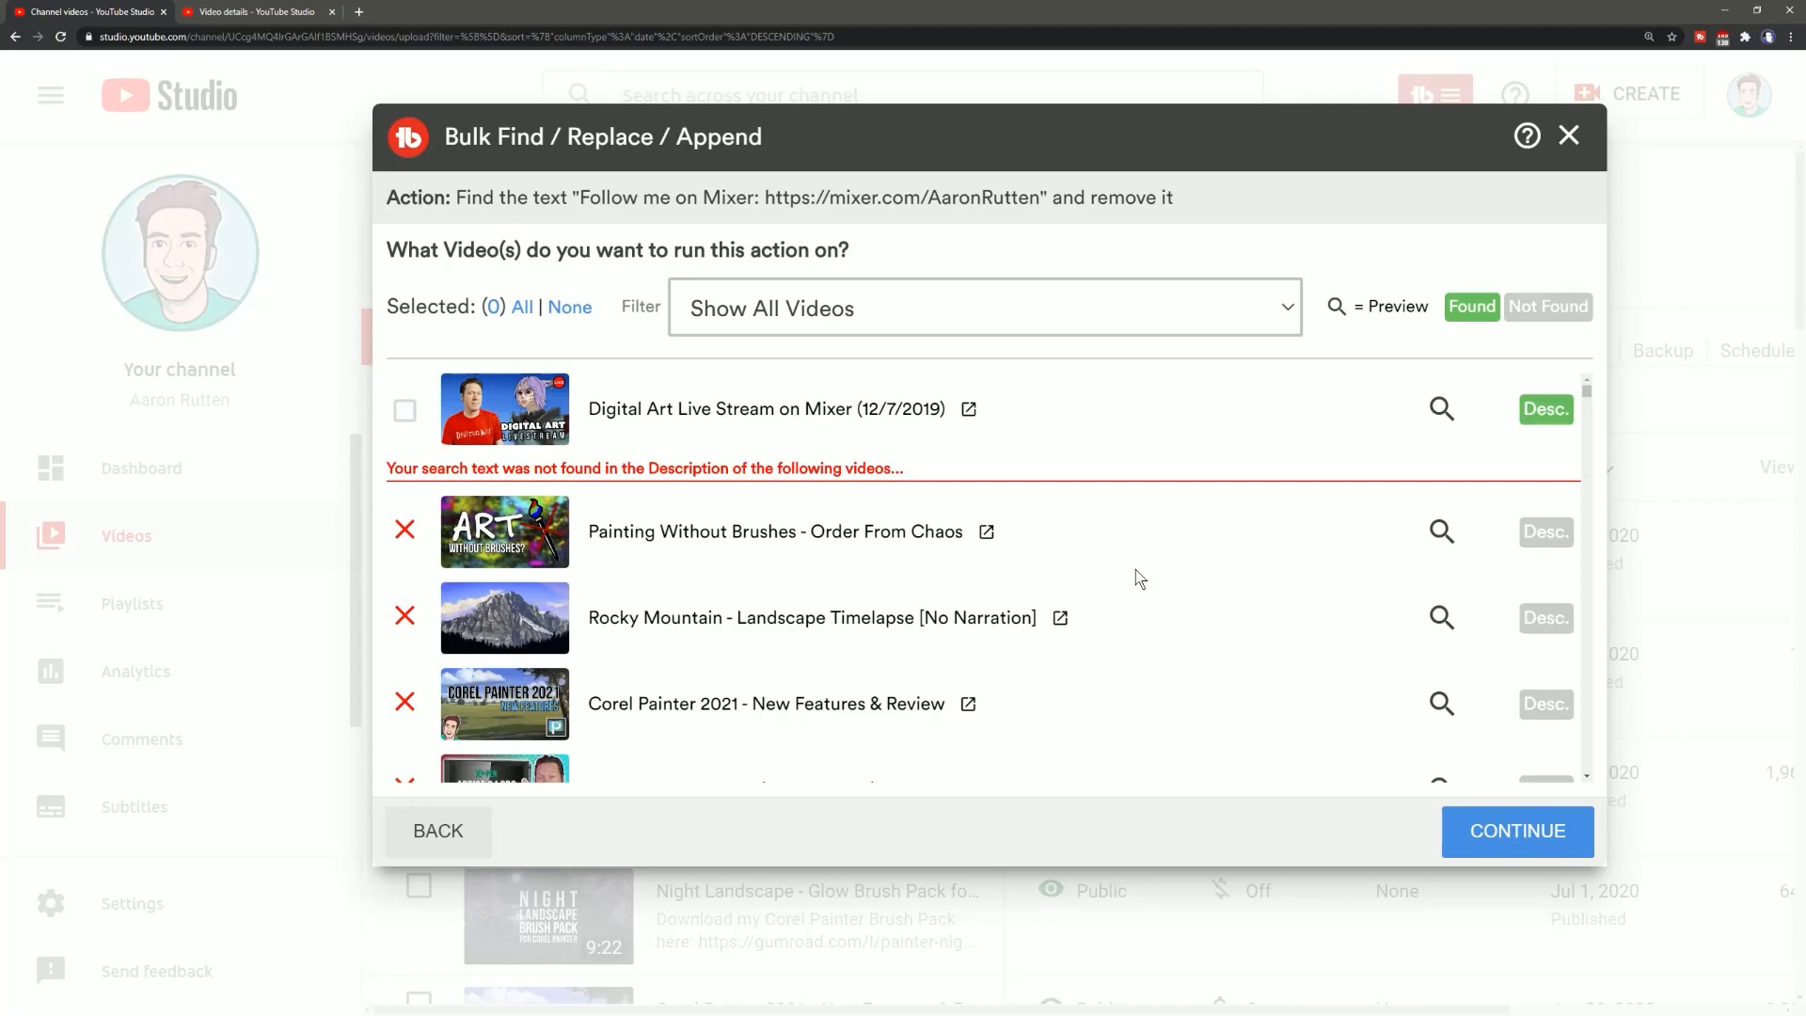
# Select the Digital Art Live Stream on Mixer video, then confirm and start the removal
pyautogui.click(405, 410)
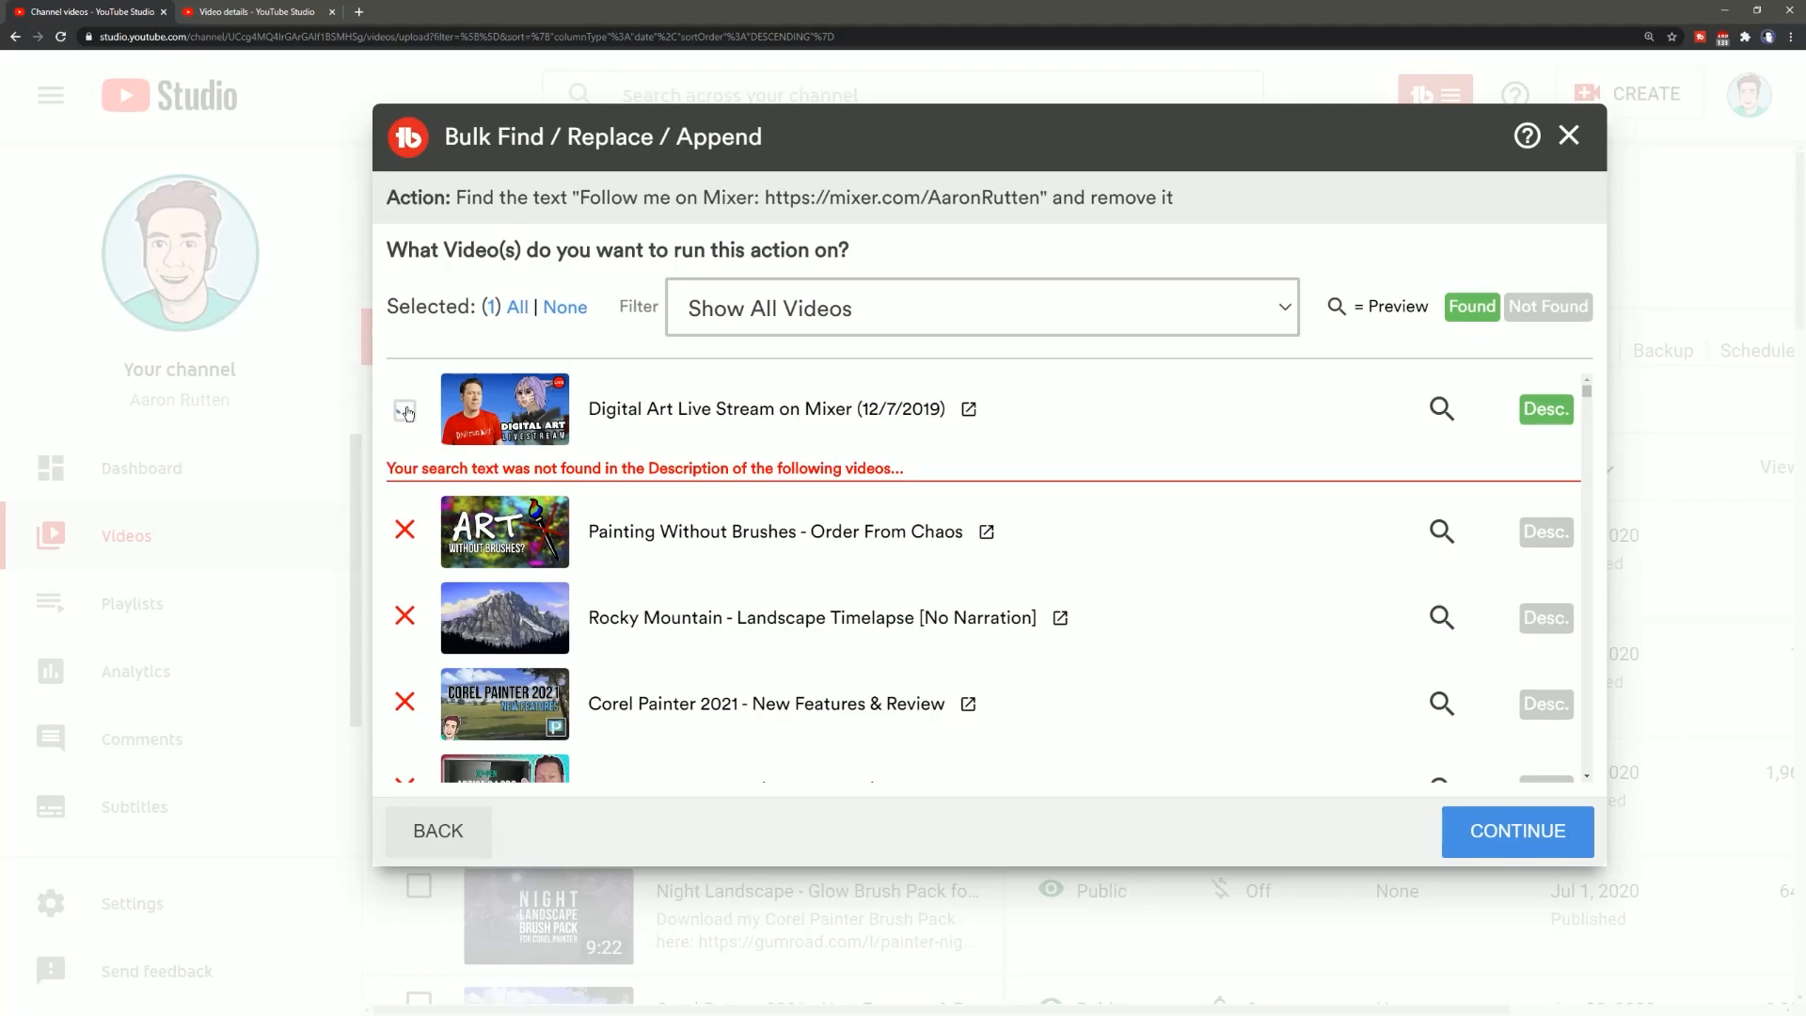
pyautogui.click(404, 410)
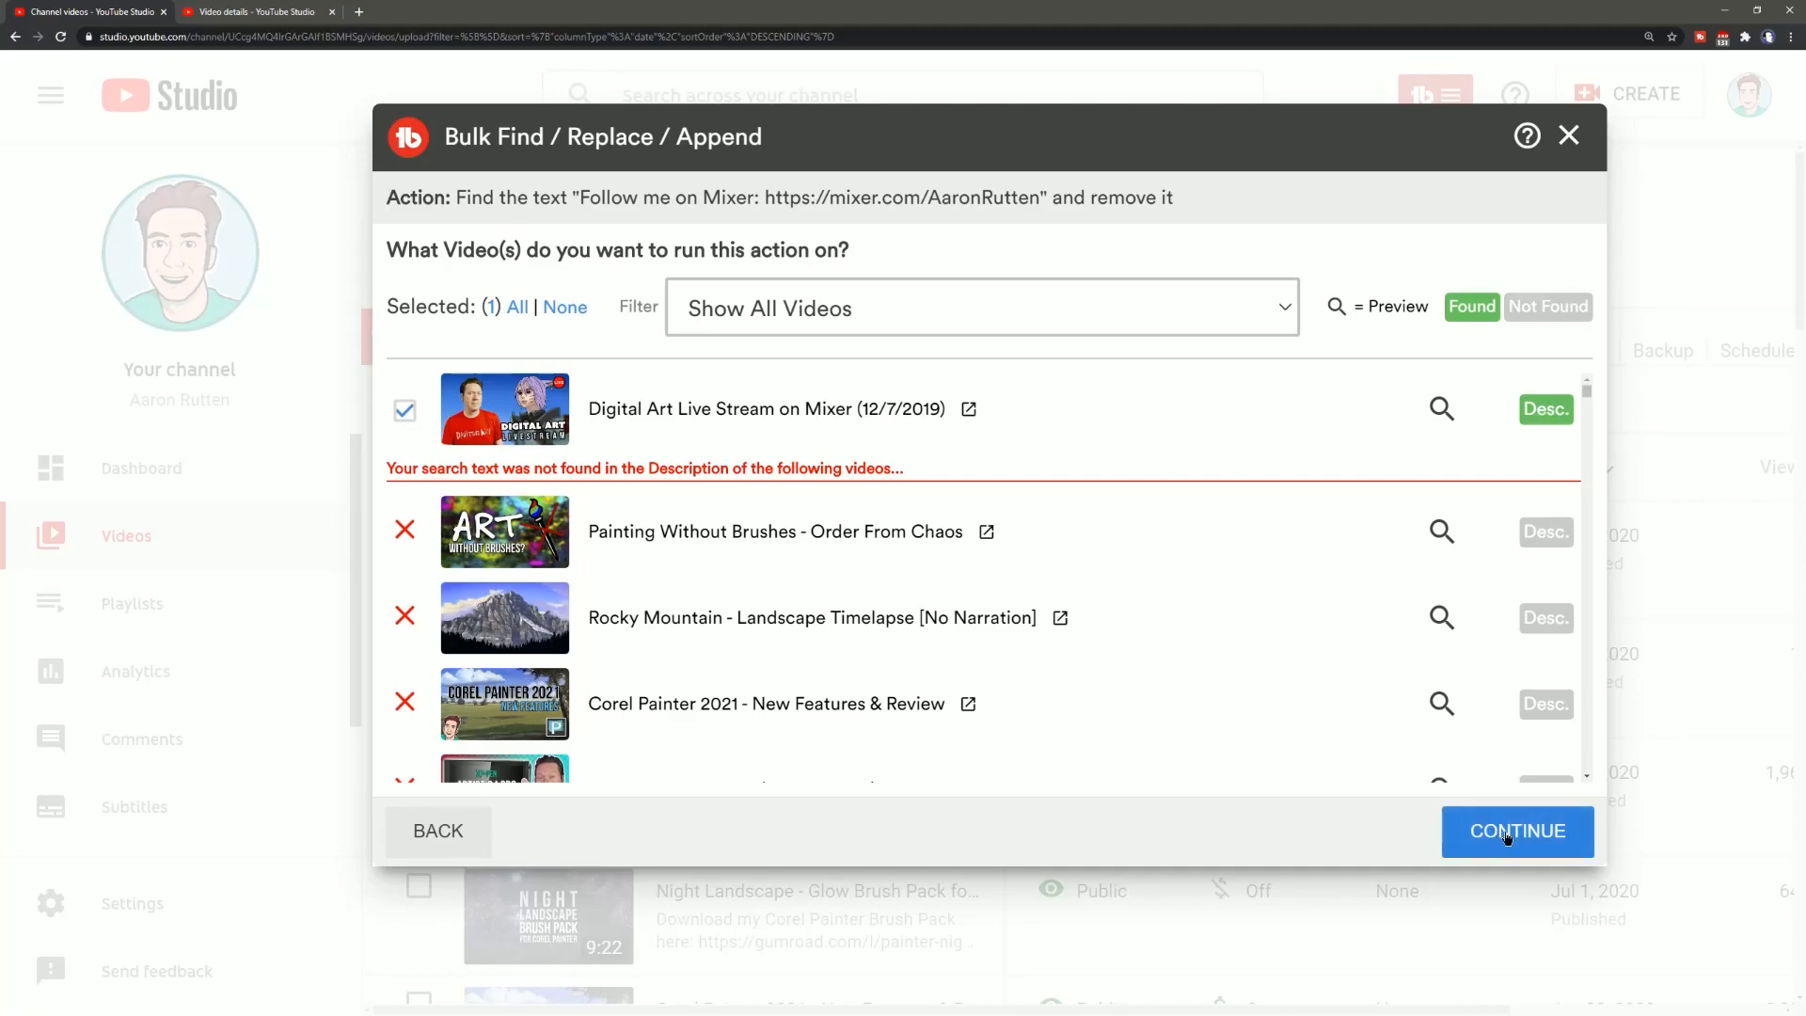
pyautogui.click(1518, 831)
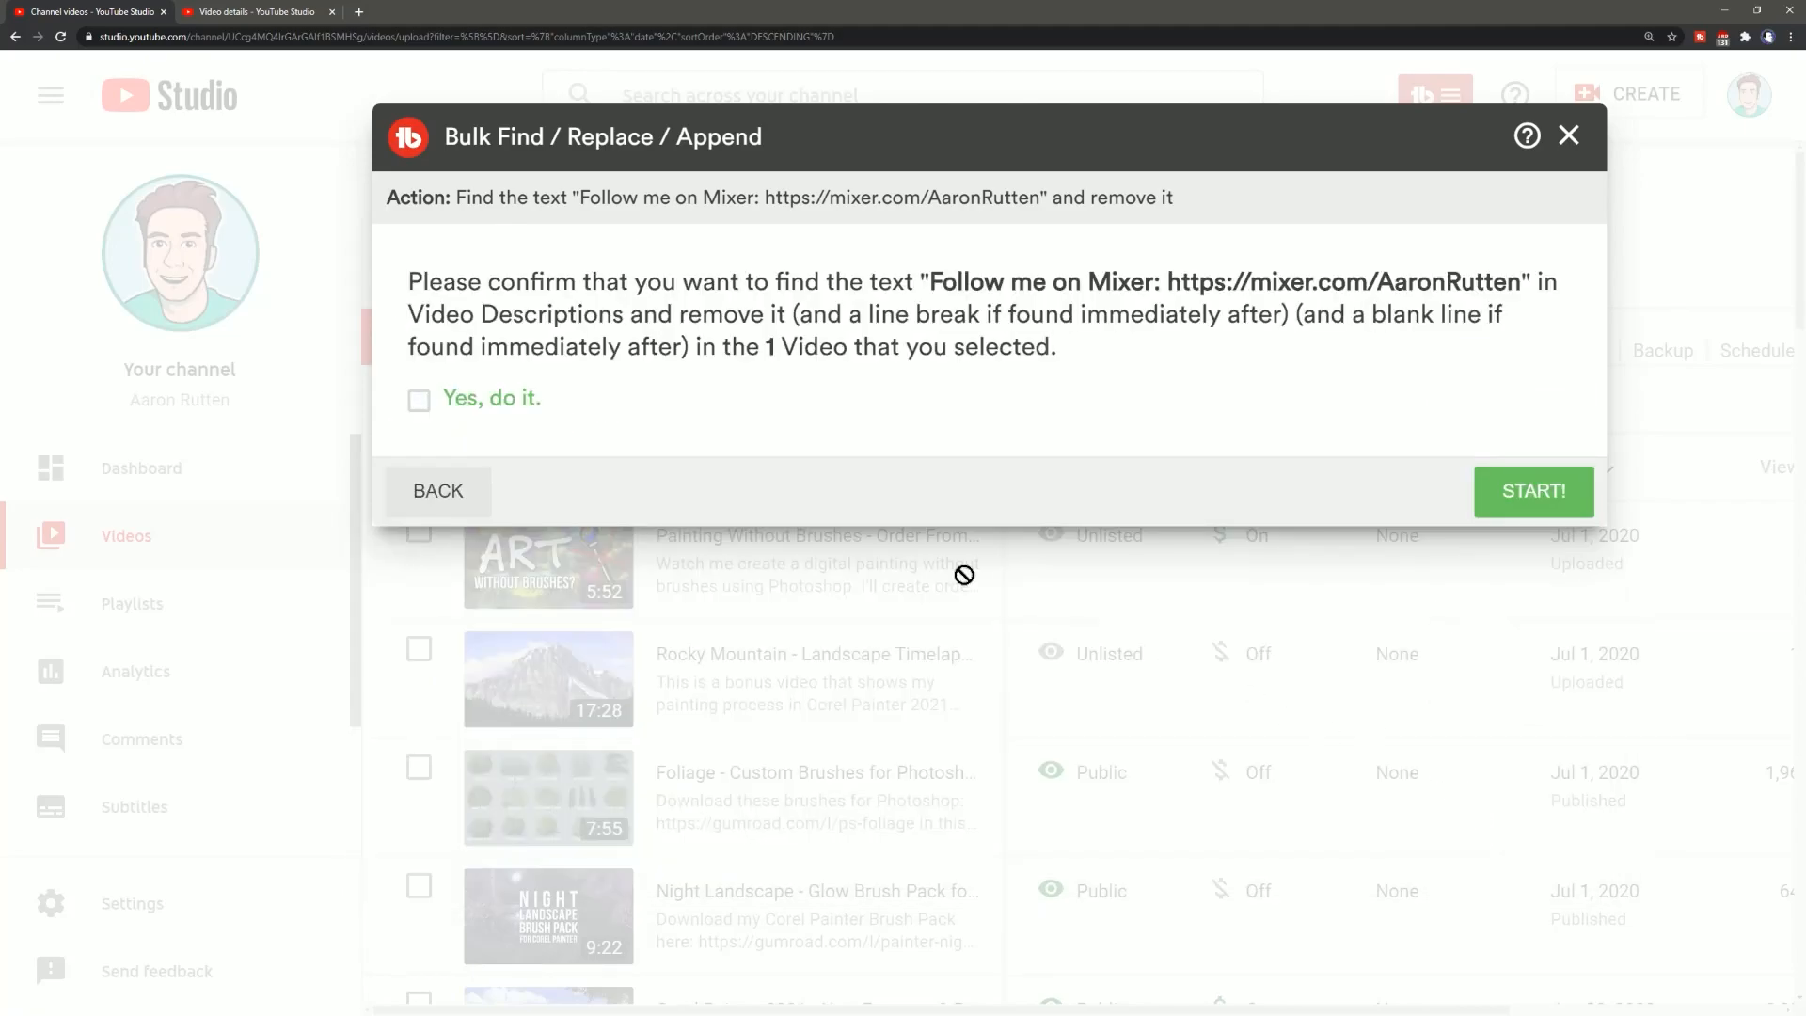
pyautogui.click(417, 397)
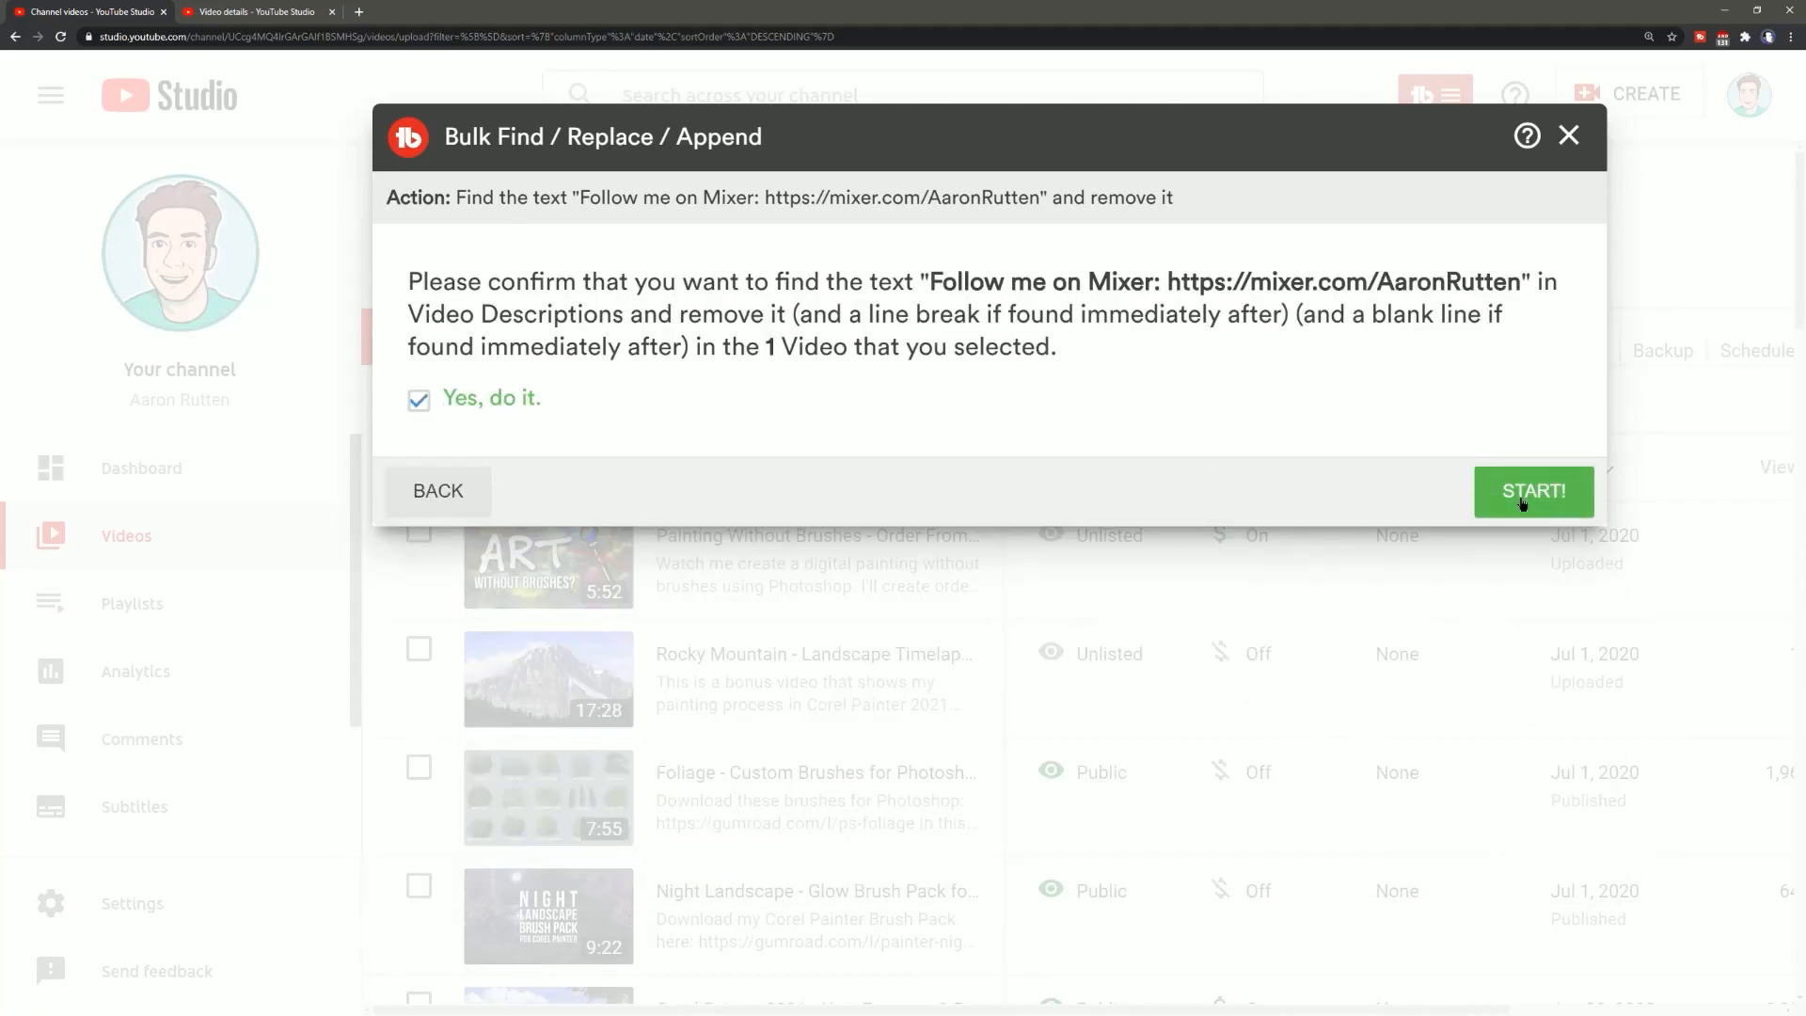
pyautogui.click(1533, 491)
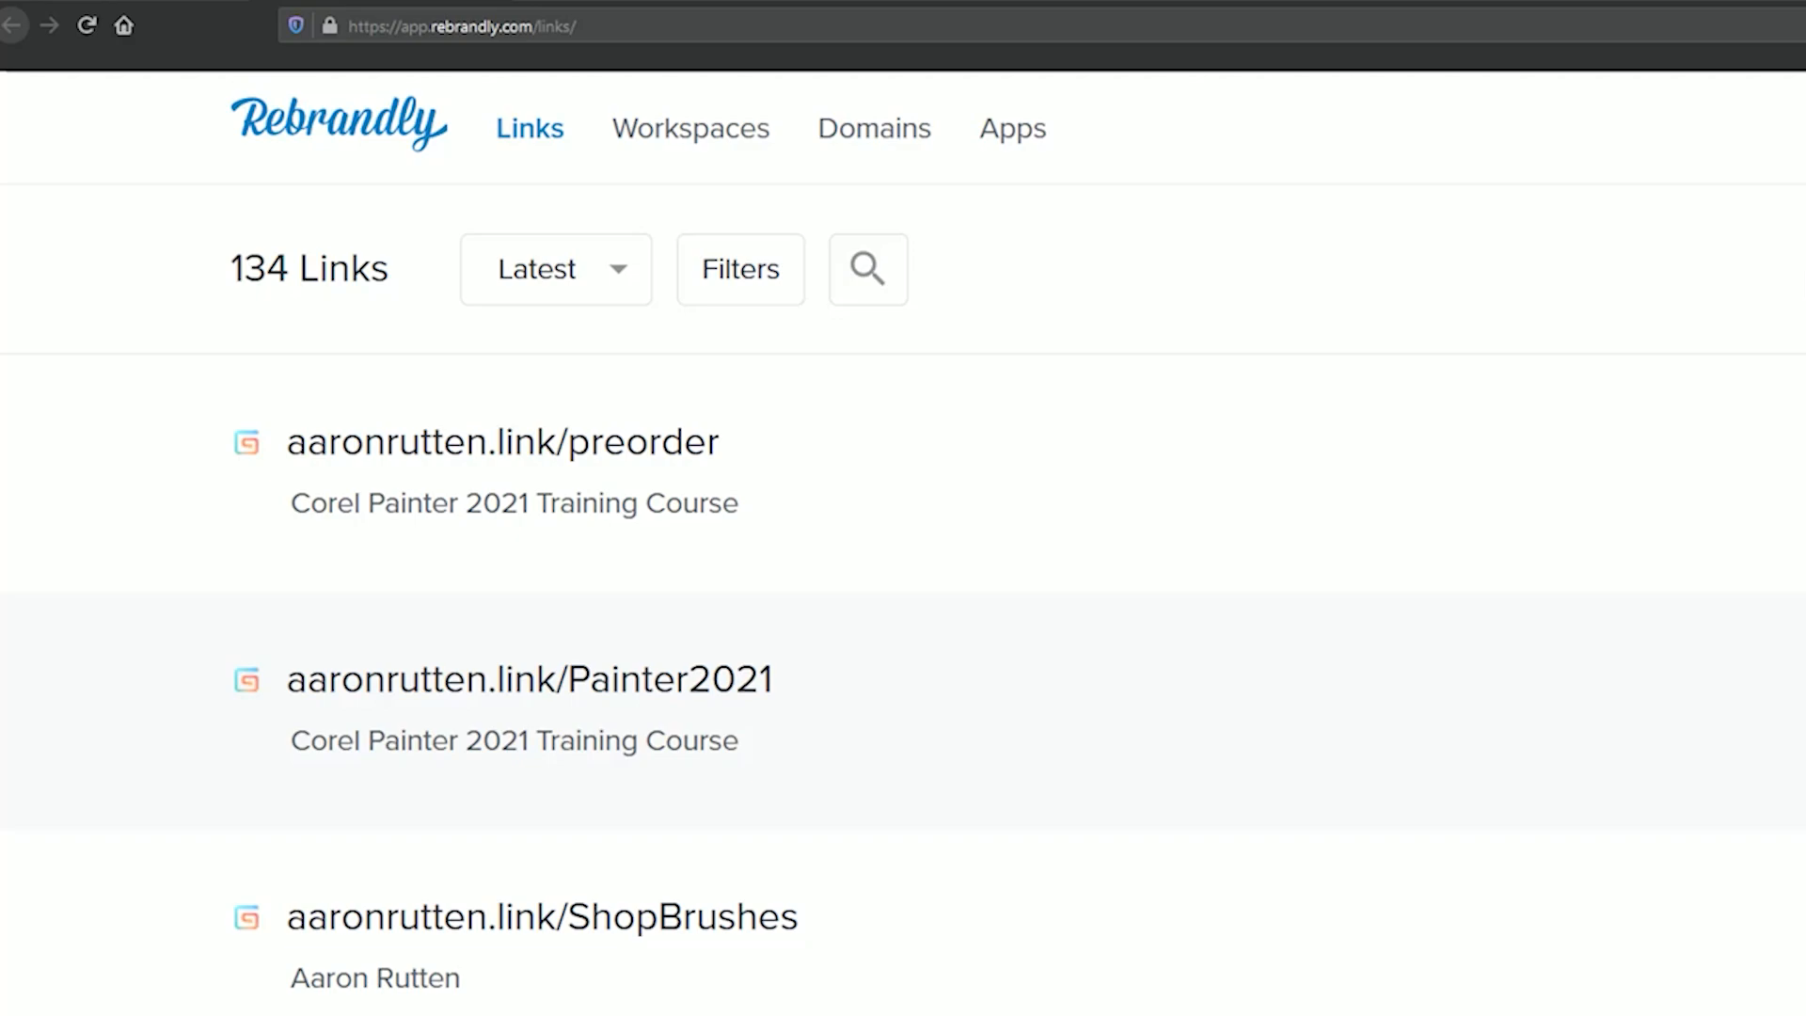
pyautogui.moveTo(1772, 312)
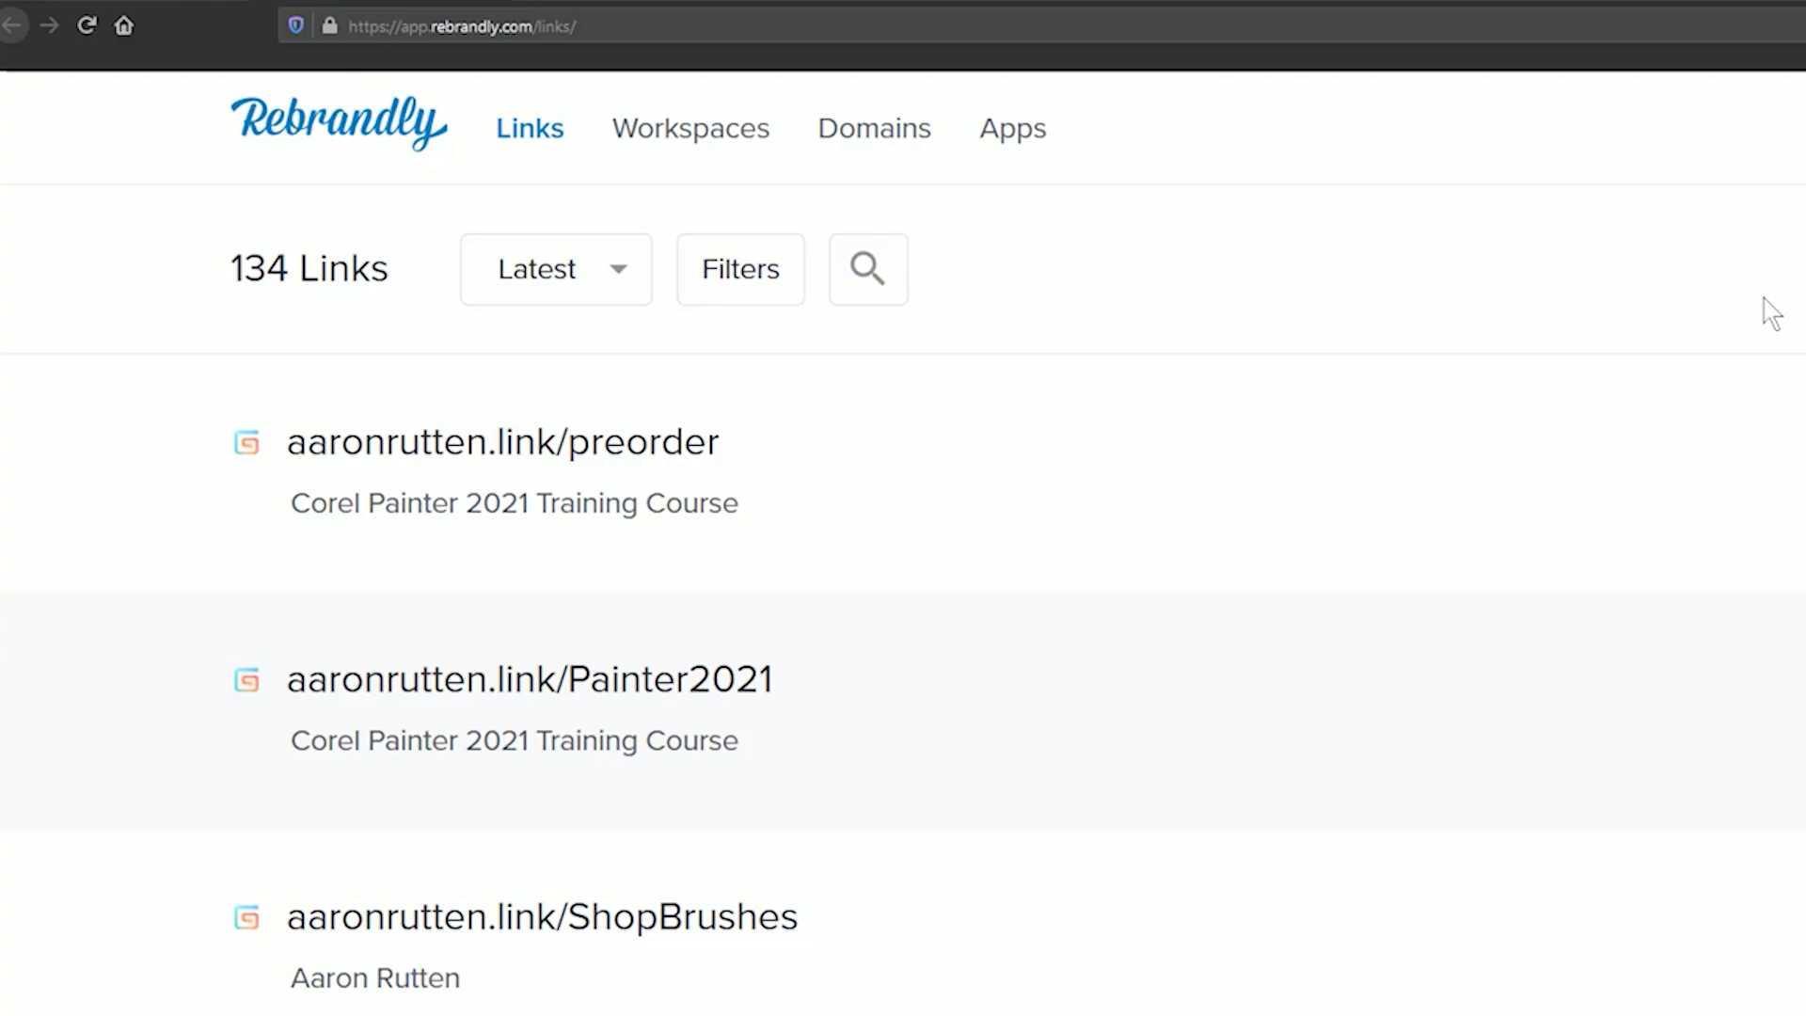
pyautogui.moveTo(1478, 241)
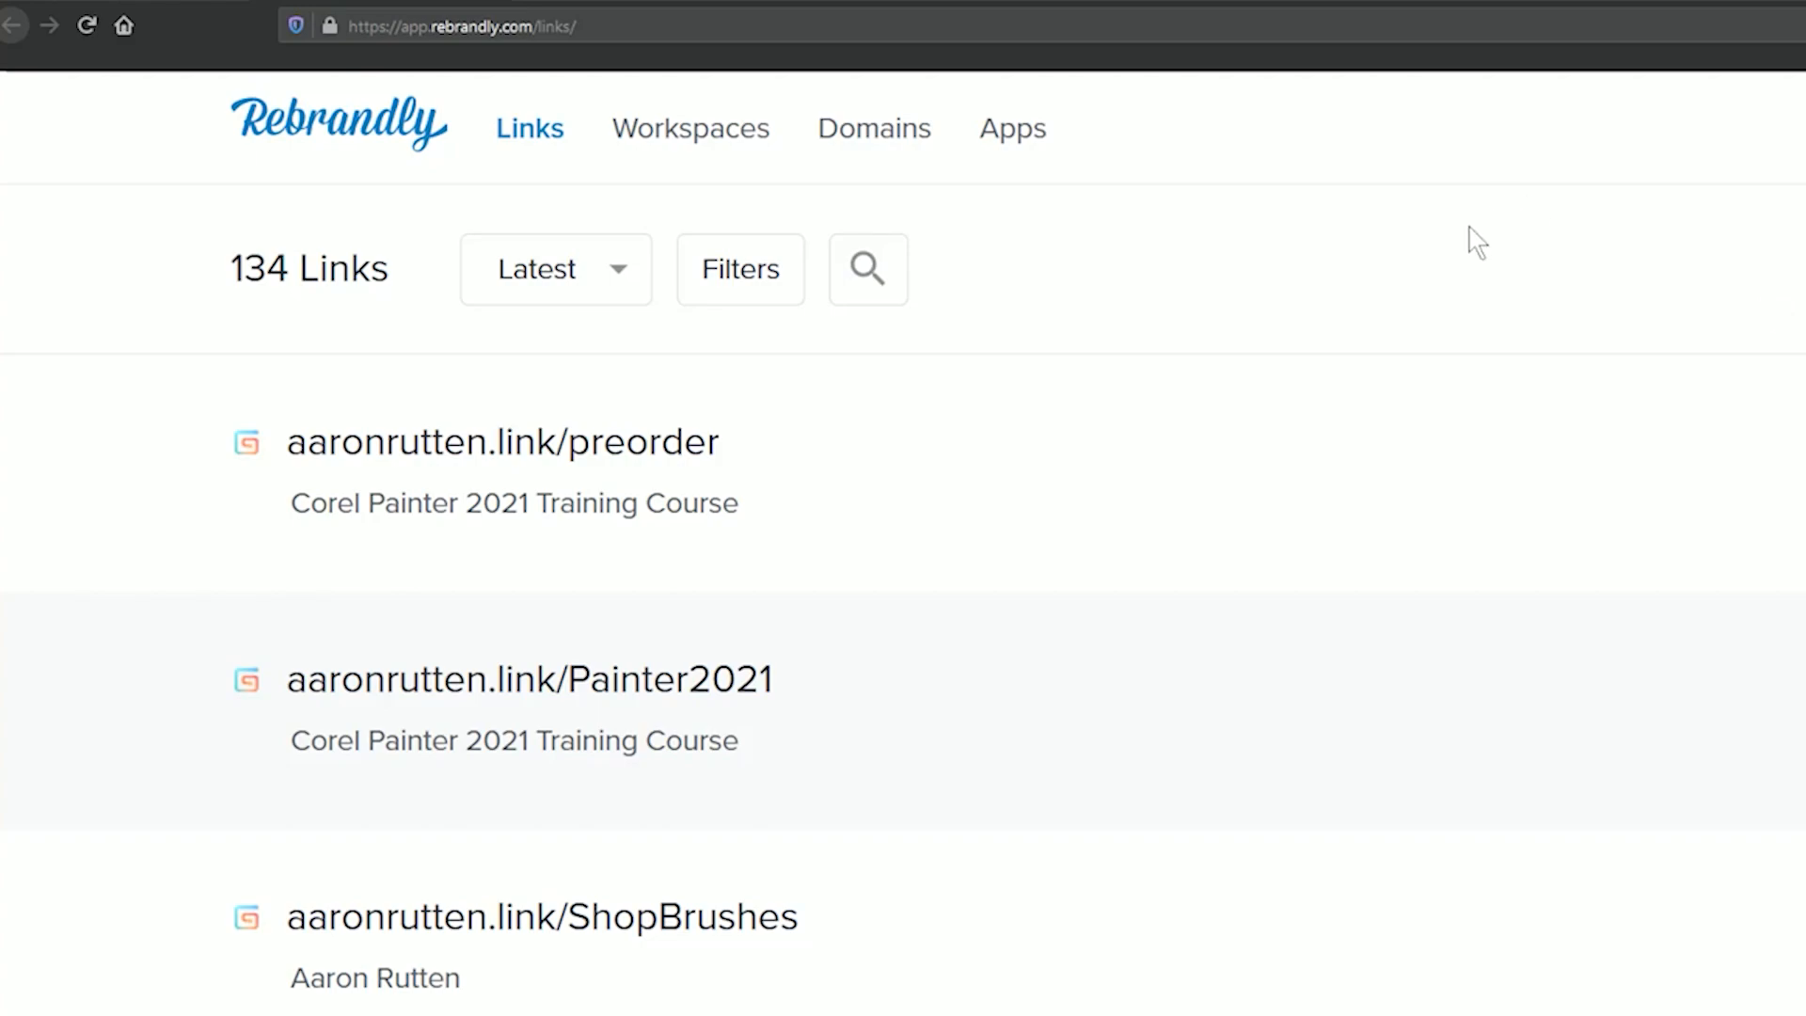
pyautogui.moveTo(1480, 301)
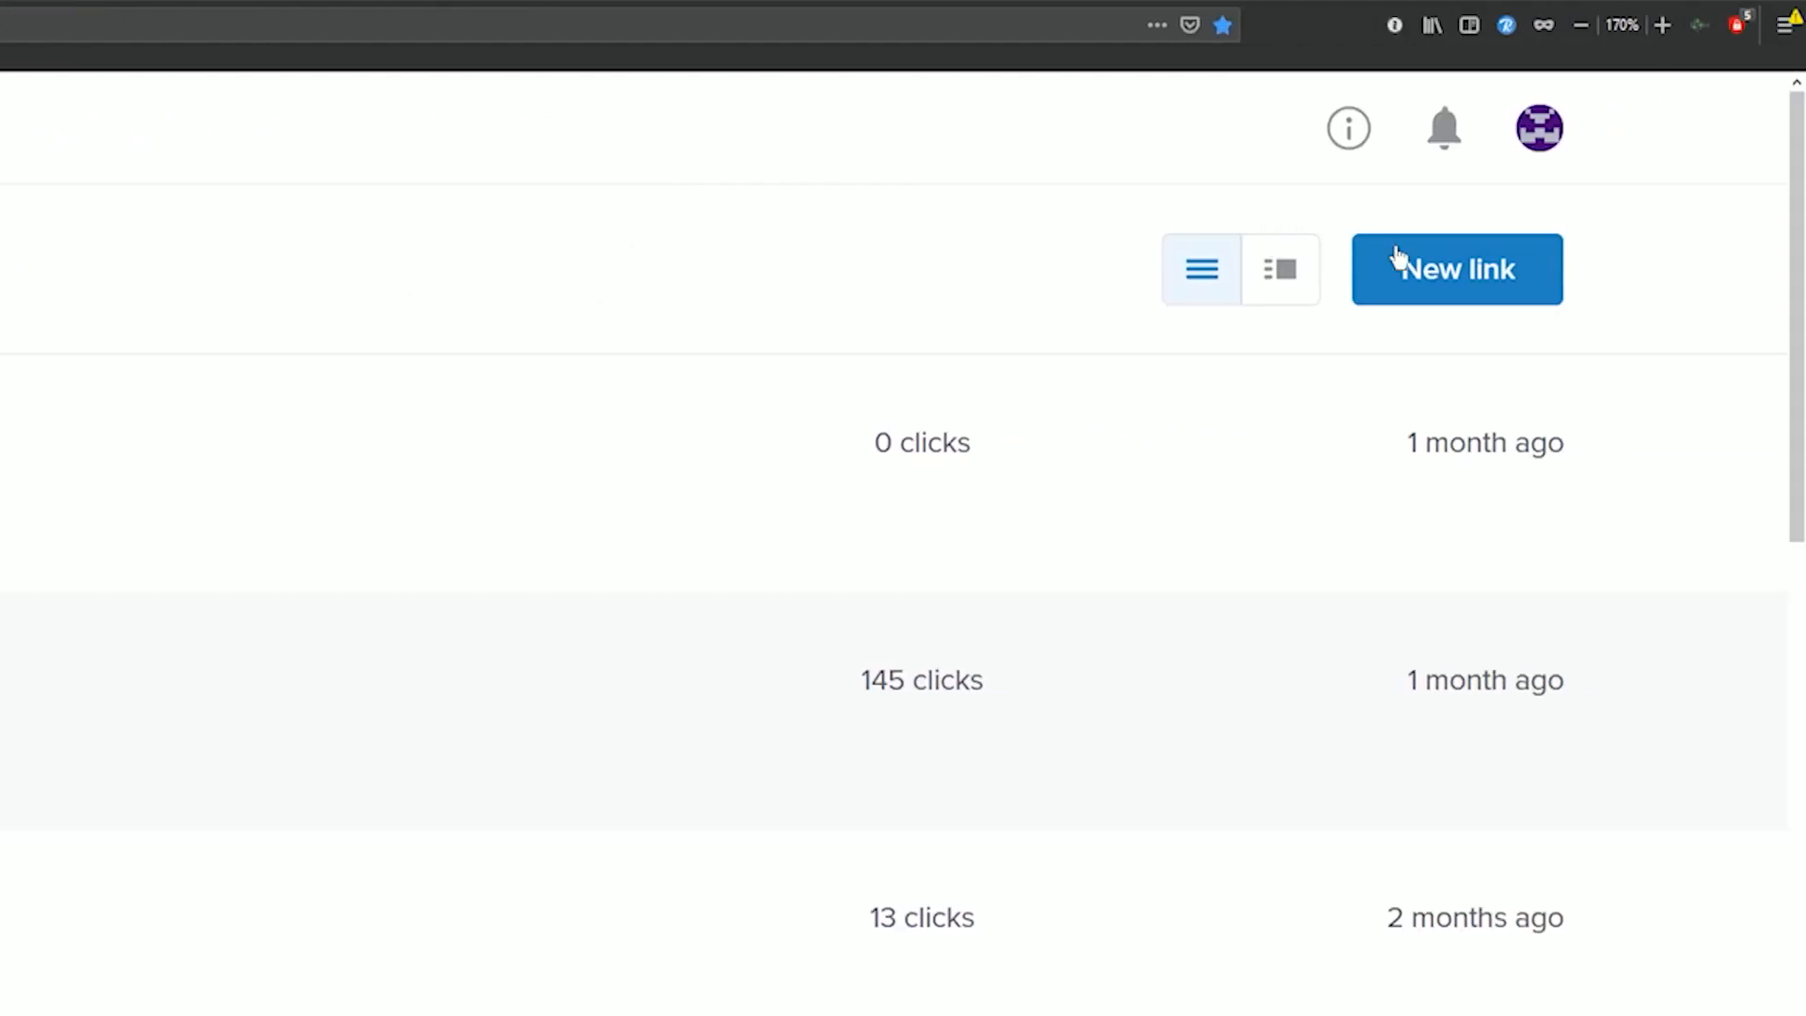
pyautogui.click(1456, 268)
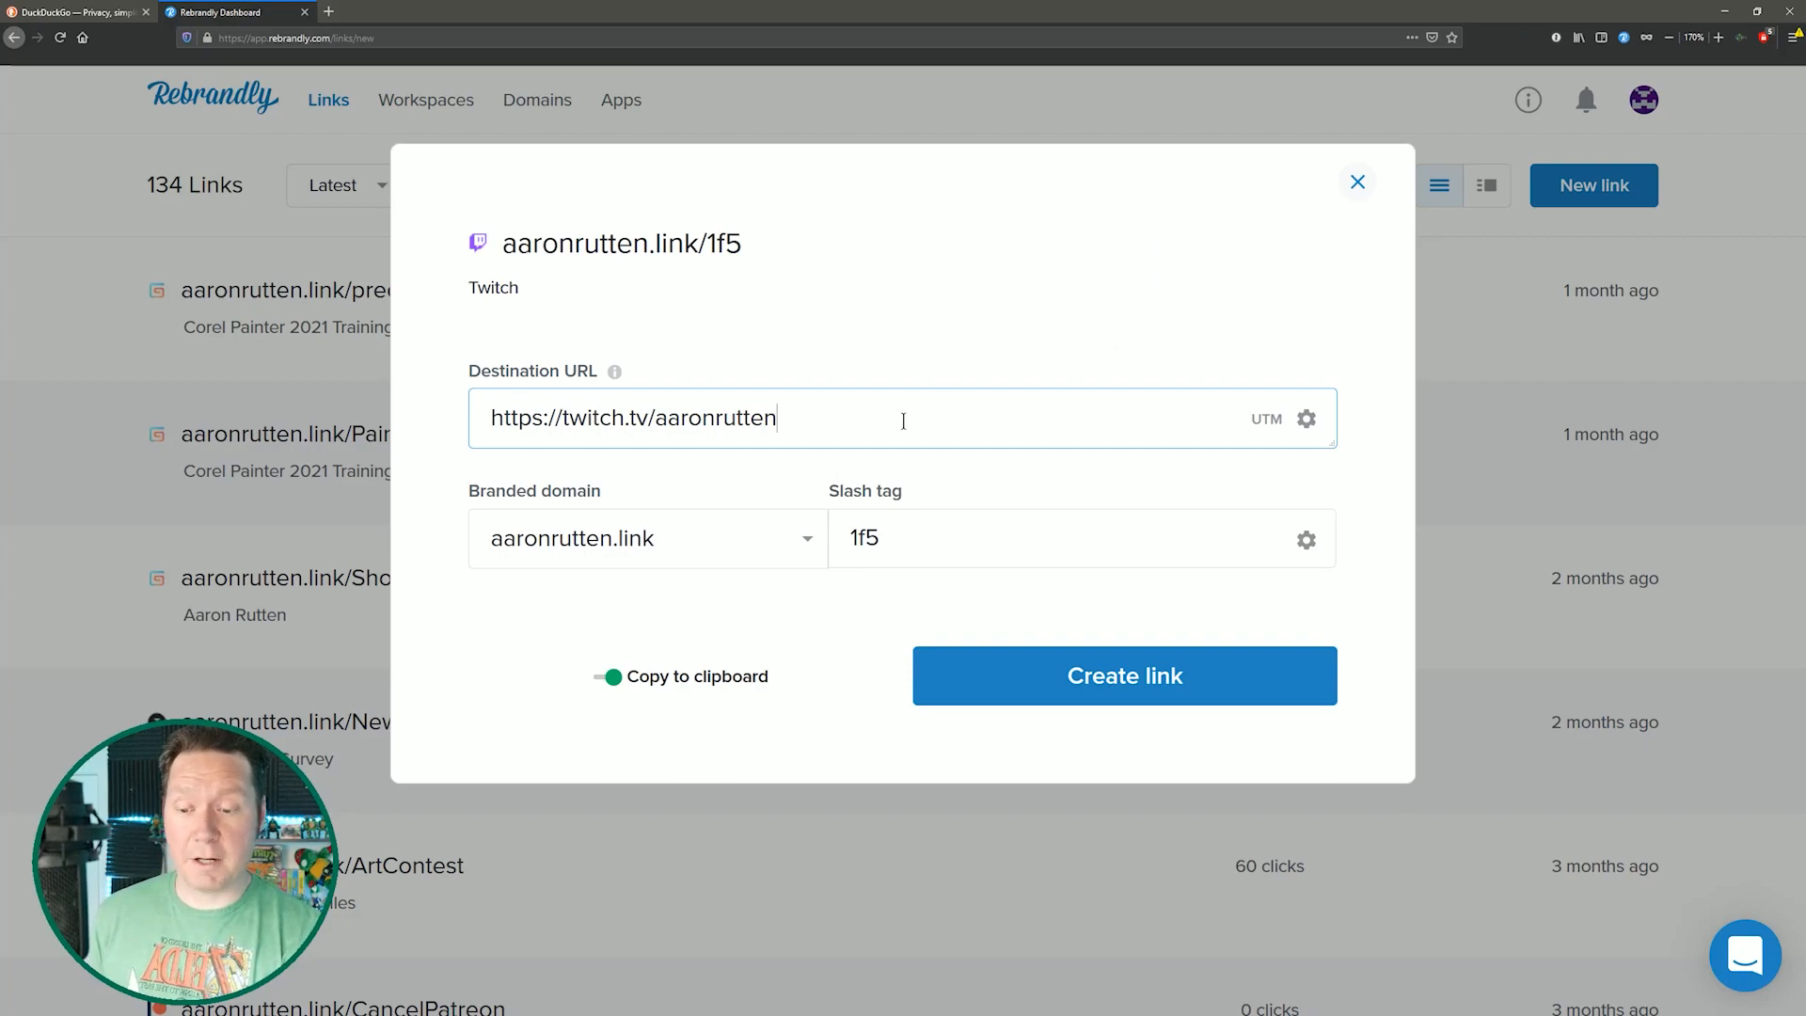
# Create the link with slash tag 'streaming' and visit aaronrutten.link/streaming to test it
pyautogui.write('streaming')
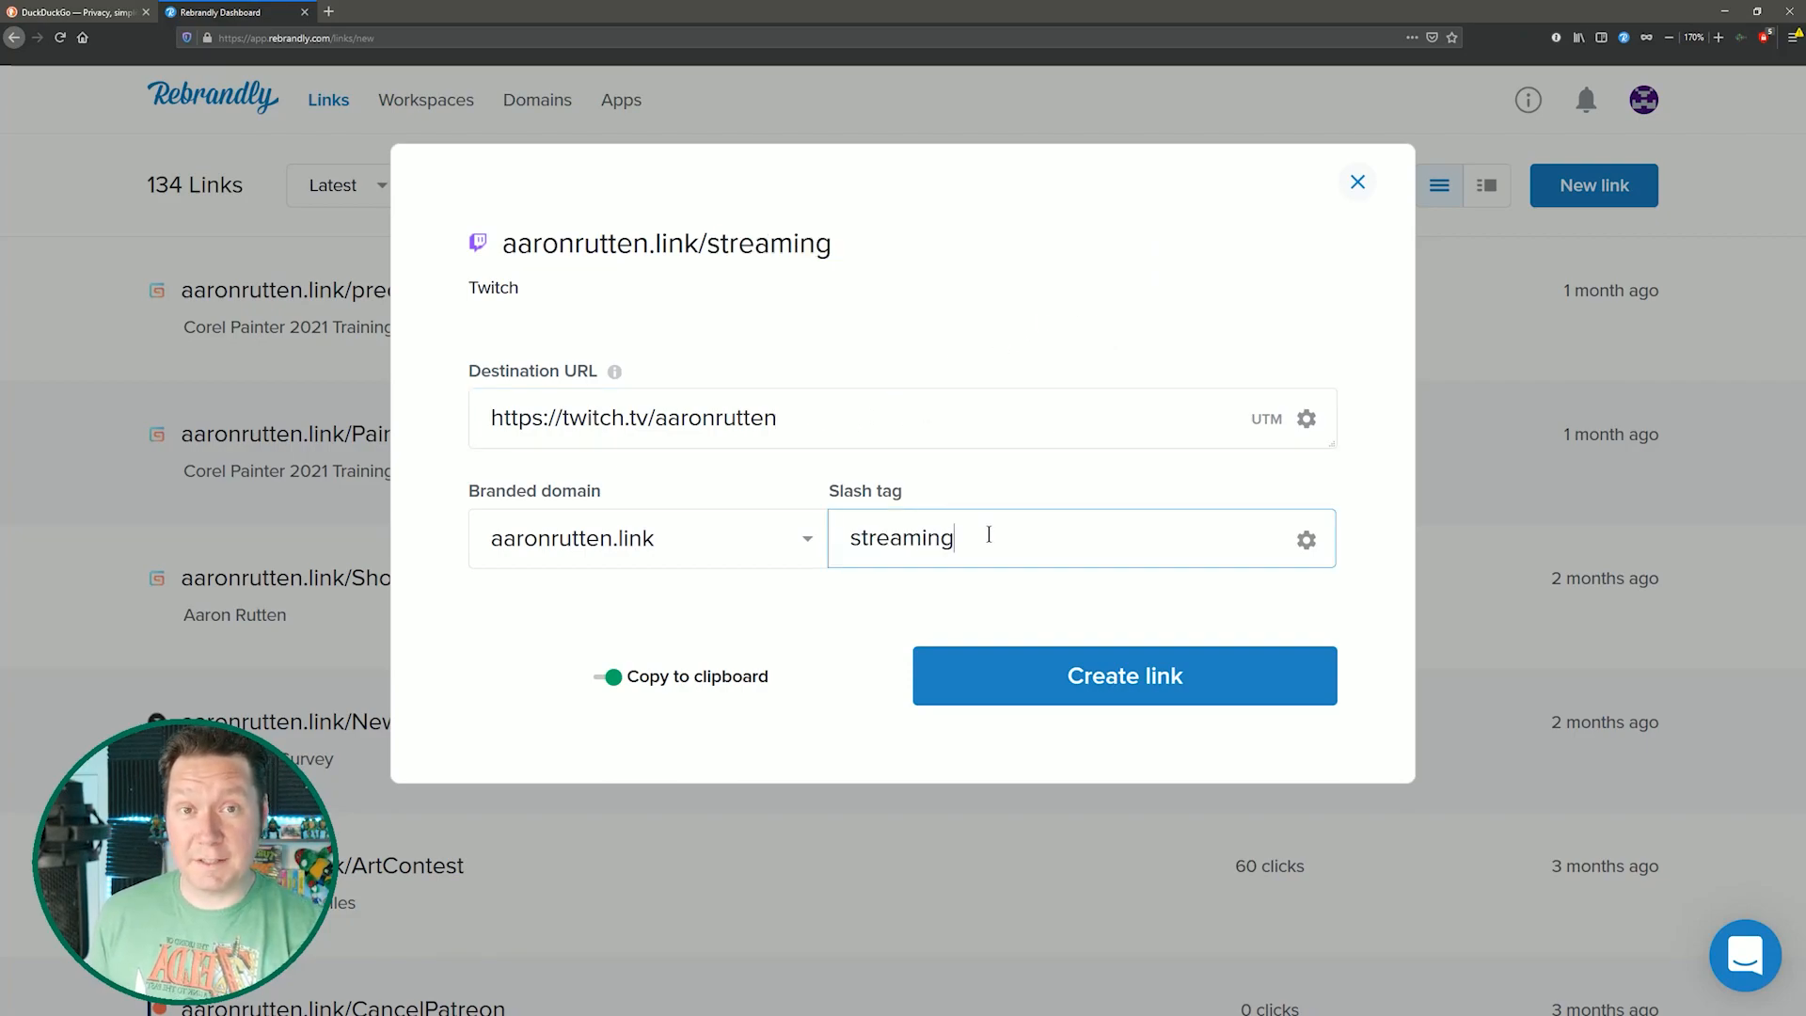
pyautogui.click(1124, 676)
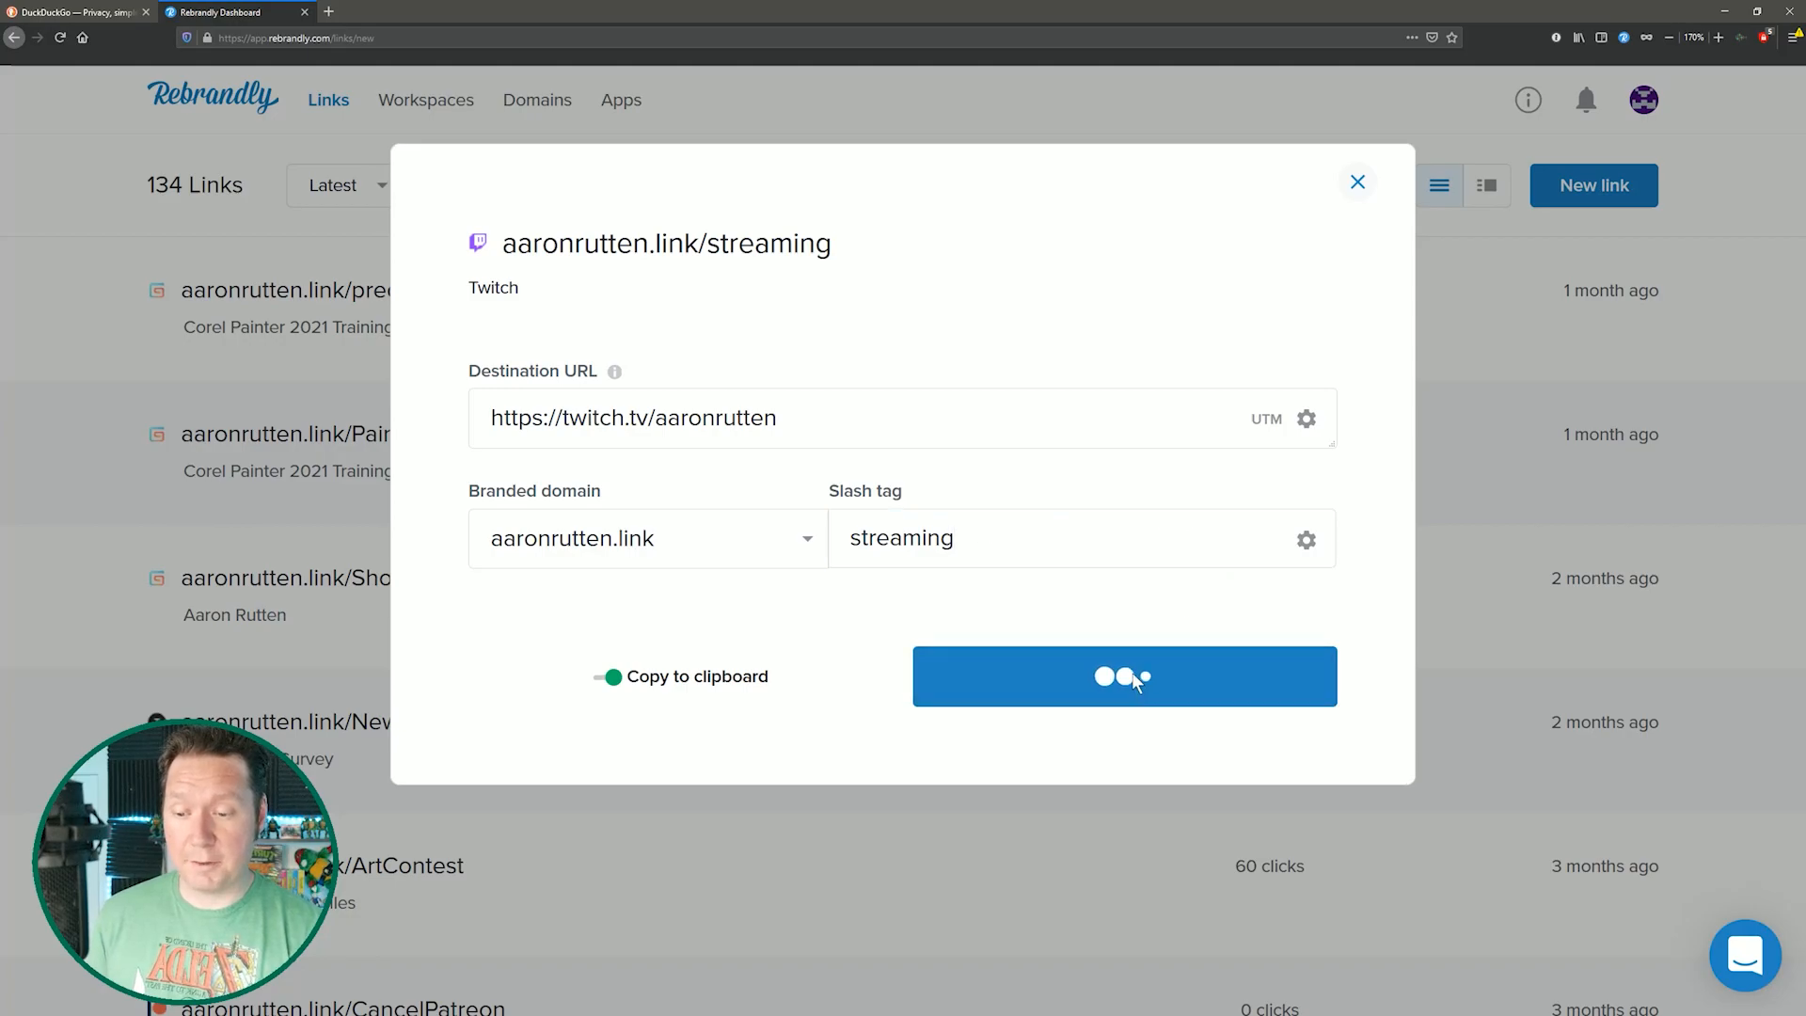
pyautogui.click(1124, 677)
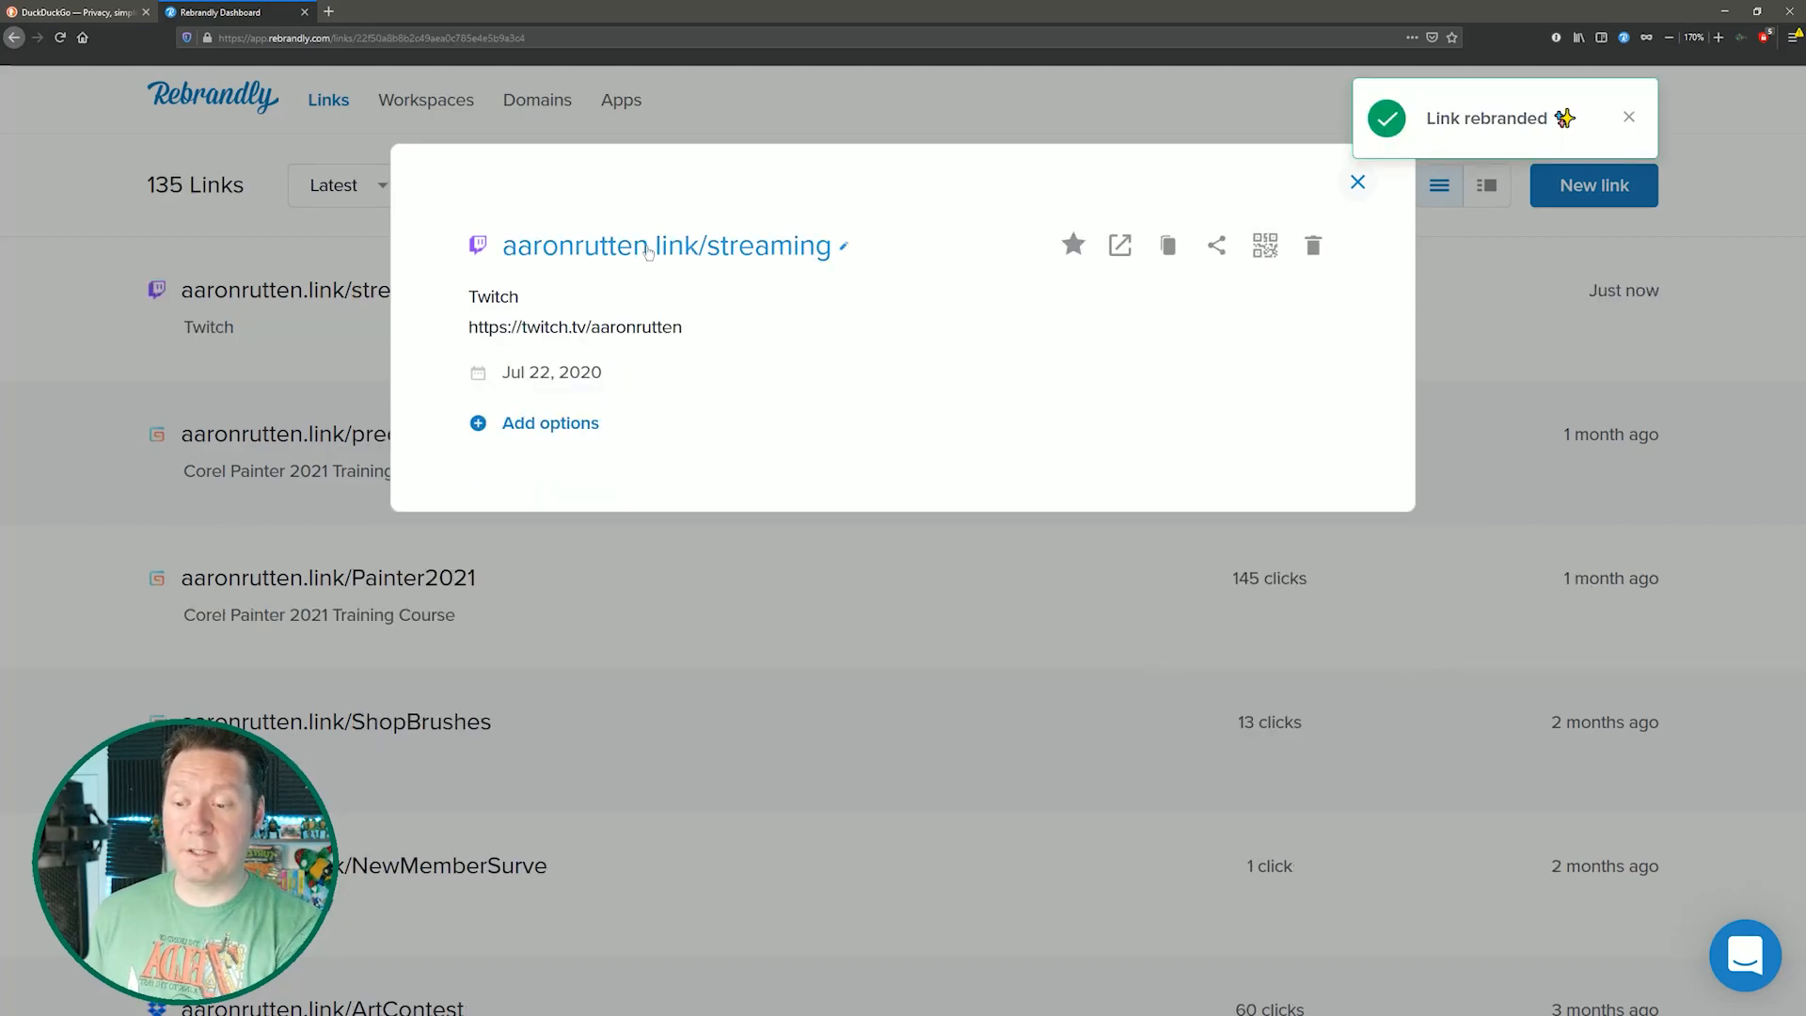
pyautogui.moveTo(1119, 245)
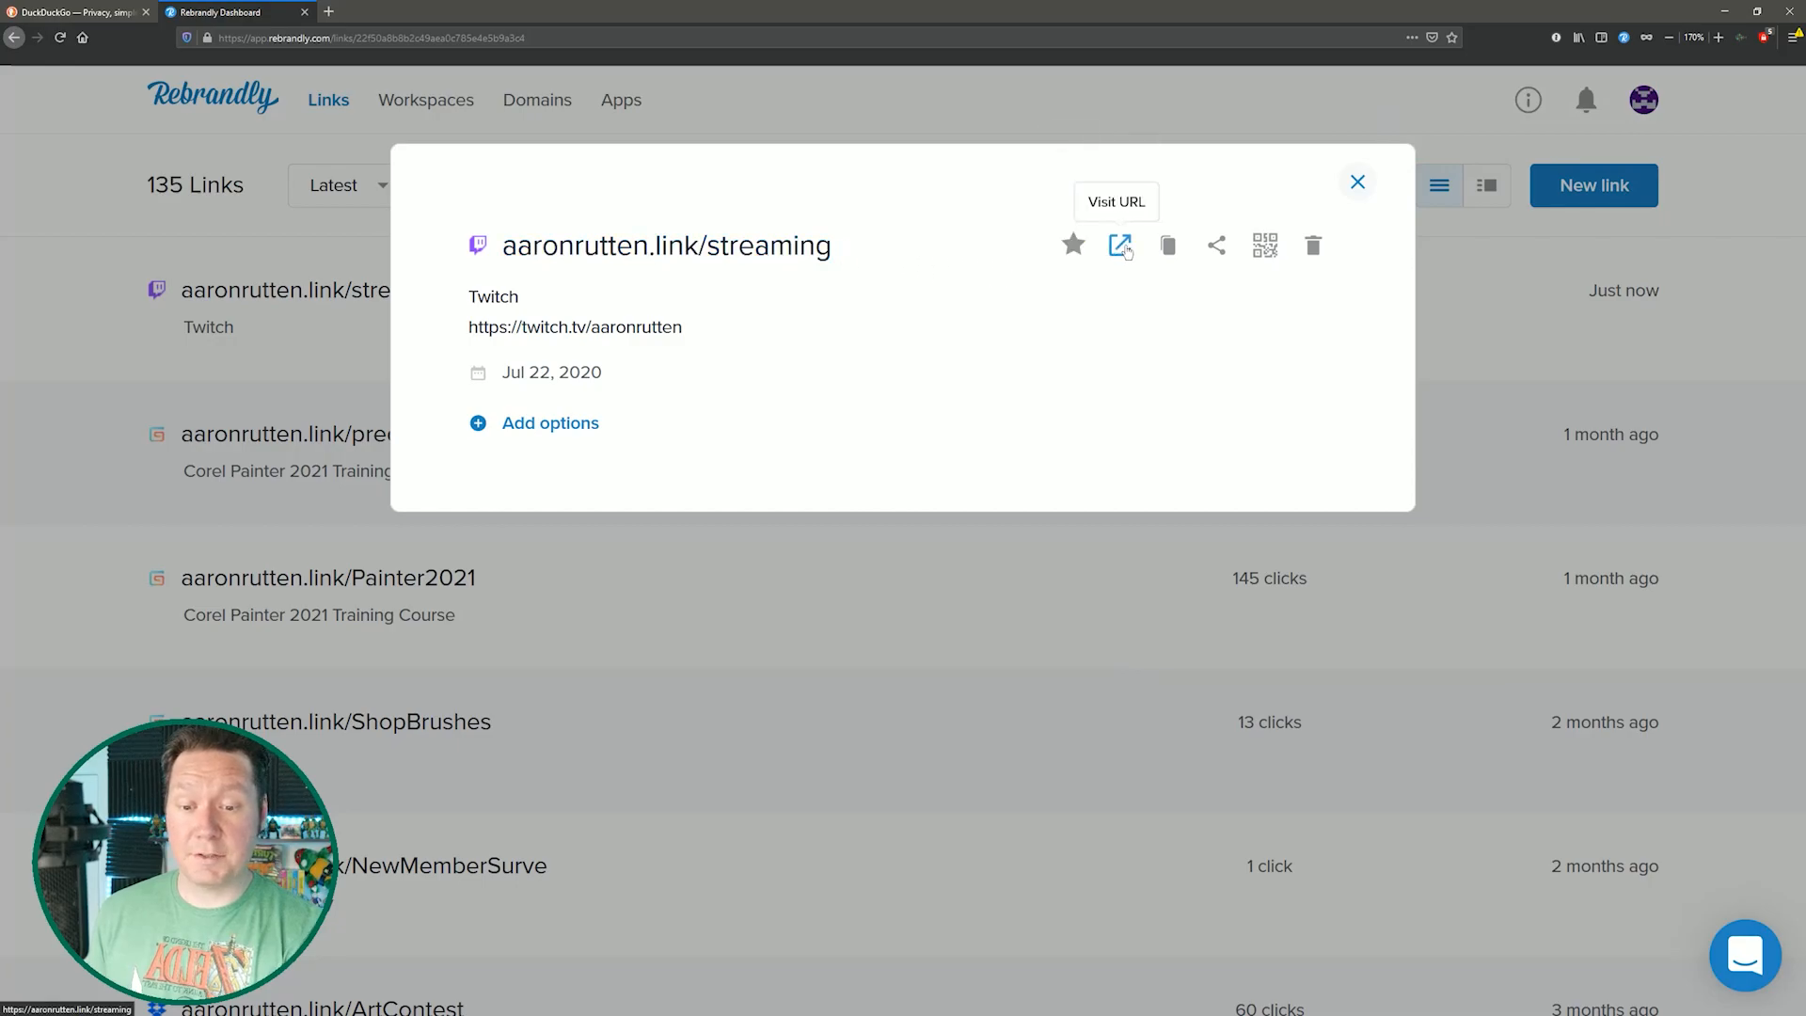
pyautogui.click(1120, 245)
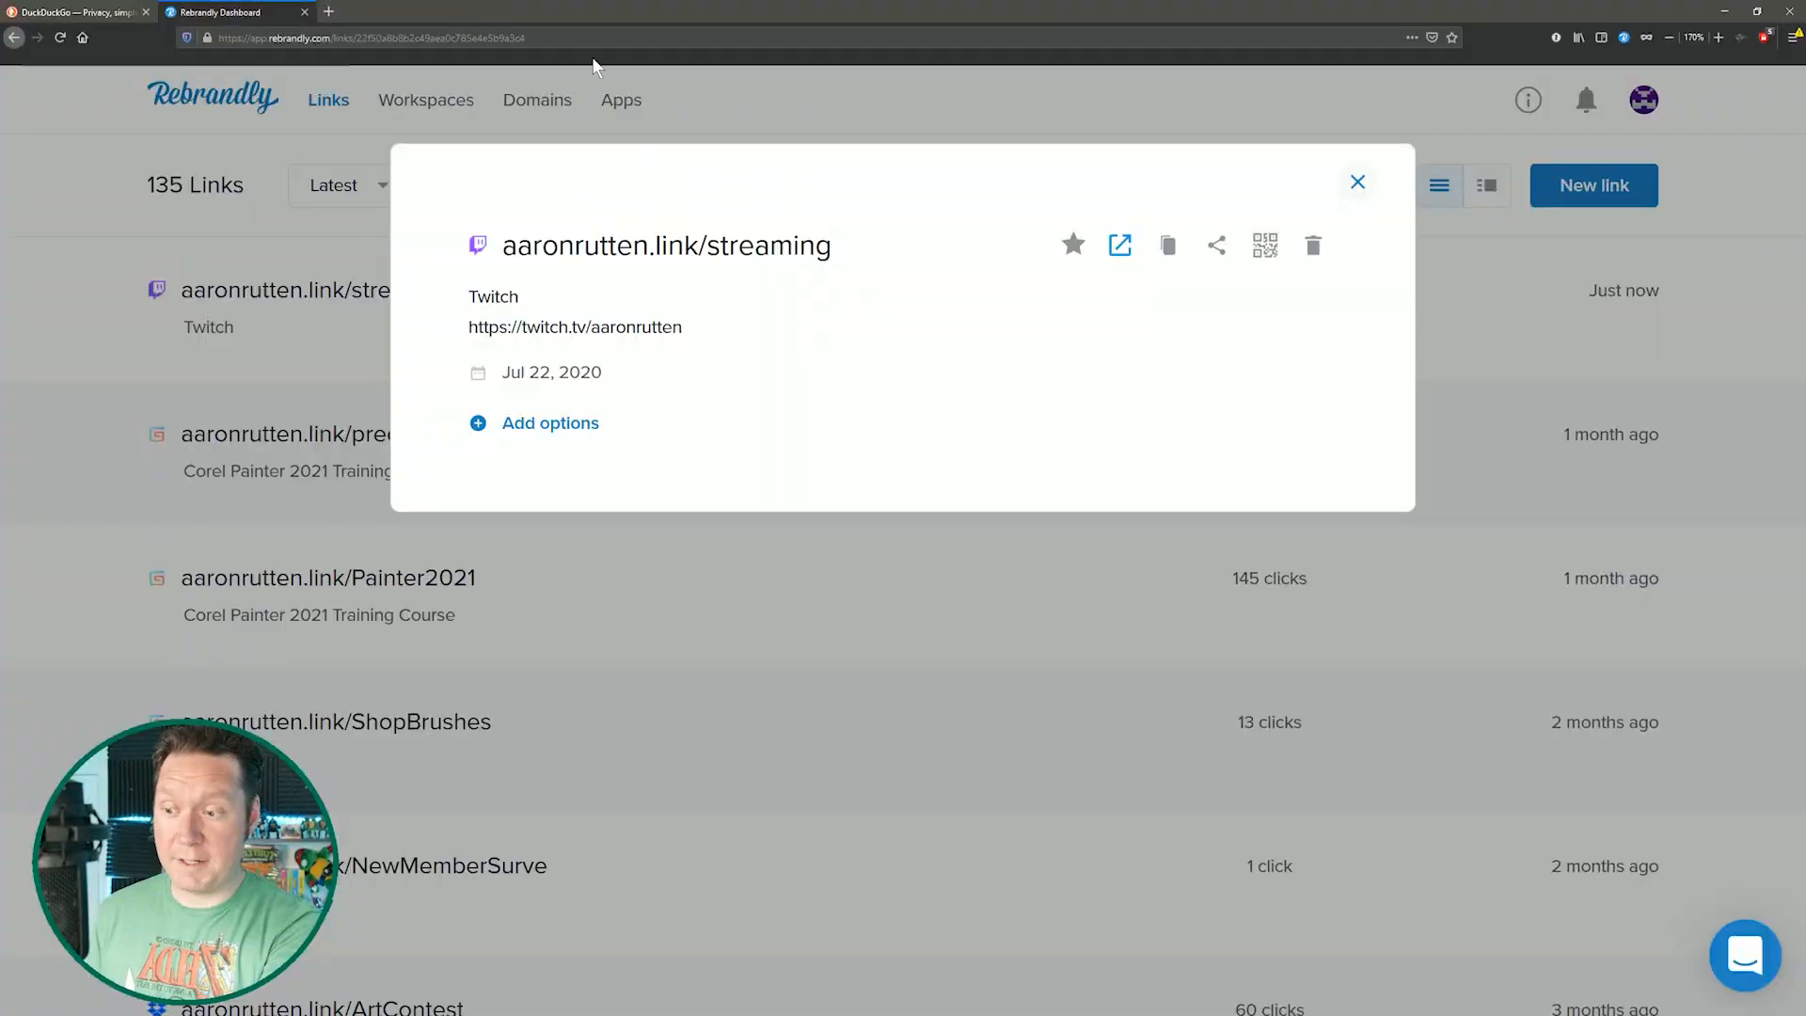
# Change the aaronrutten.link/streaming destination from twitch.tv/aaronrutten to mixer.com/aaronrutten, save, and visit it
pyautogui.click(575, 326)
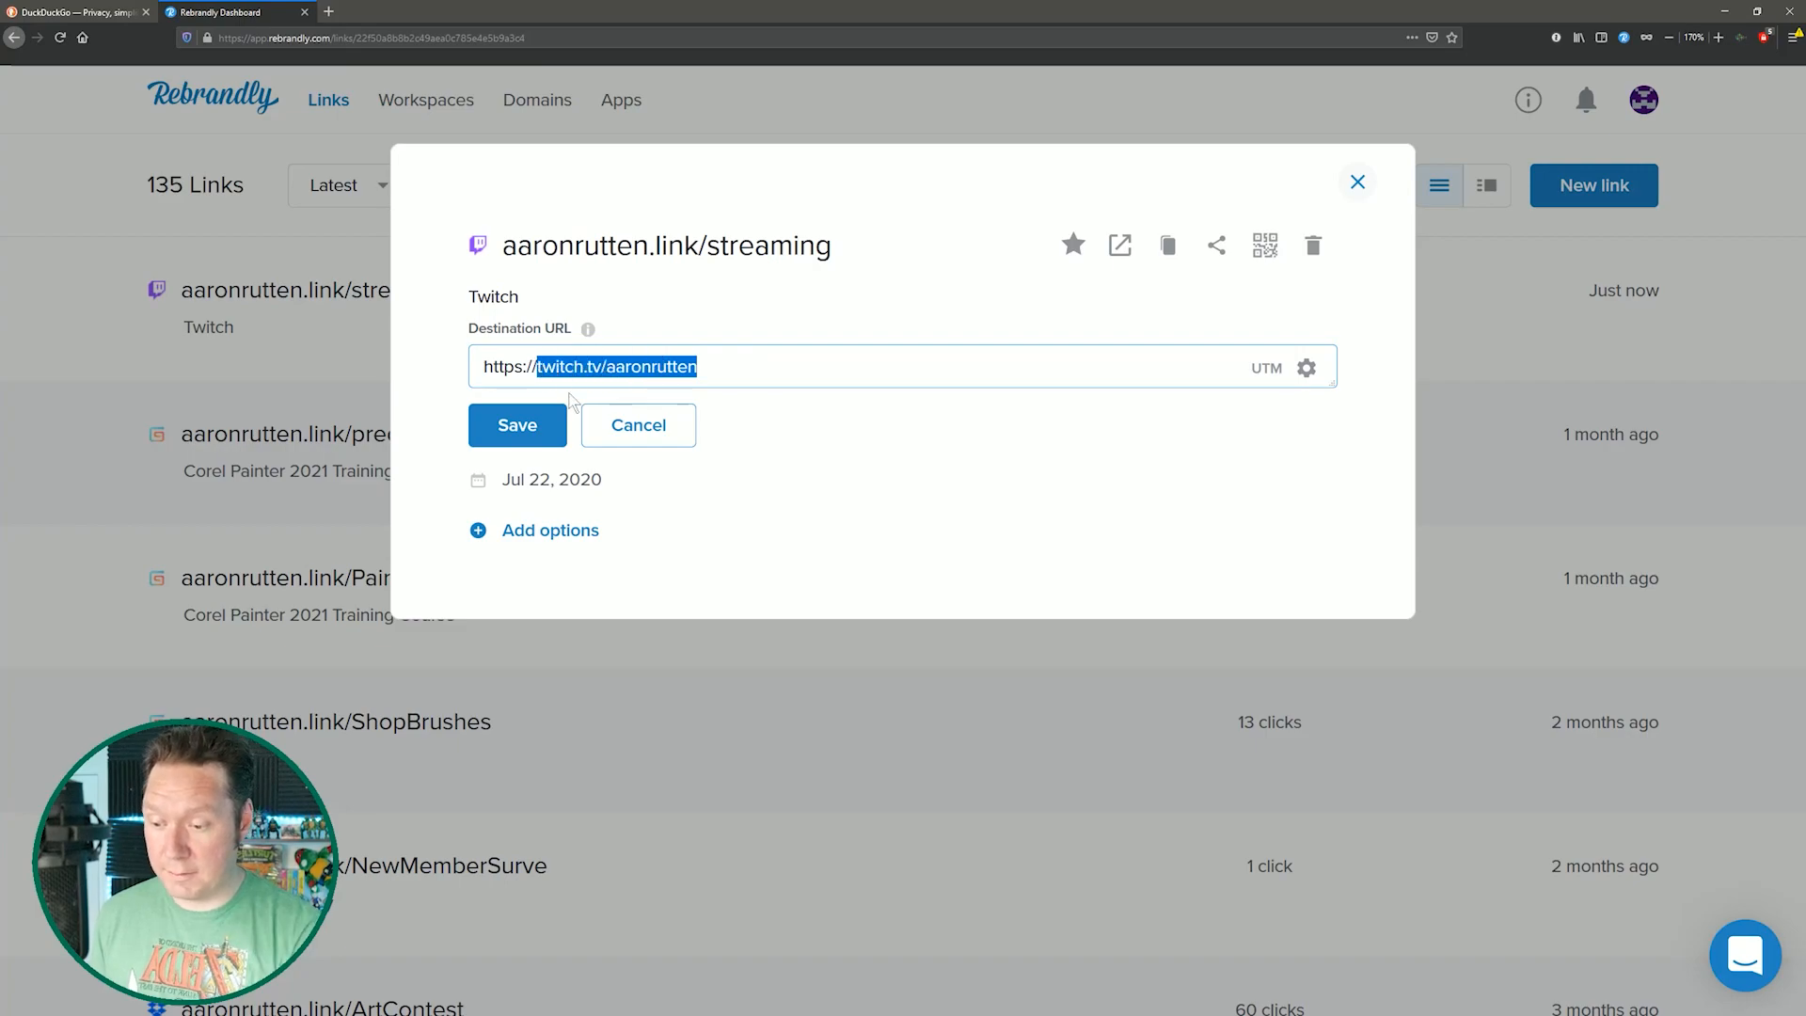
pyautogui.write('mixer.com/aaronrutten')
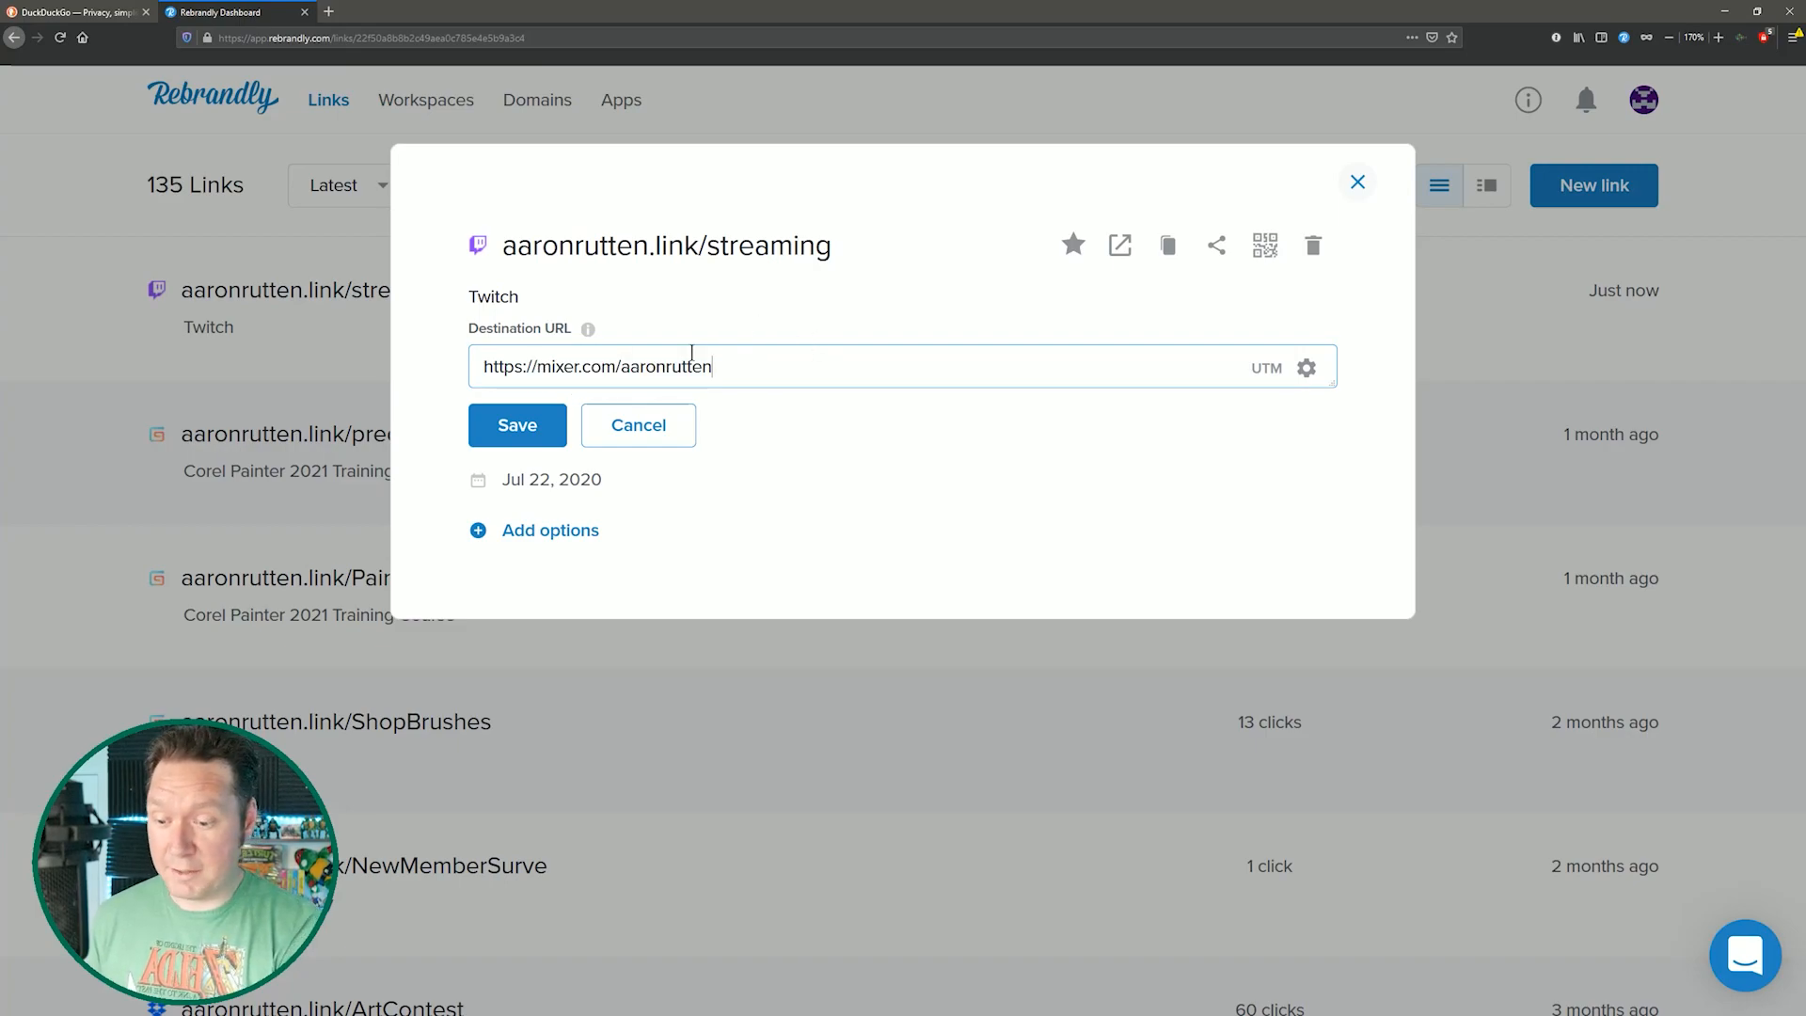
pyautogui.click(516, 425)
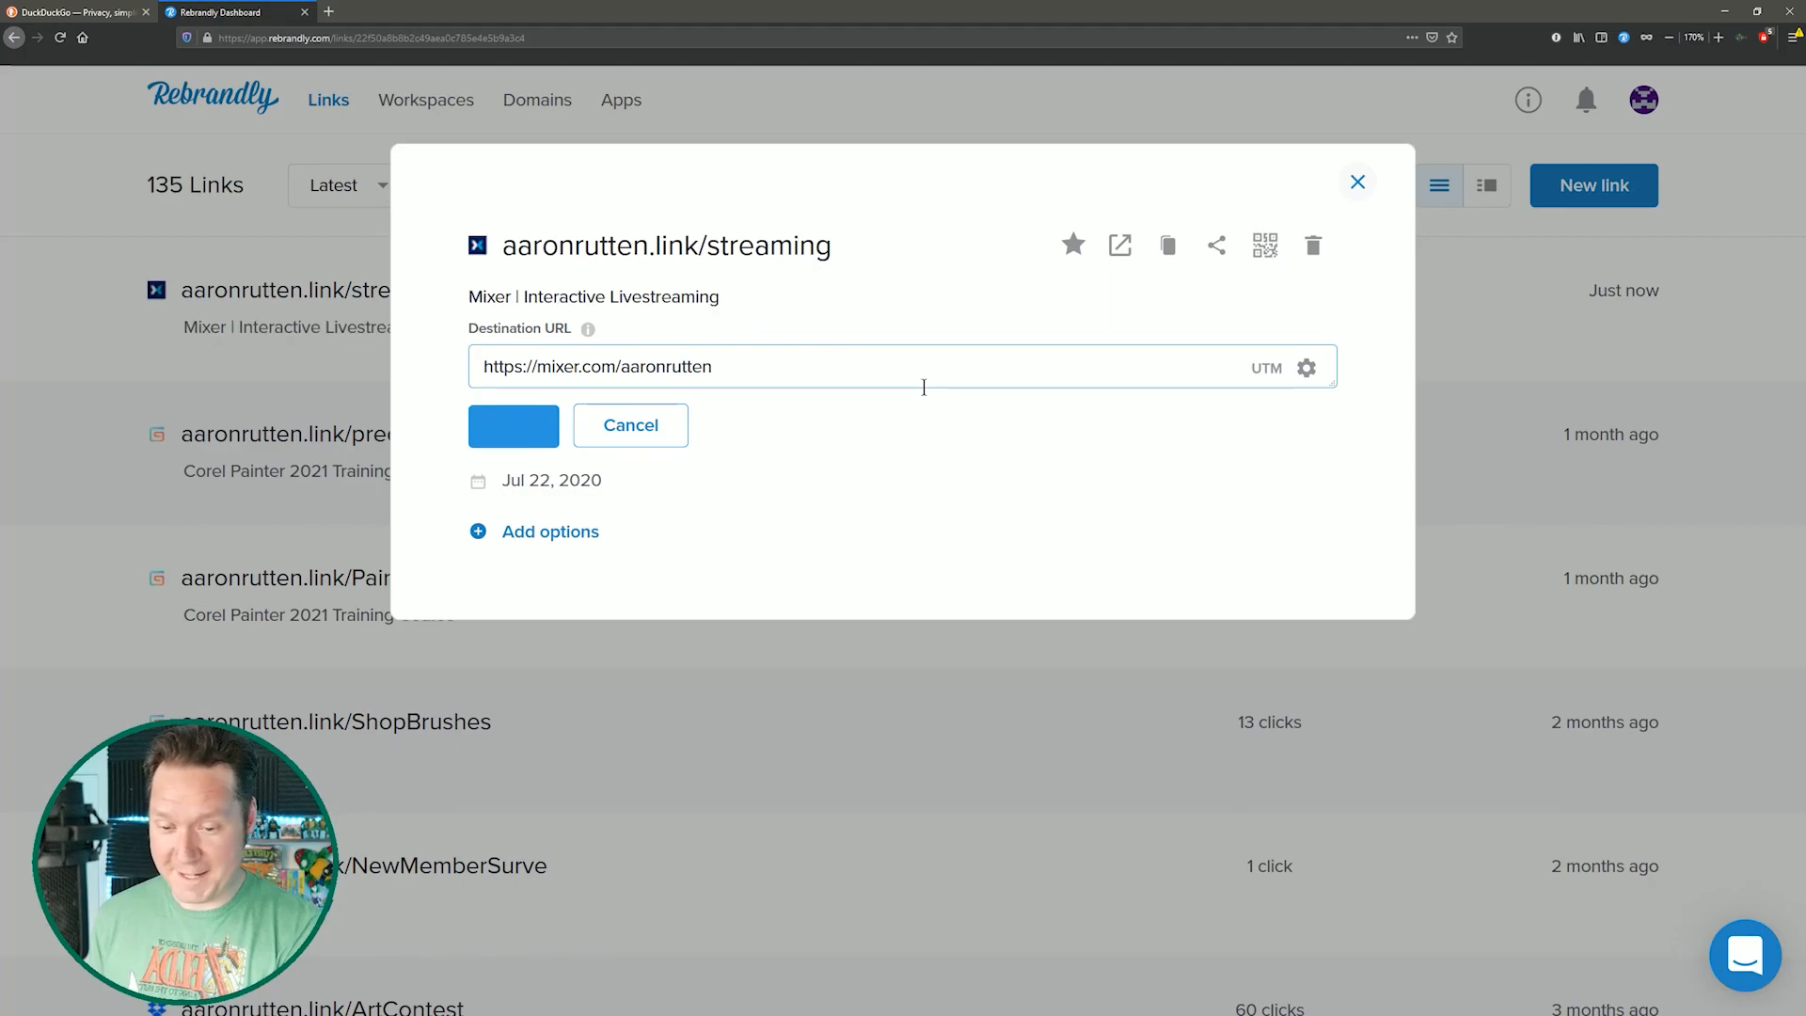
pyautogui.click(1119, 245)
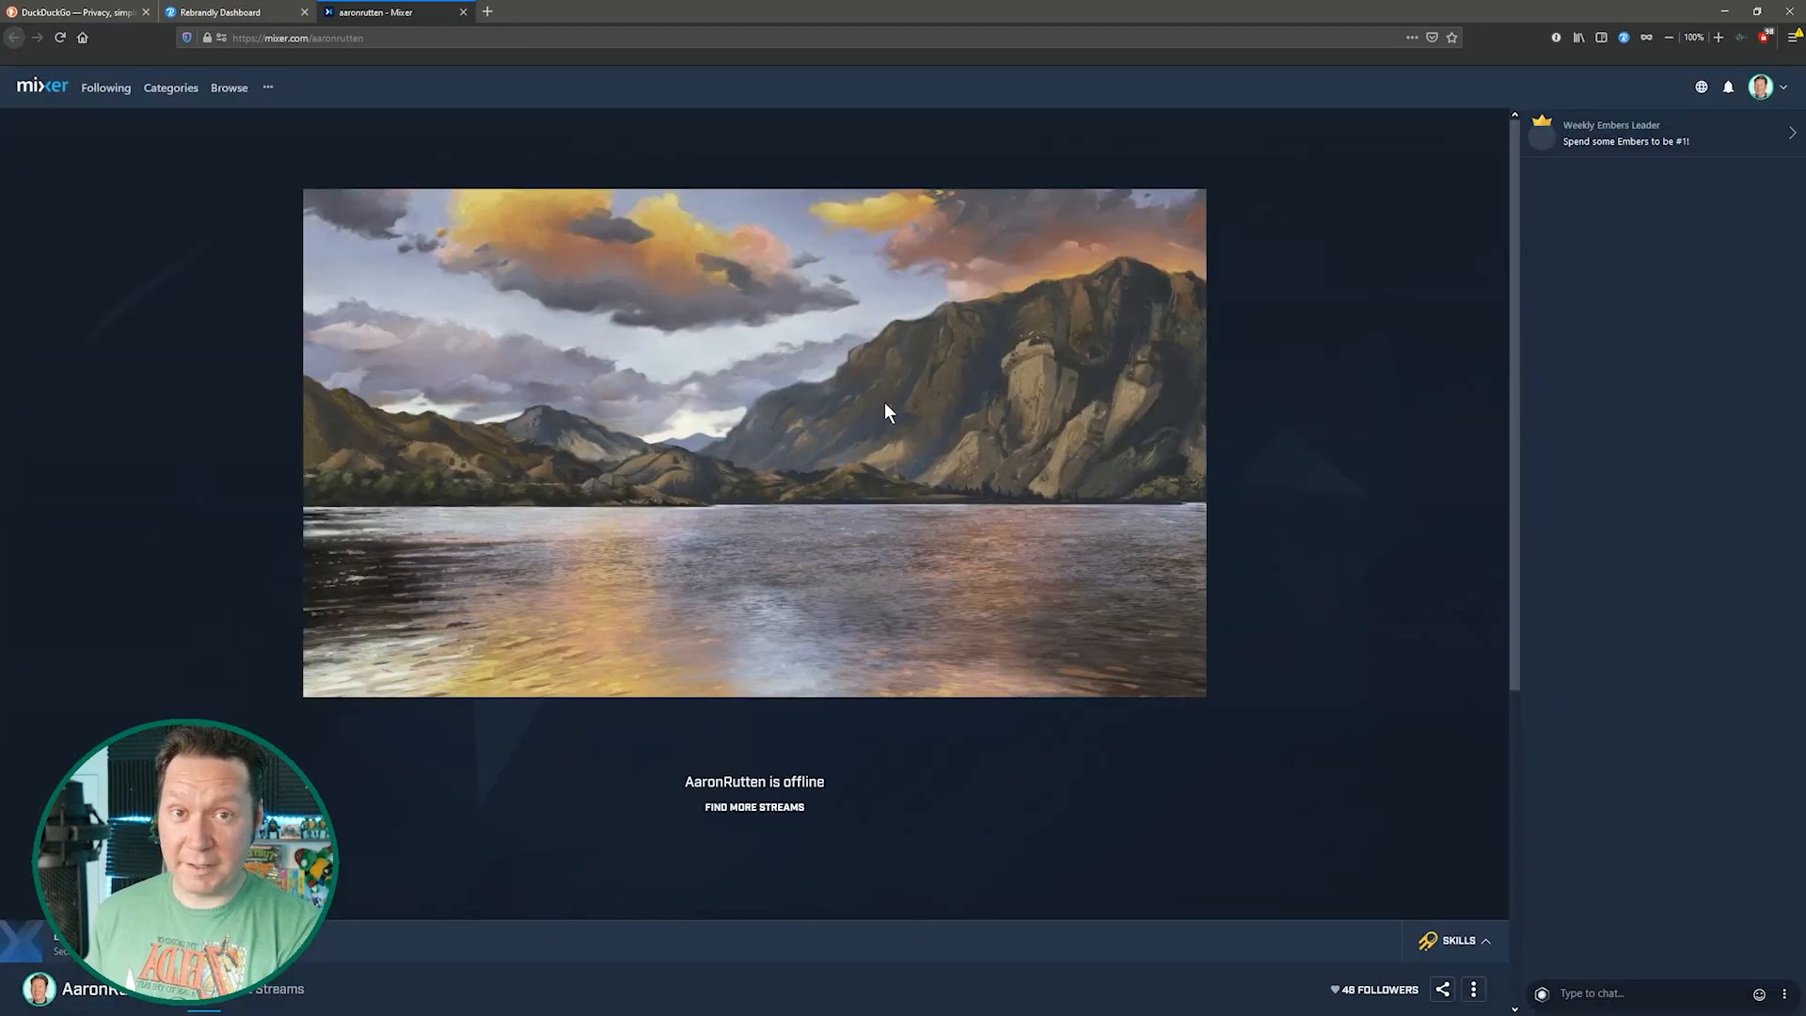